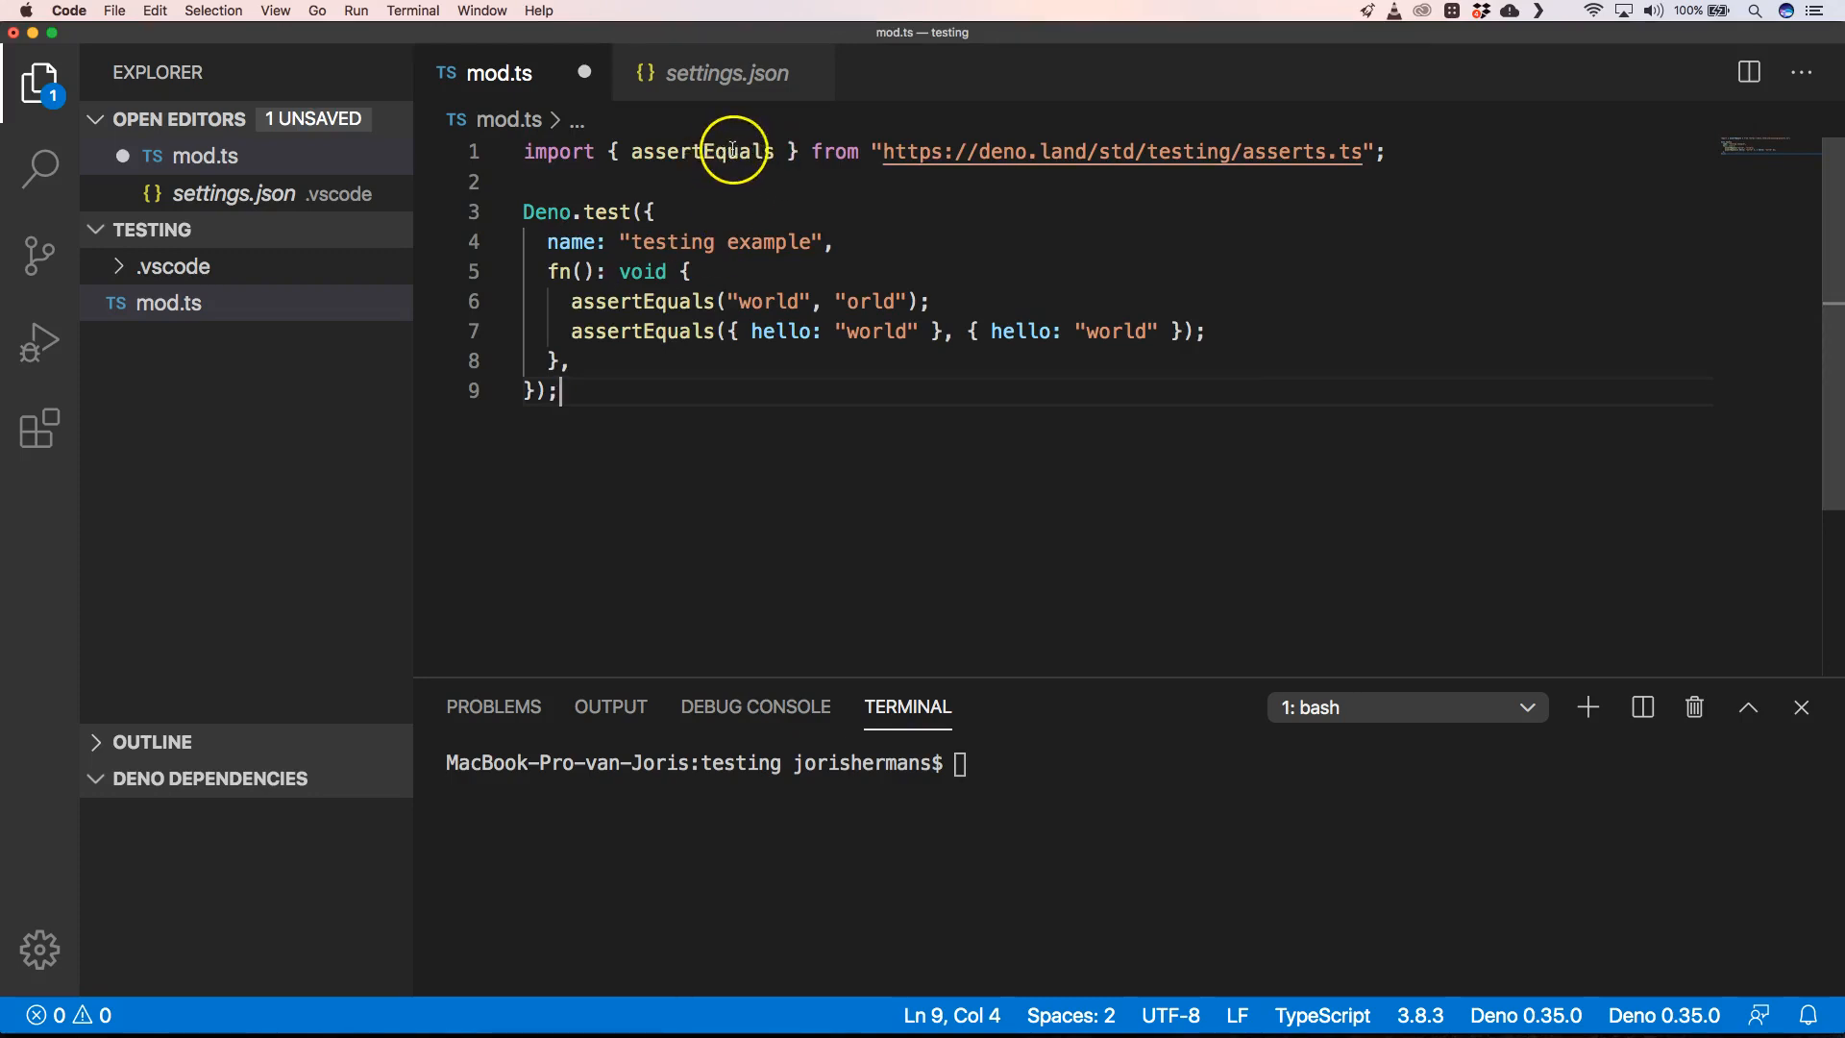
mouse_move(730, 152)
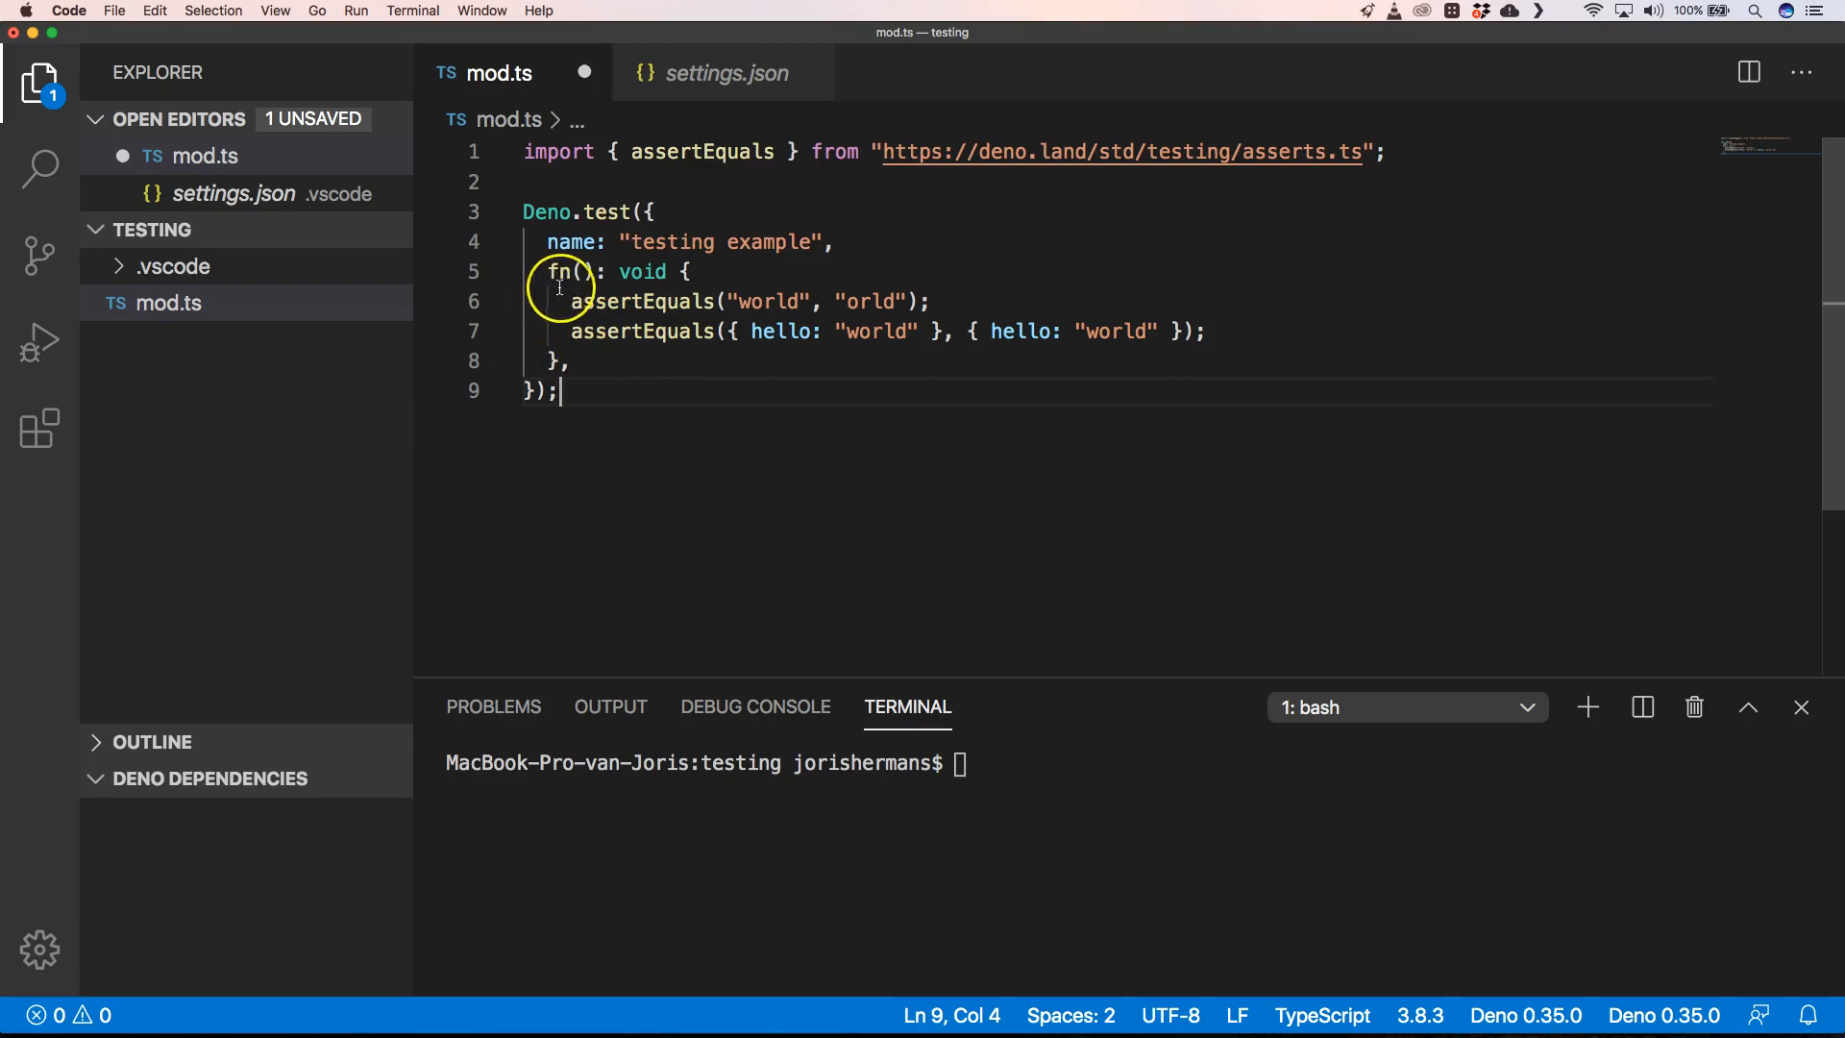
mouse_move(633, 338)
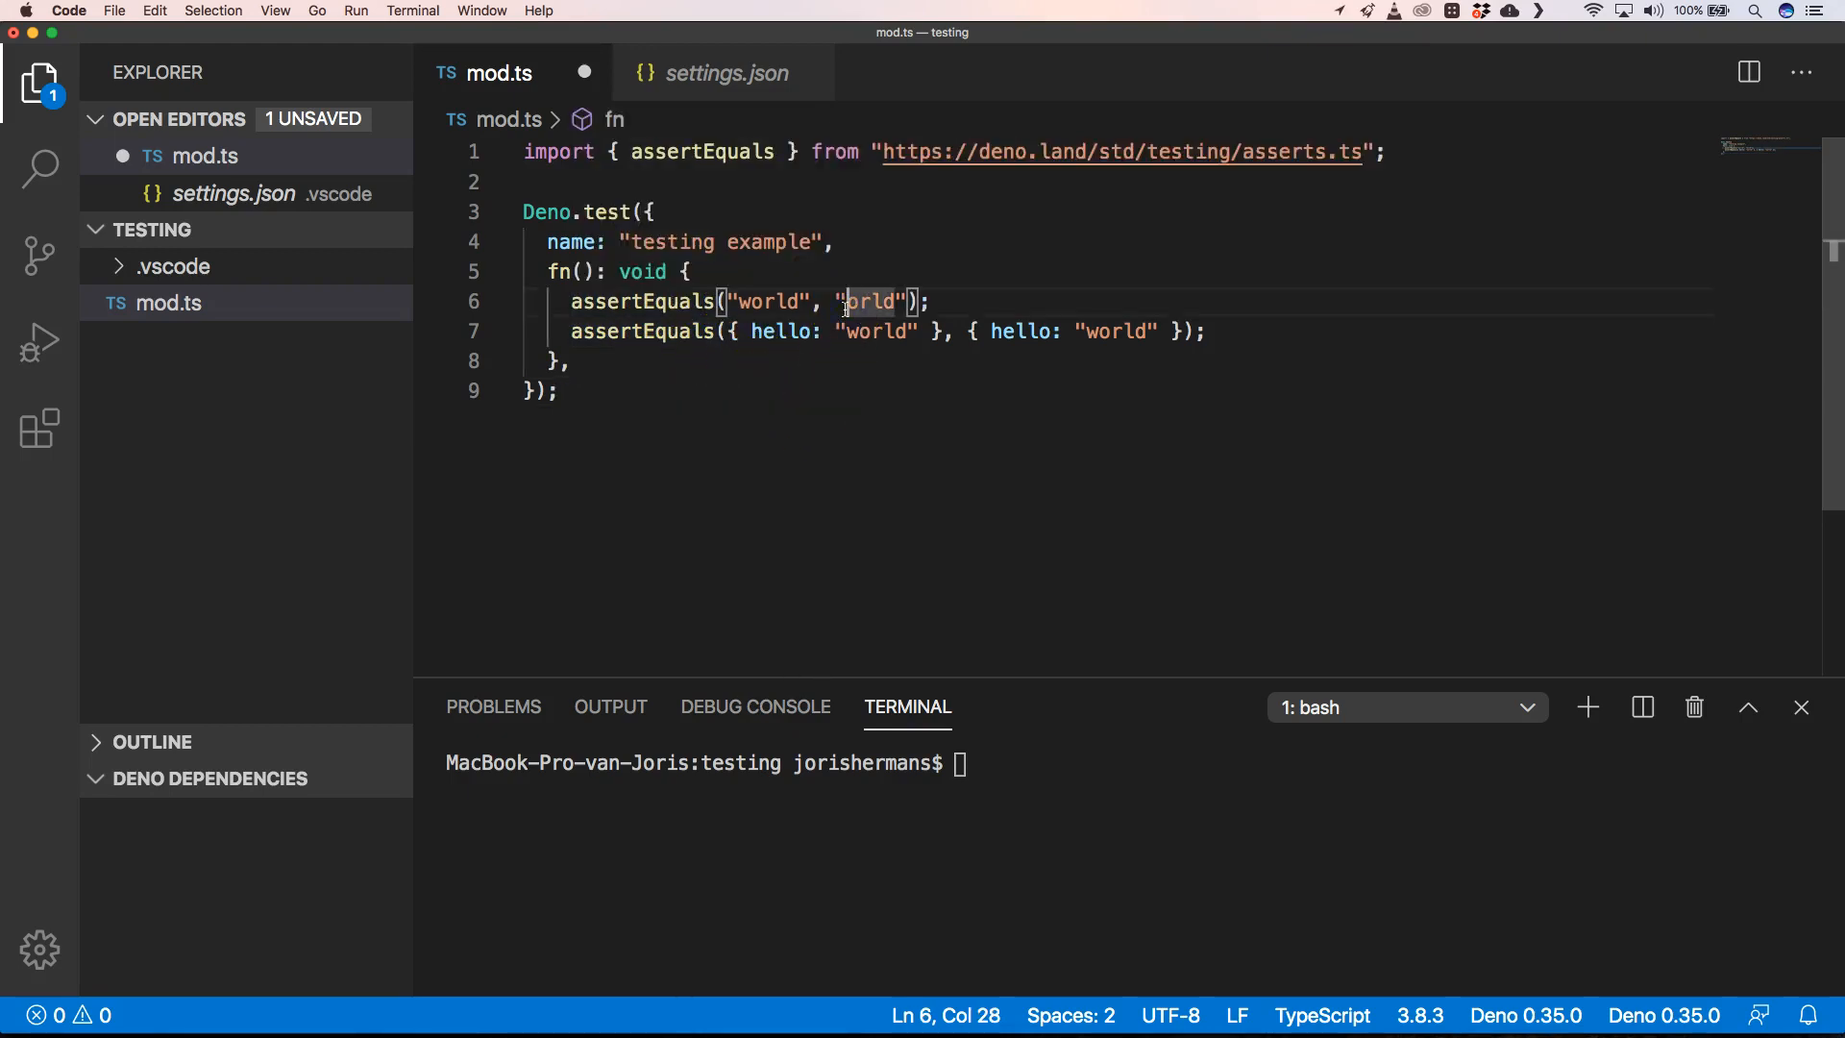
Correct 'orld' to 'world' in the first assertion, then run deno mod.ts in the terminal.
type("w")
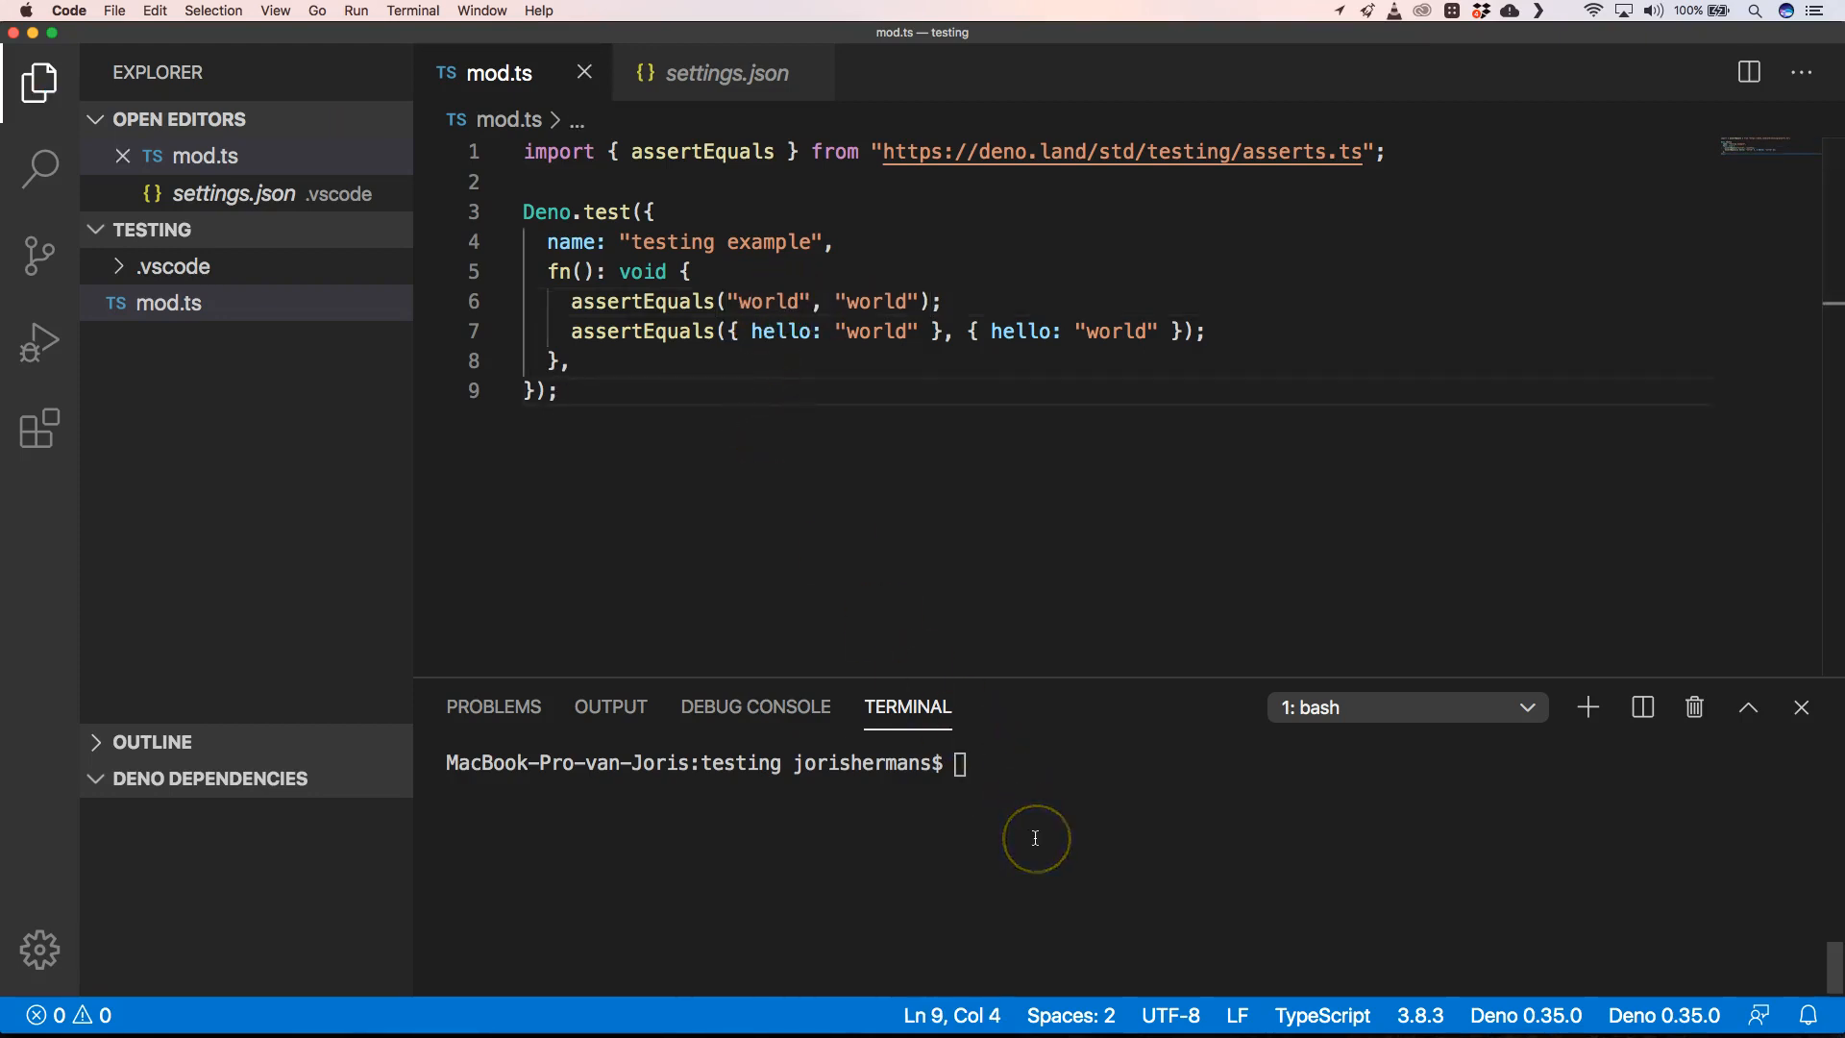
type("deno mod.")
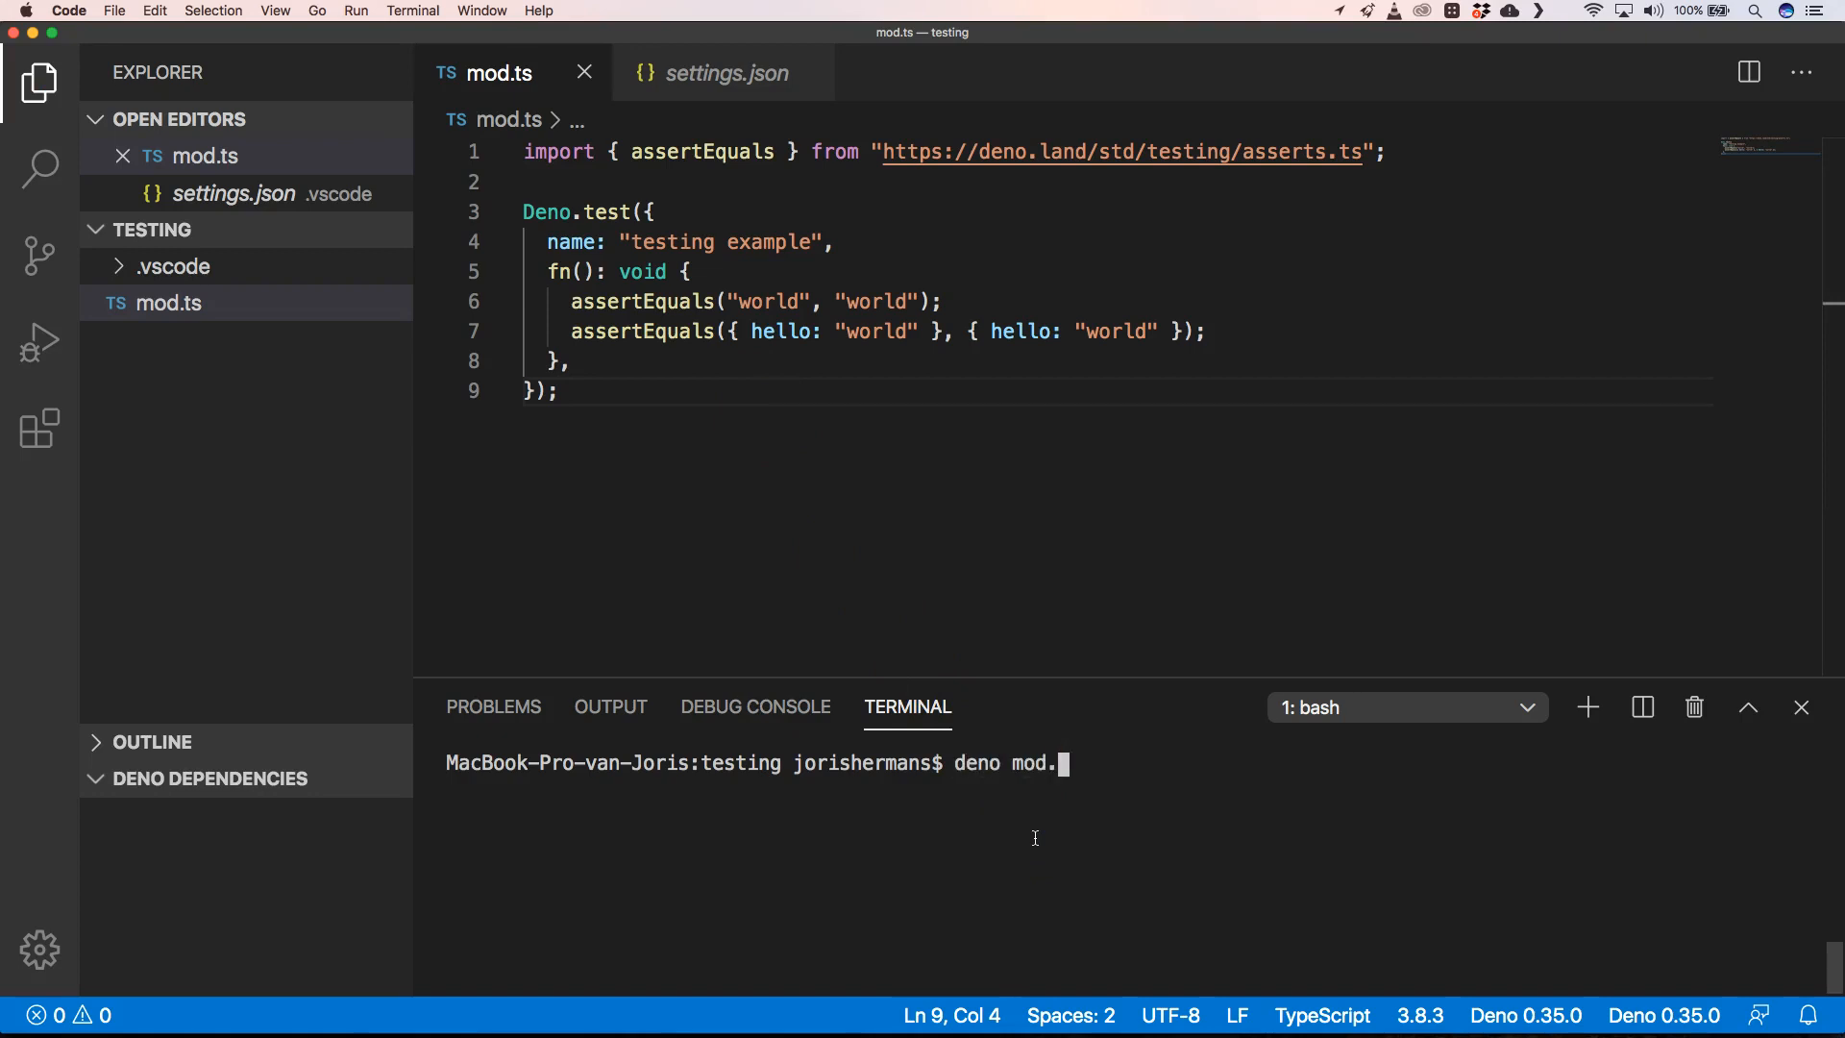
key("Enter")
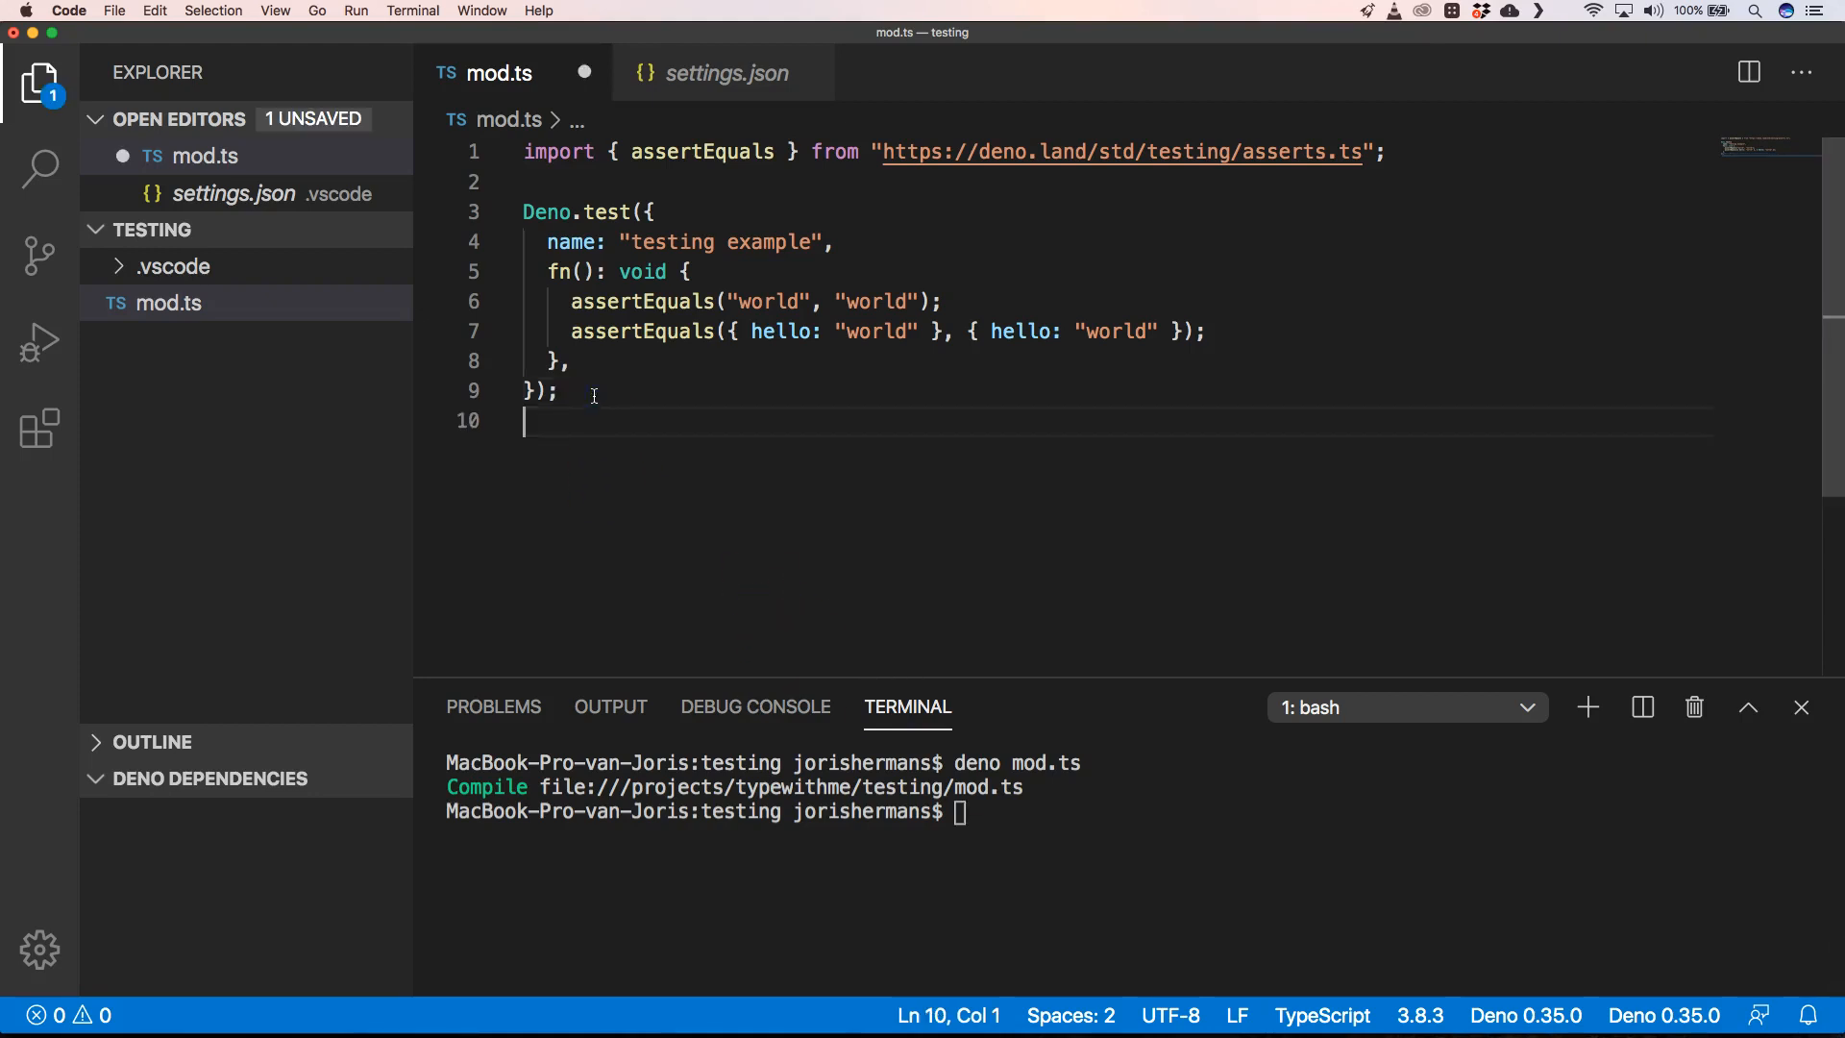
Append Deno.runTests(); to the end of mod.ts and rerun deno mod.ts.
type("Deno")
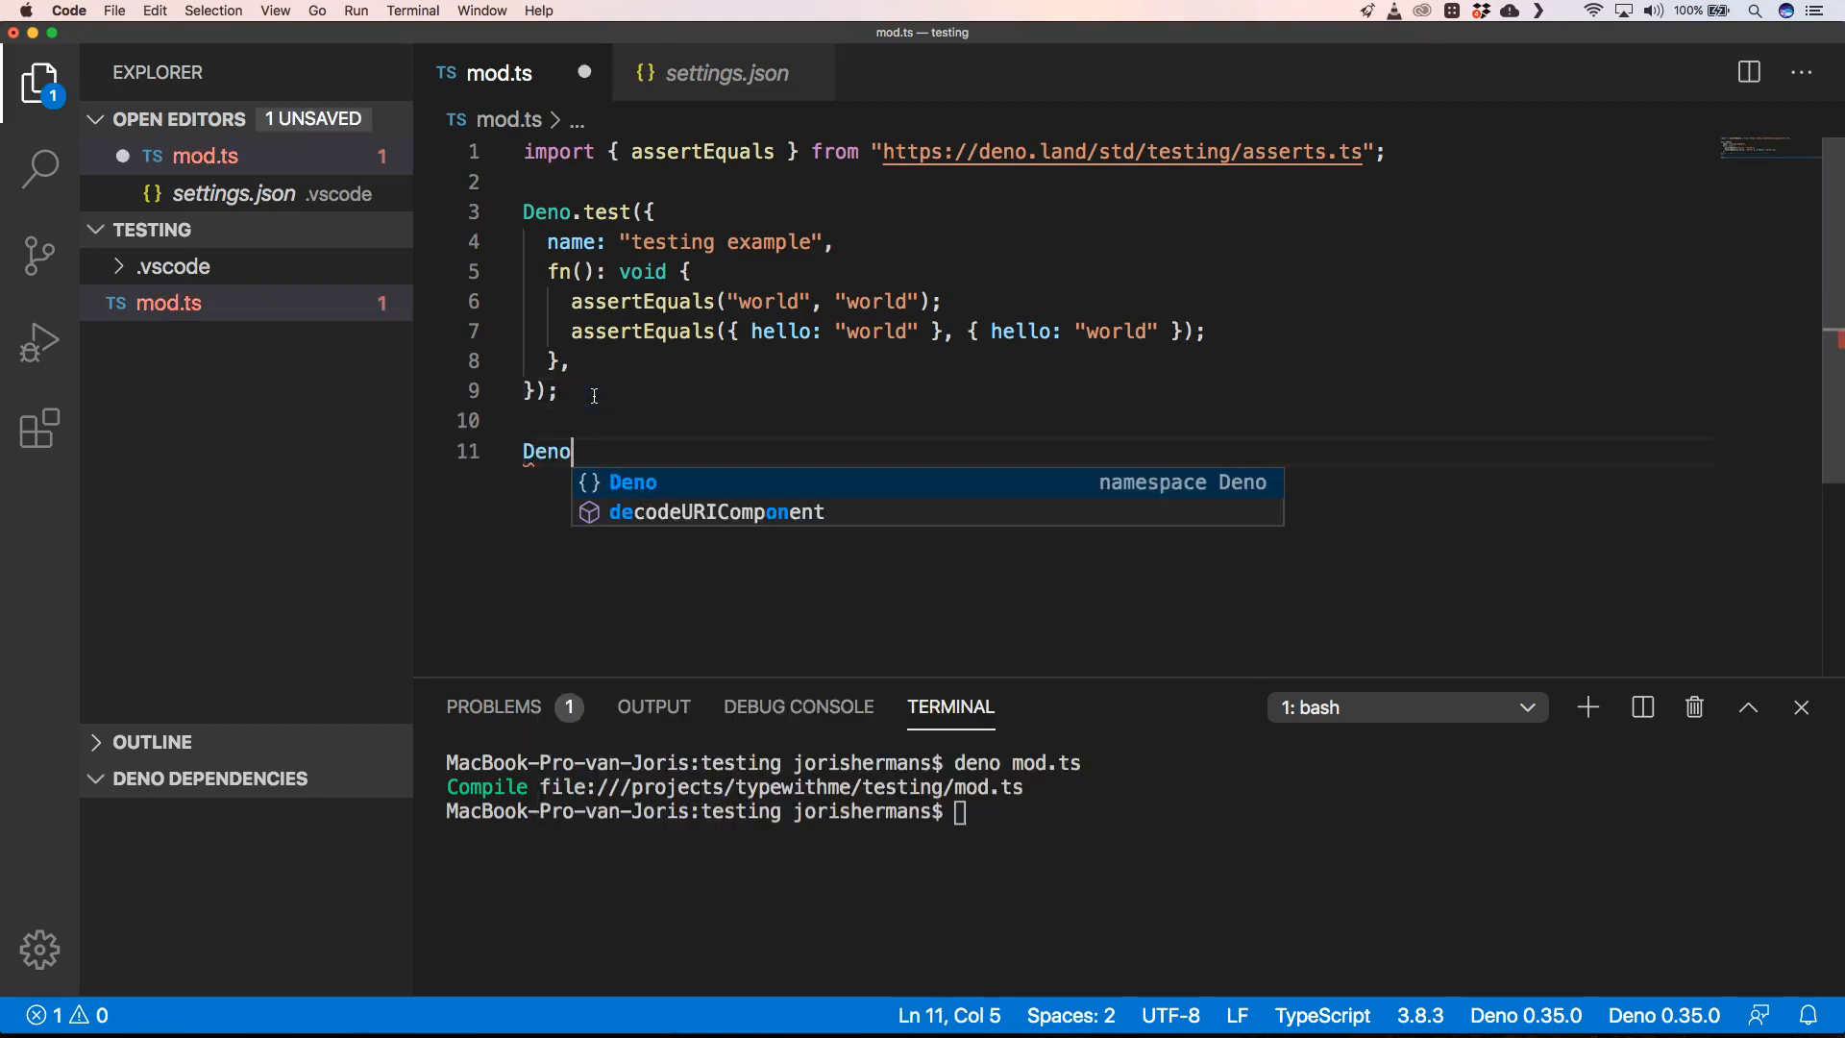
type(".run")
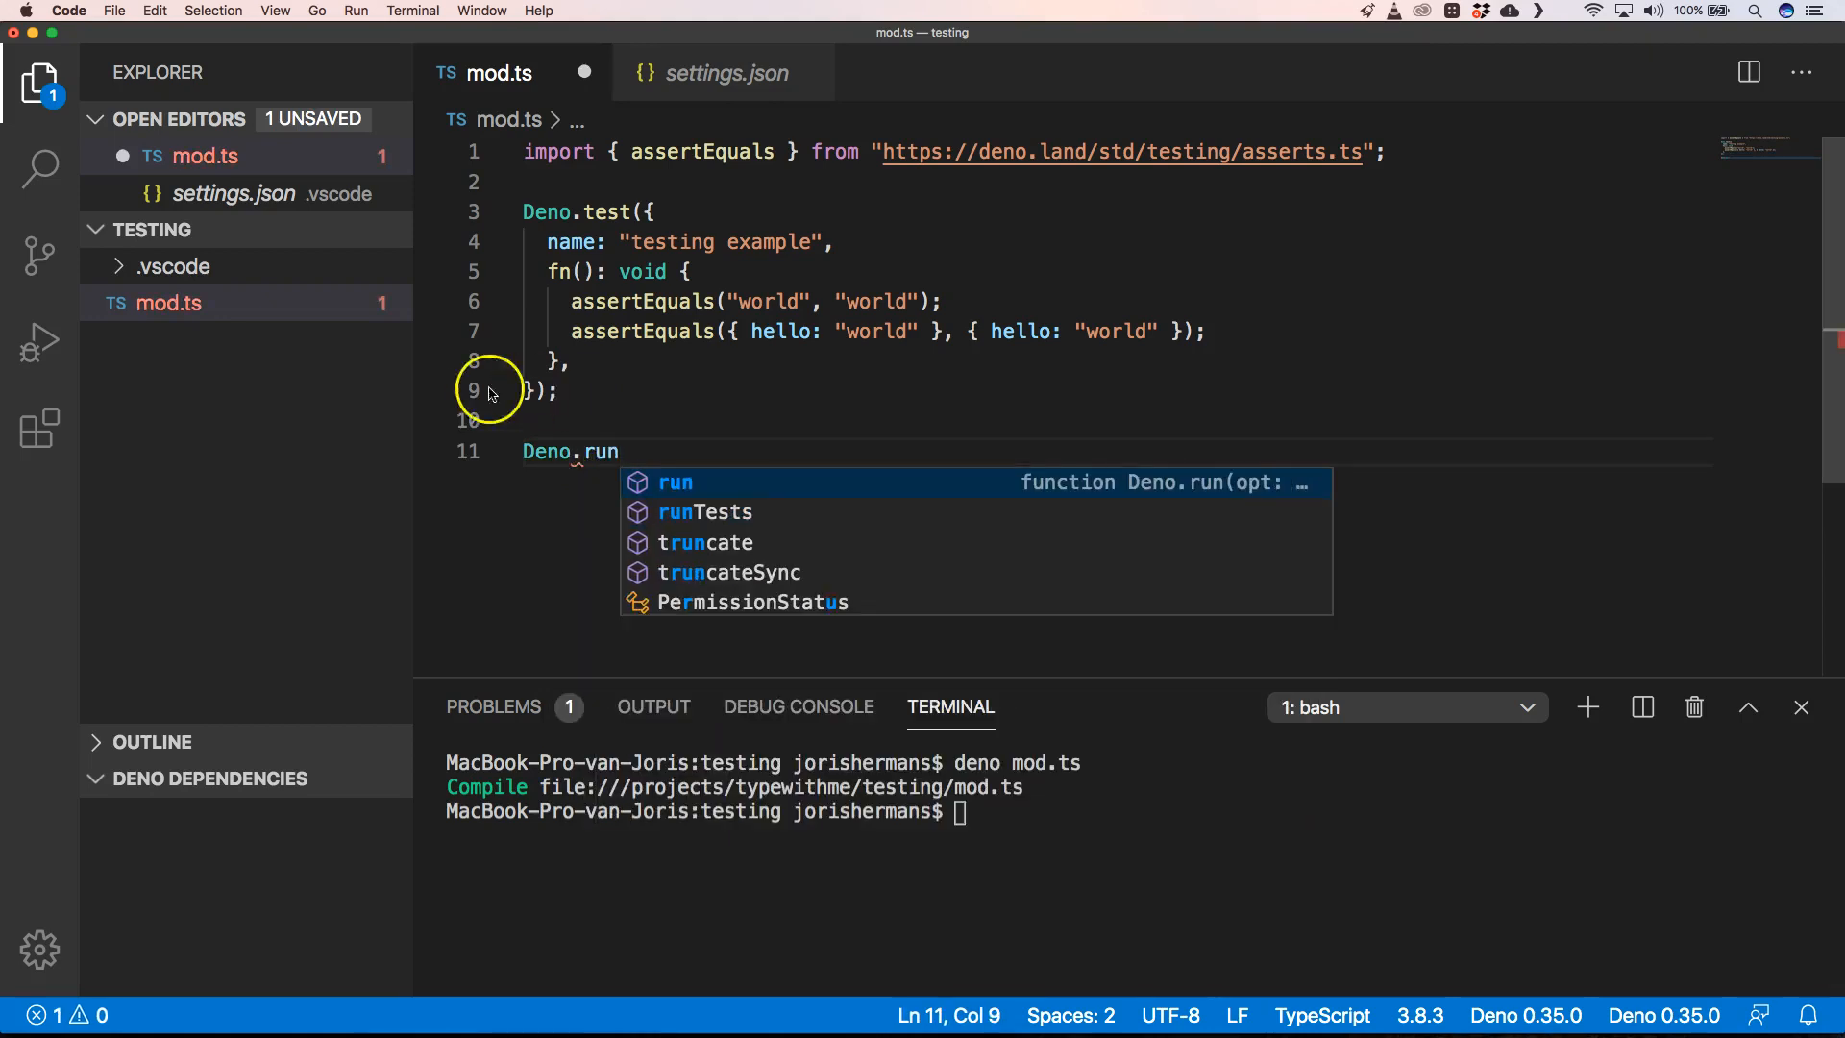
left_click(705, 512)
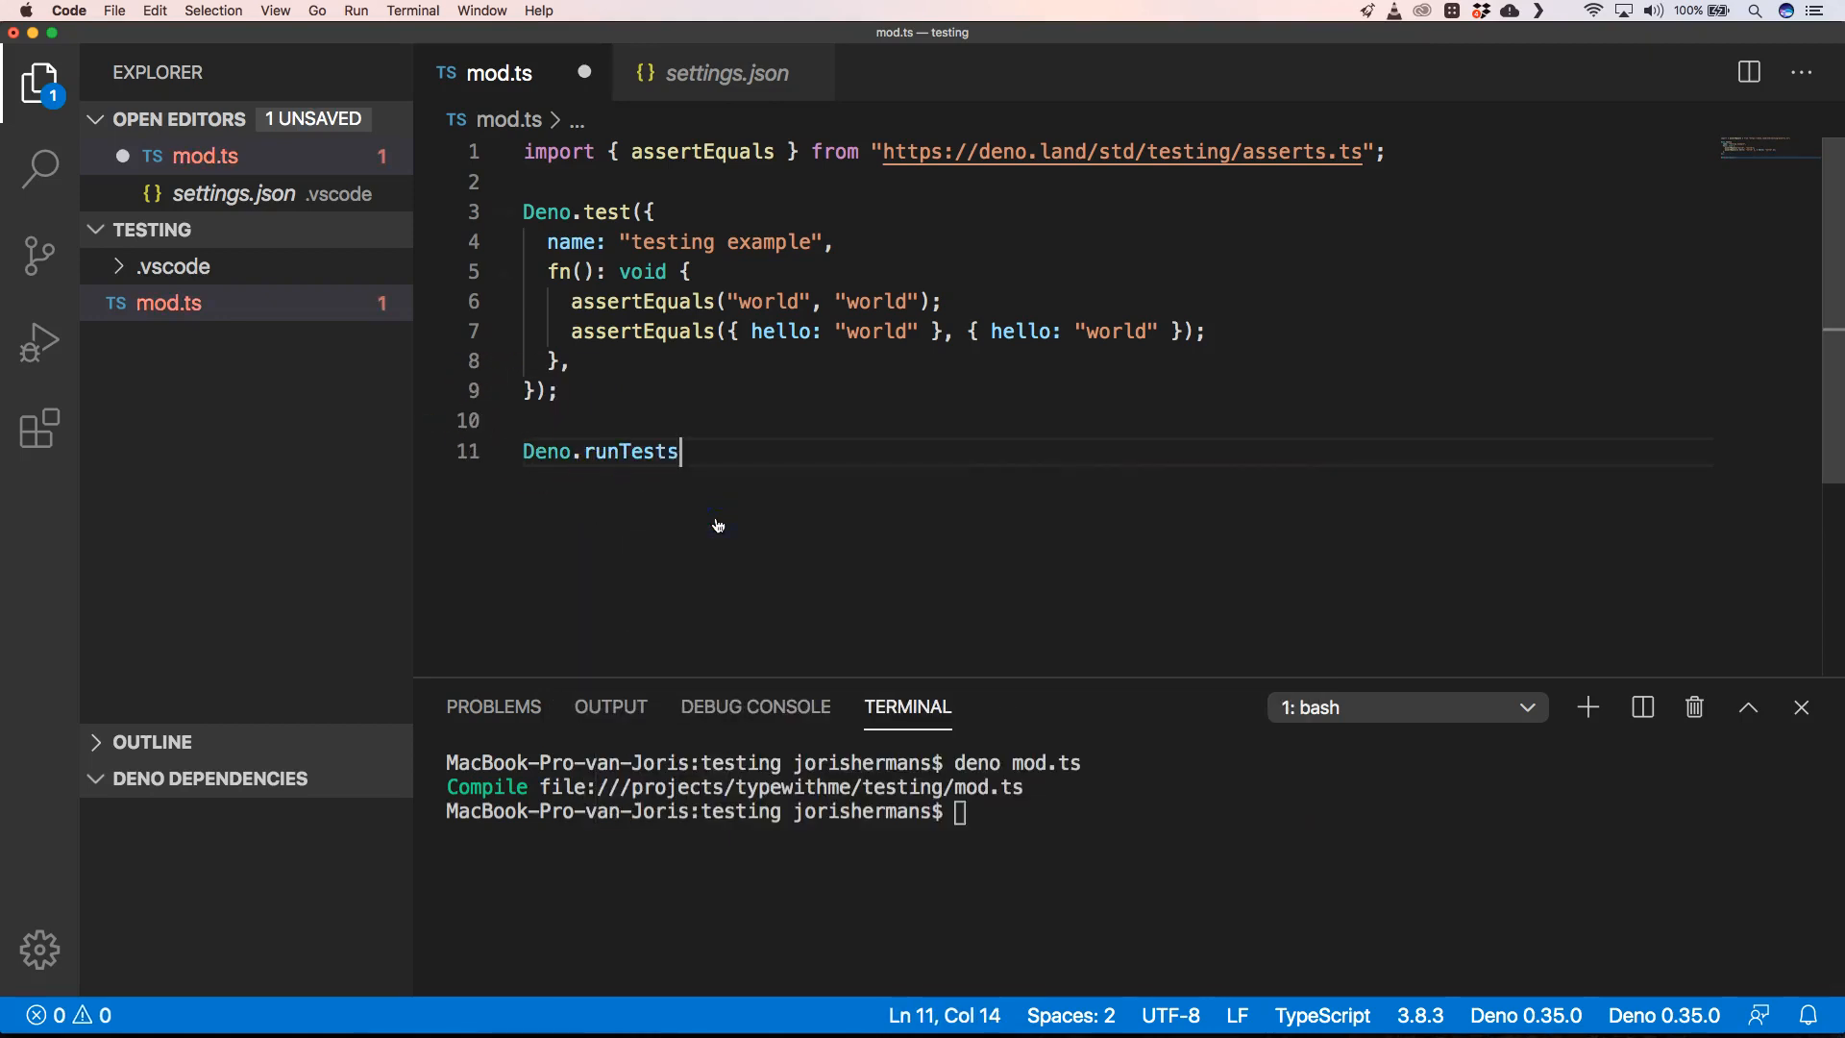
type("();")
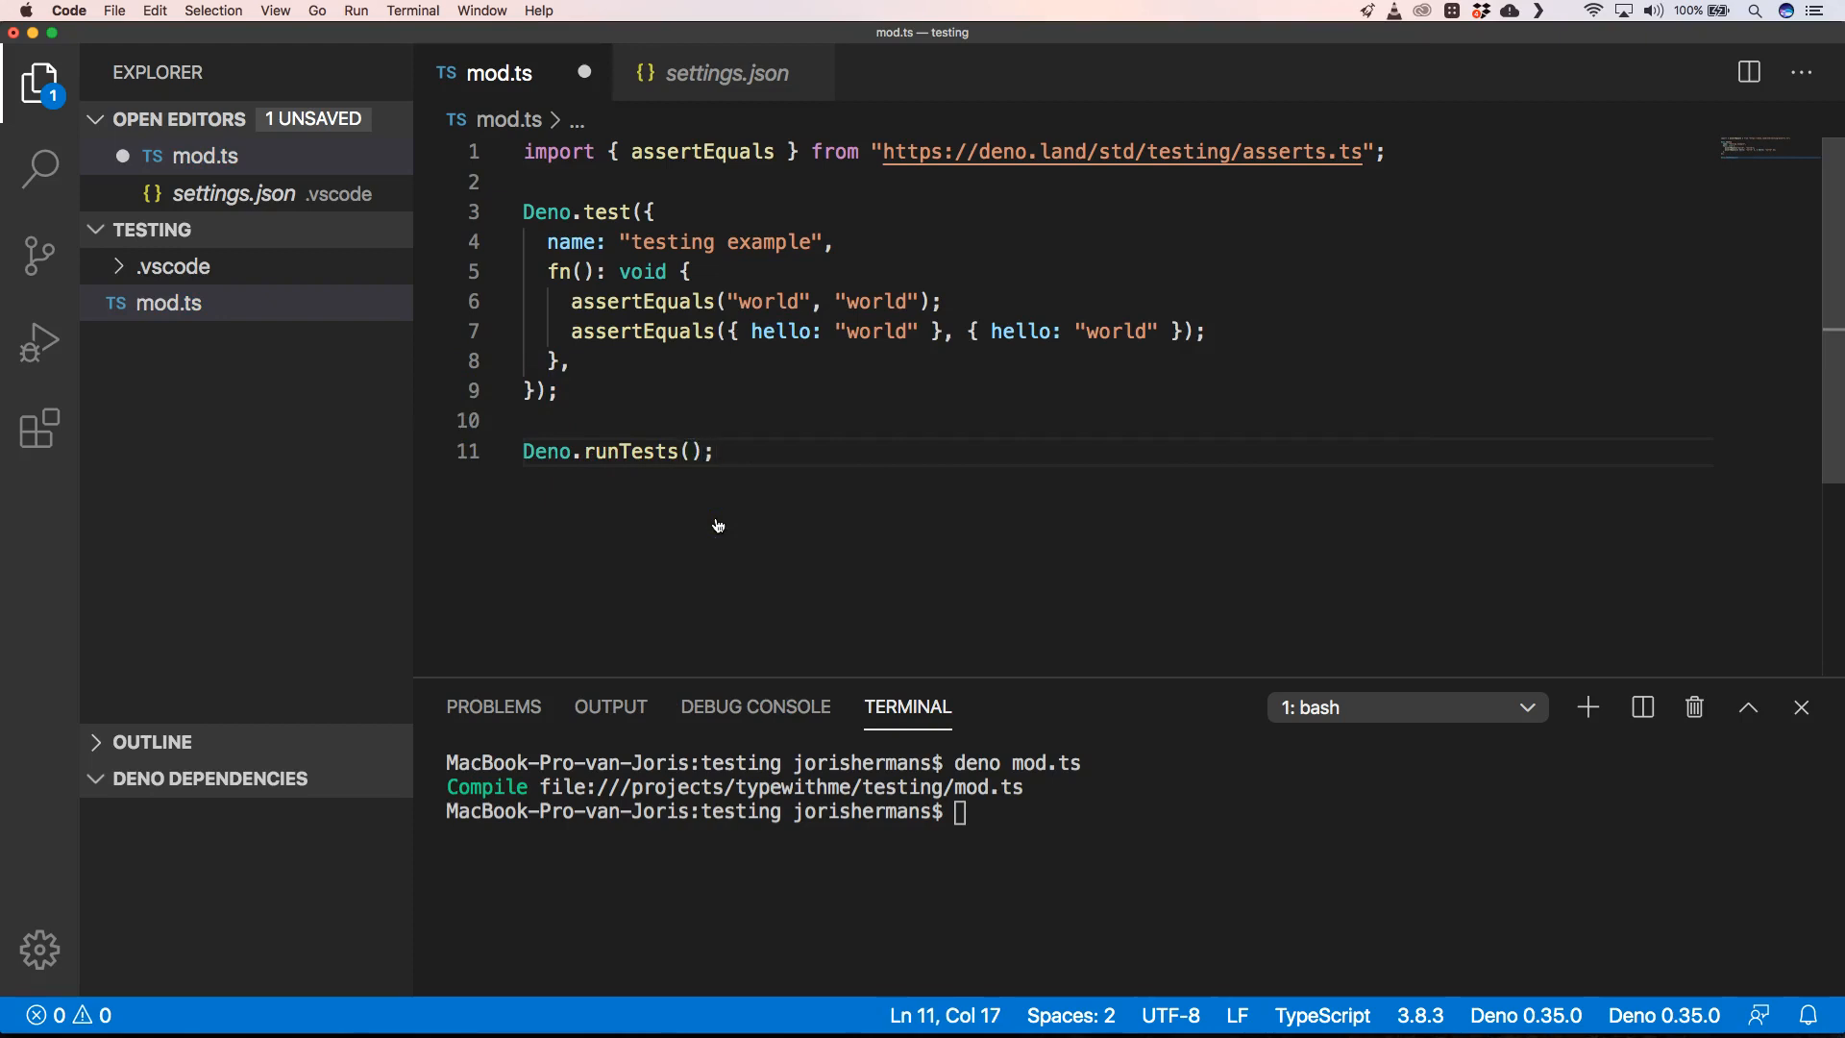
type("deno mod.ts")
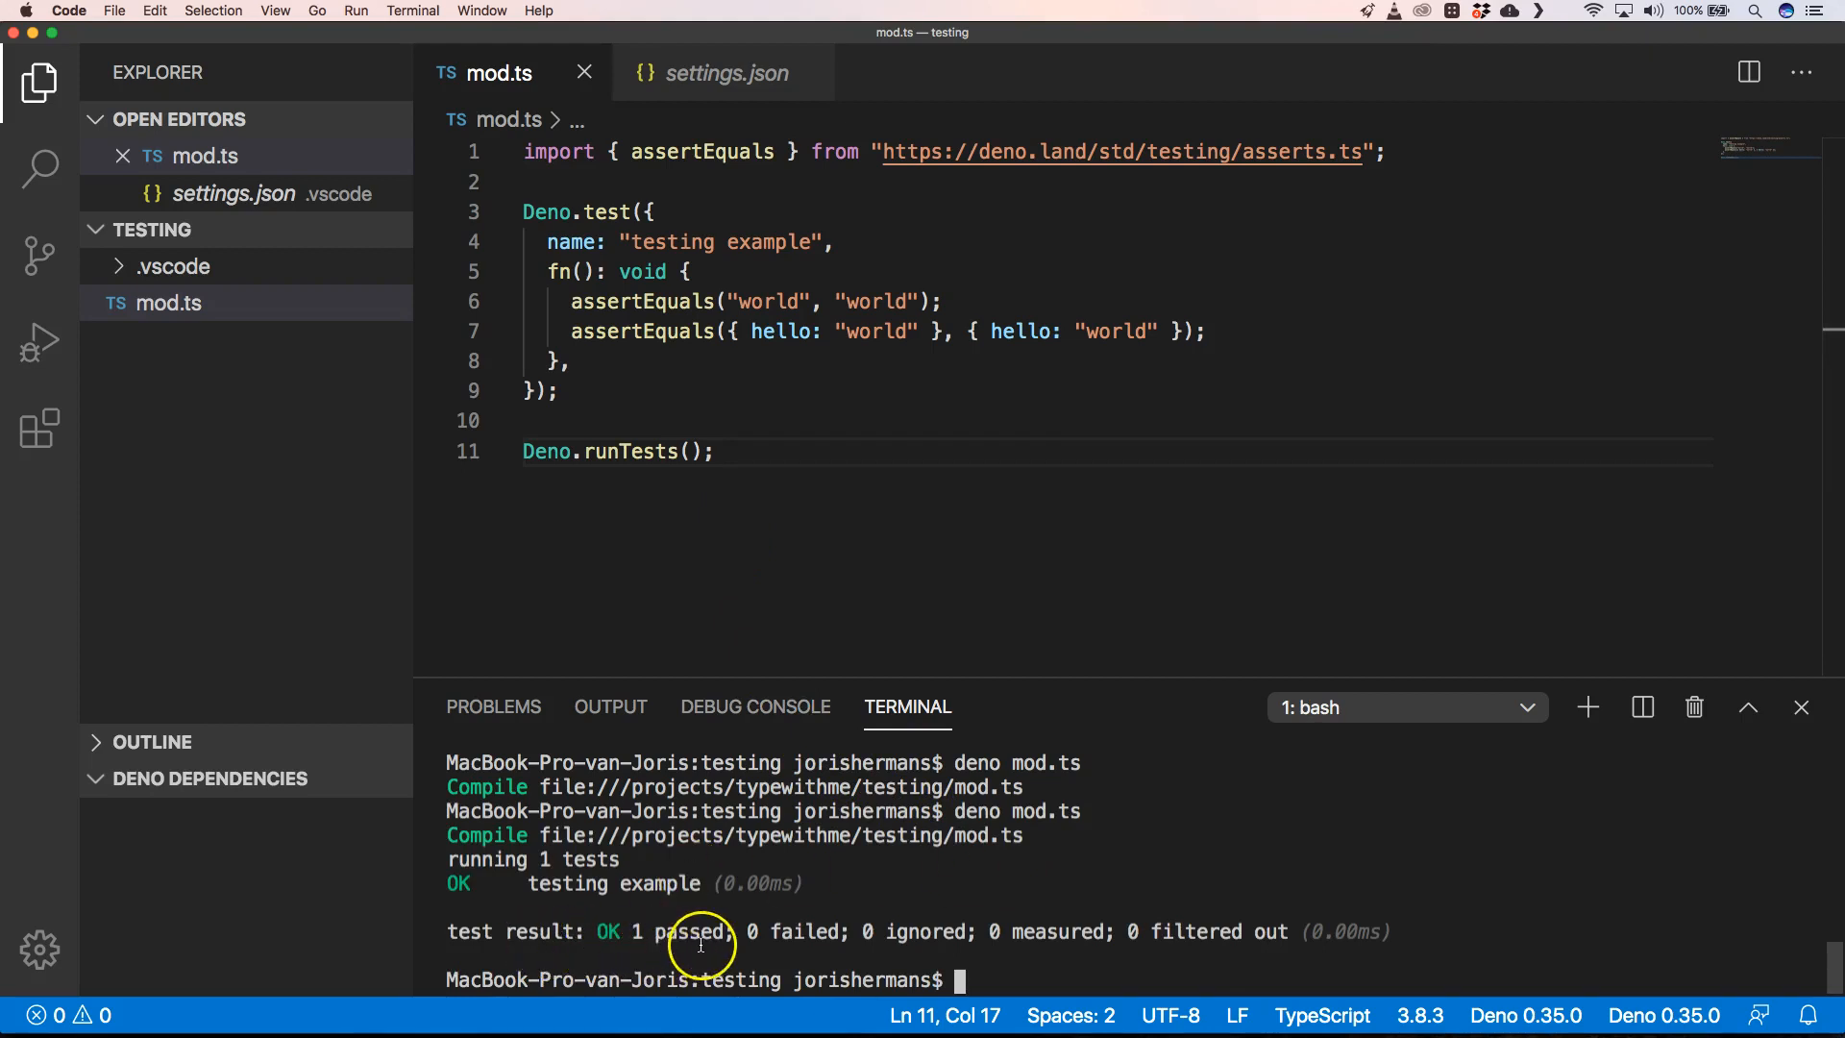
mouse_move(1012, 937)
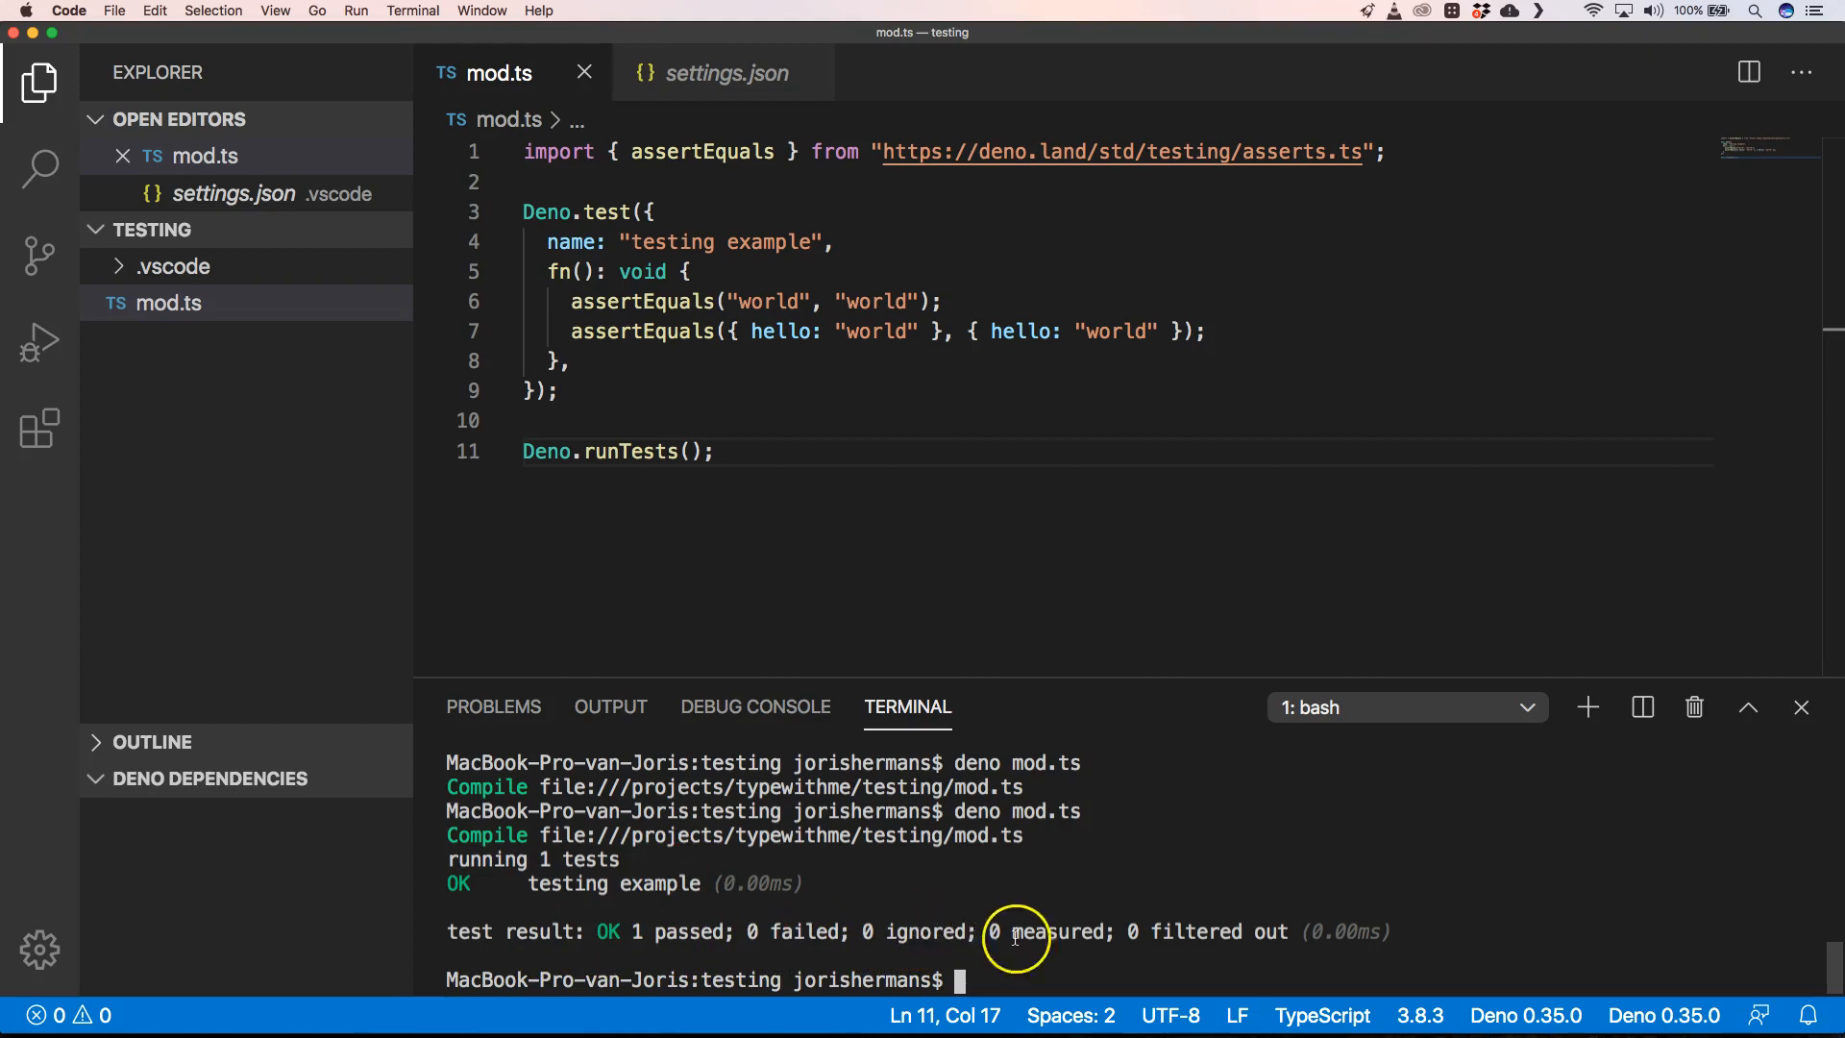
mouse_move(1197, 944)
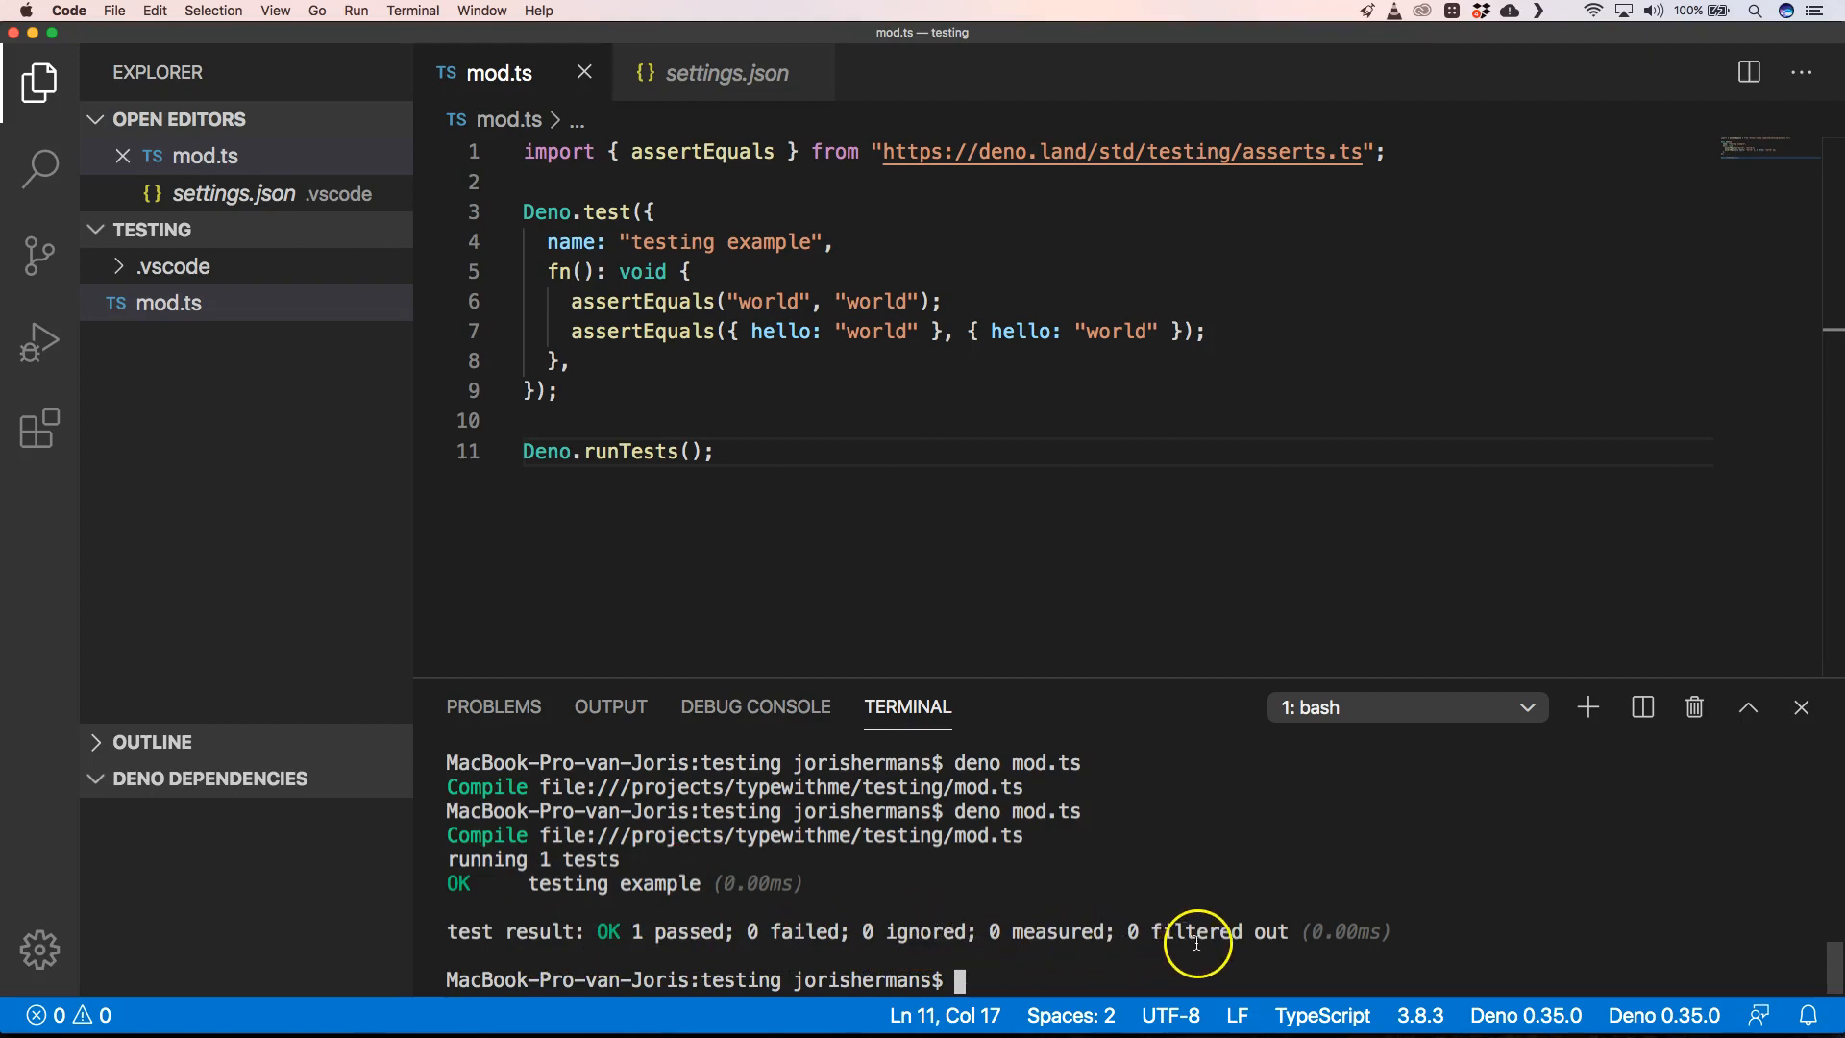
mouse_move(1179, 980)
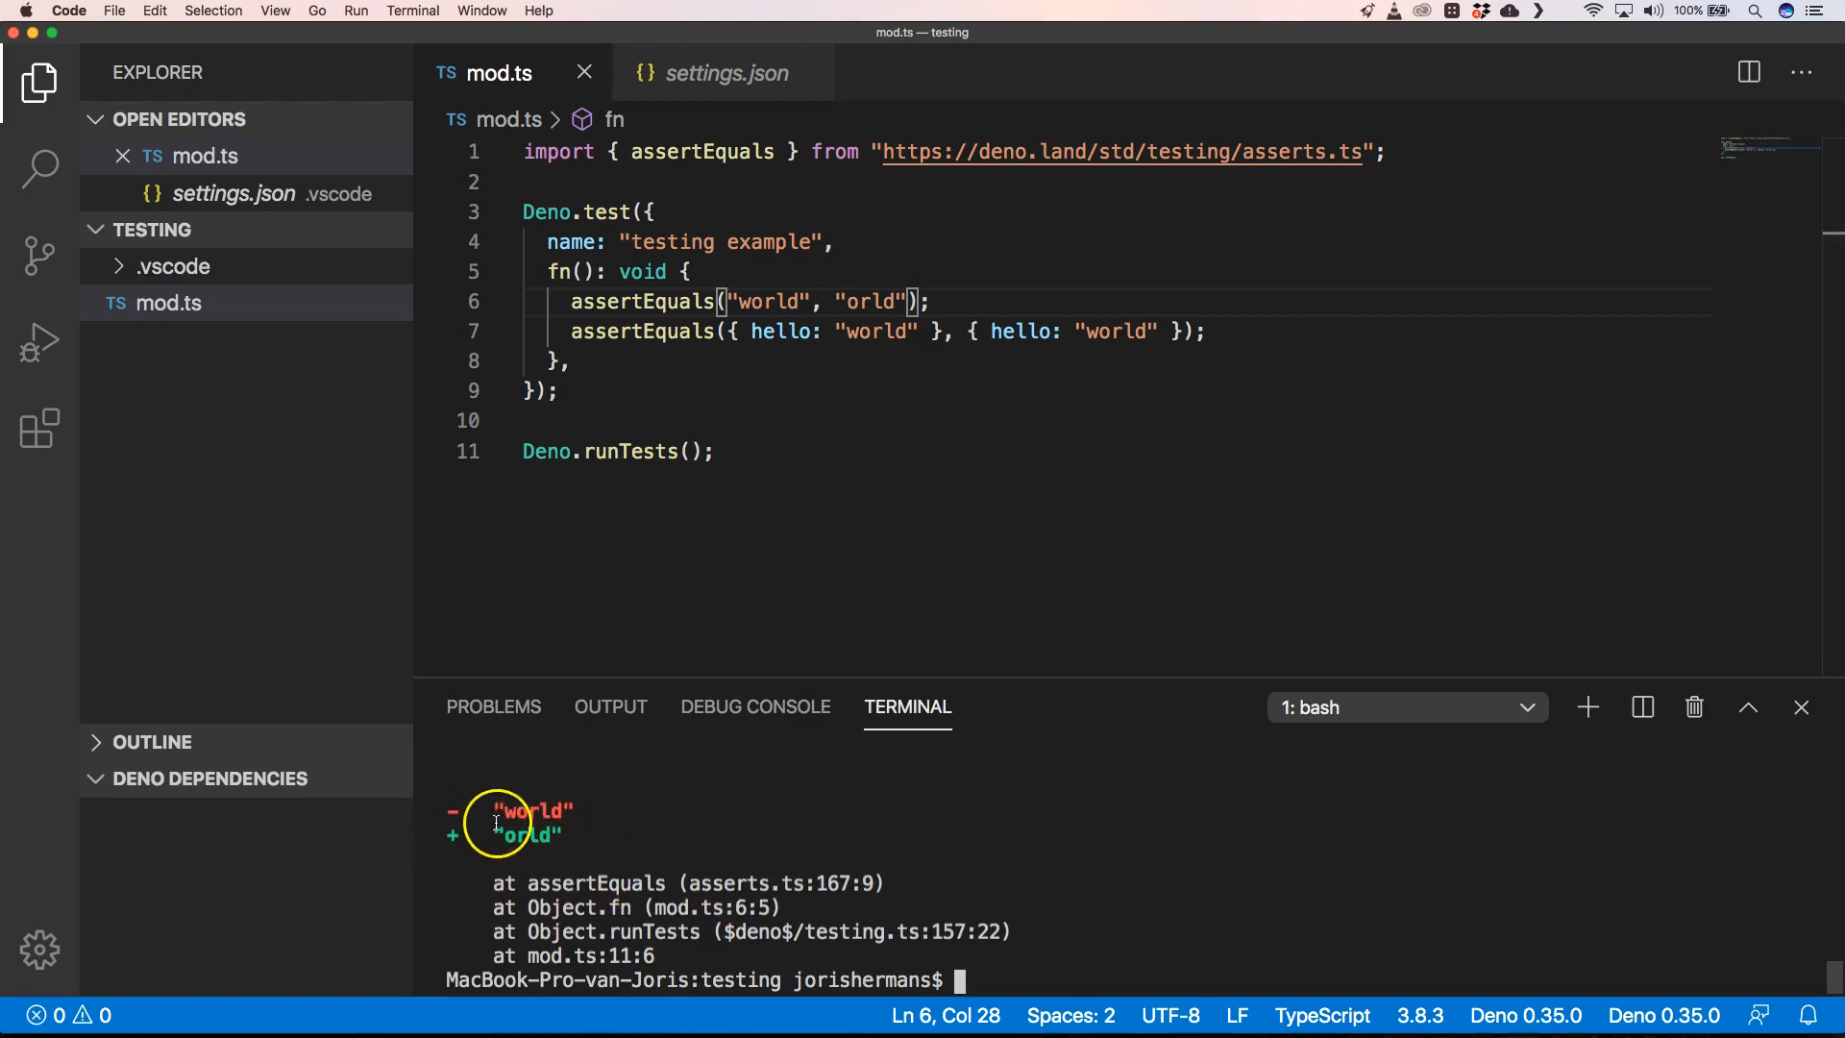
mouse_move(524, 834)
type("function example(): void ")
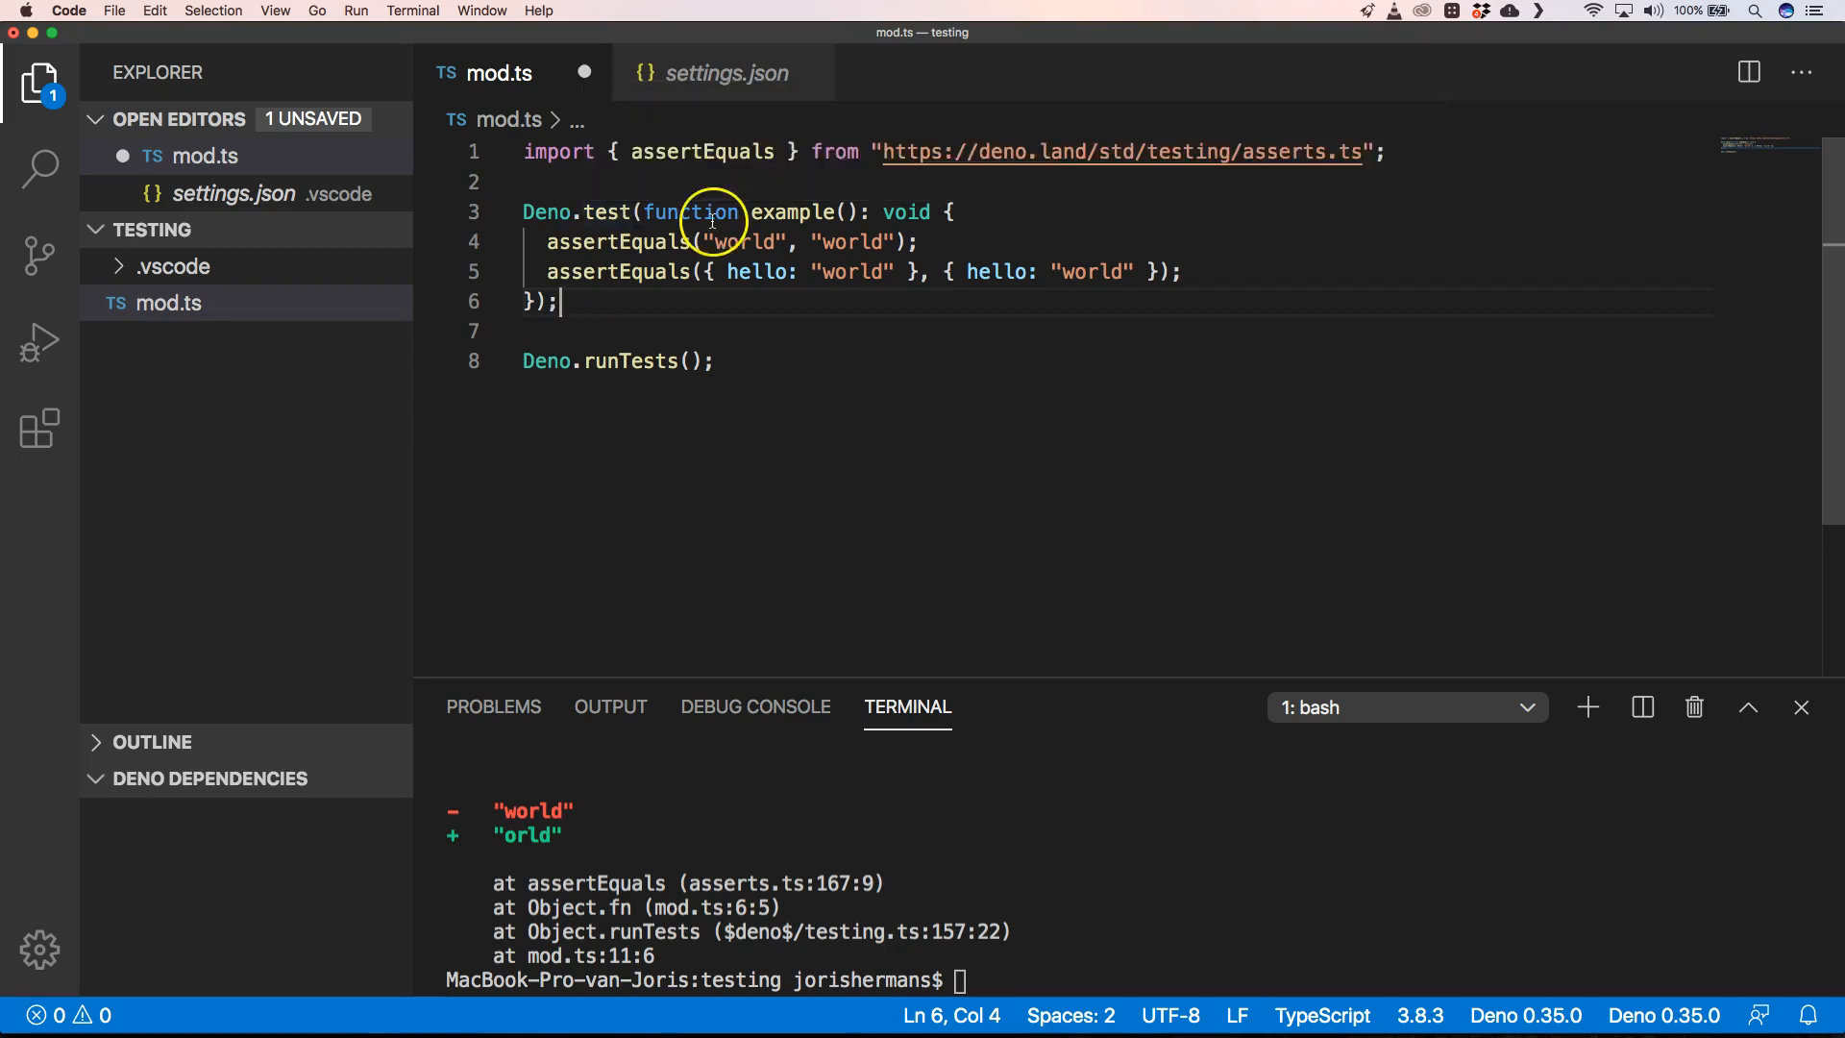
mouse_move(1003, 271)
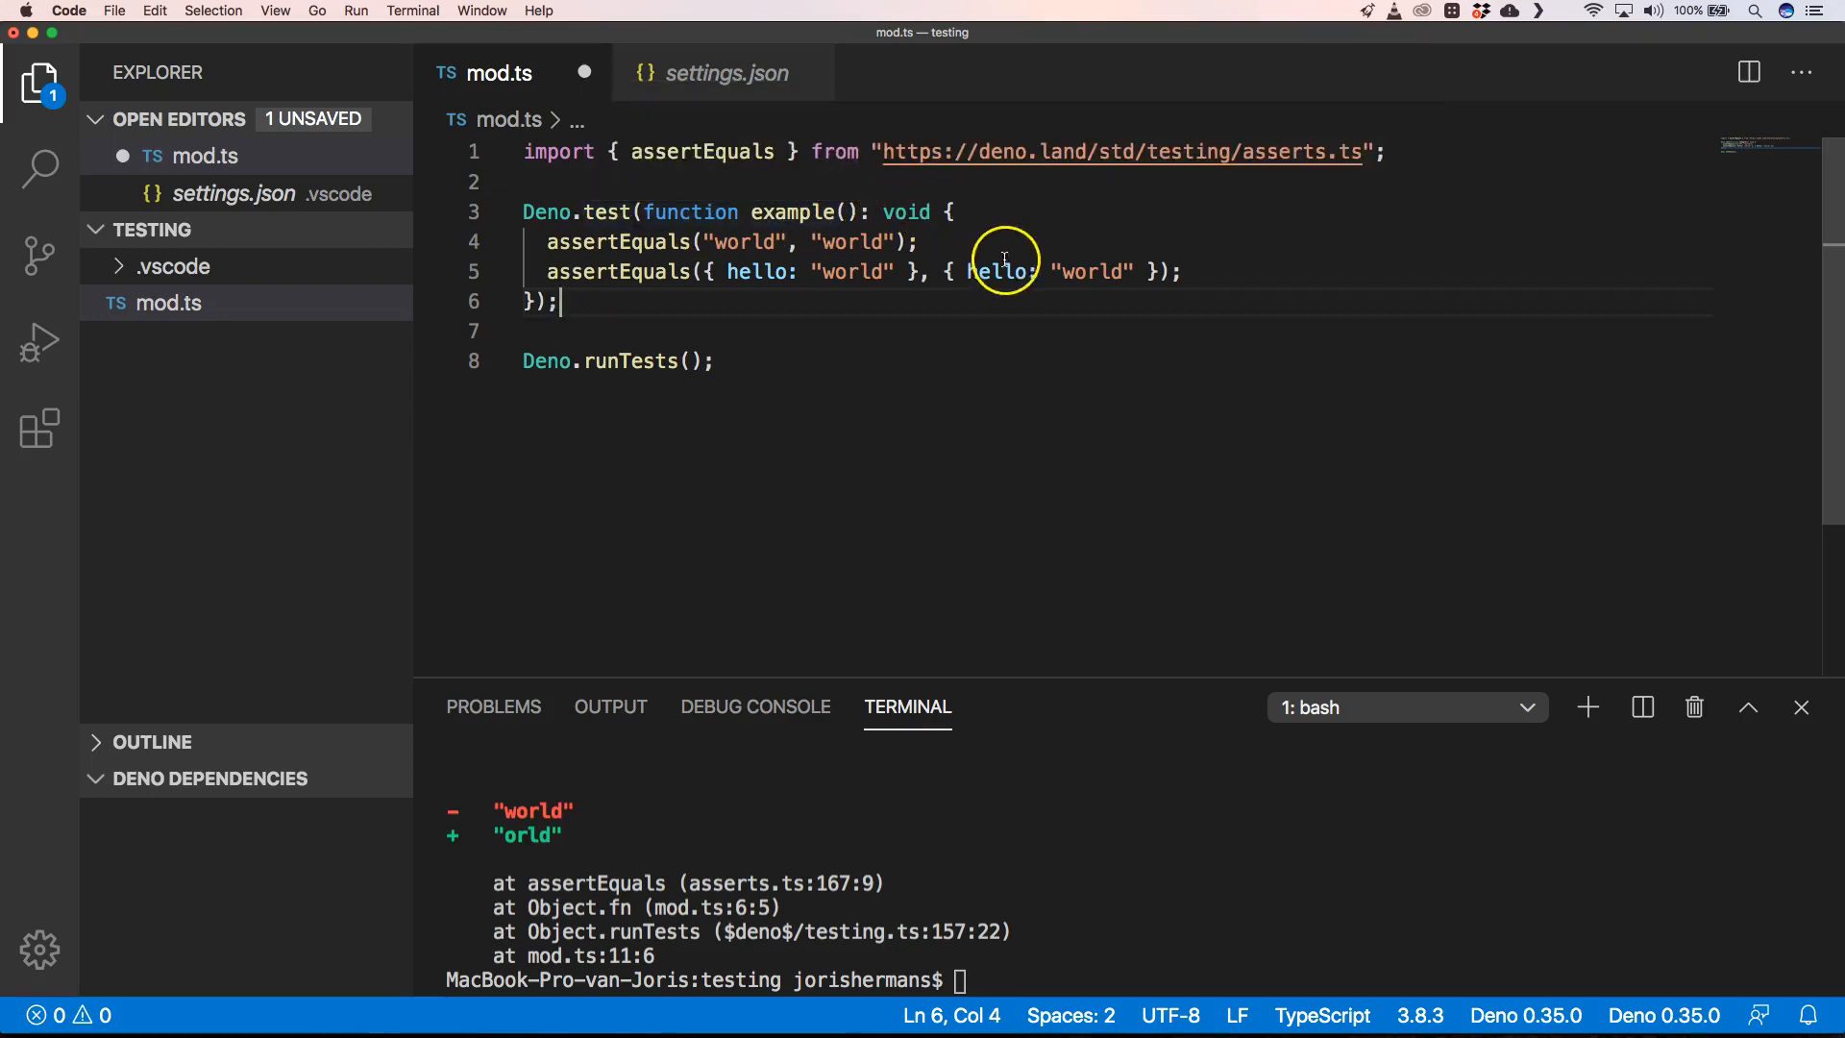
Fix the 'world' value in the named example test and rerun deno mod.ts.
double_click(757, 272)
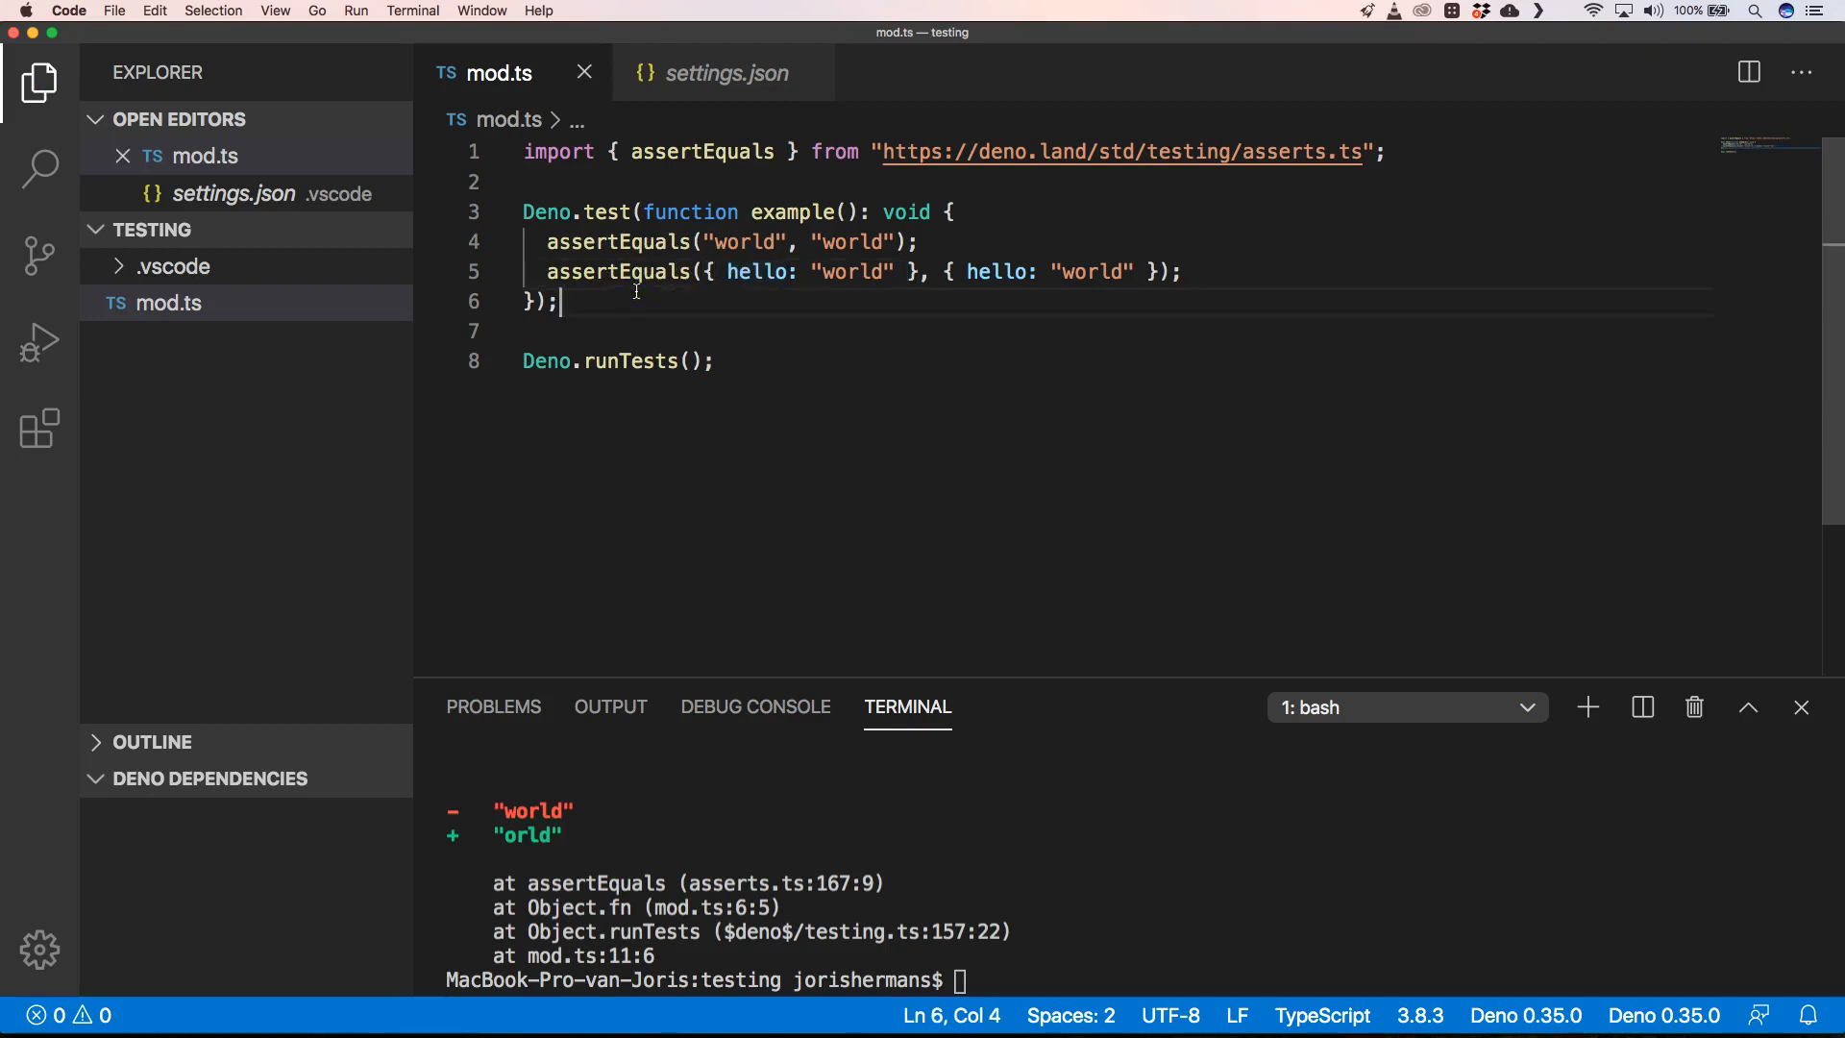
type("deno mod.ts")
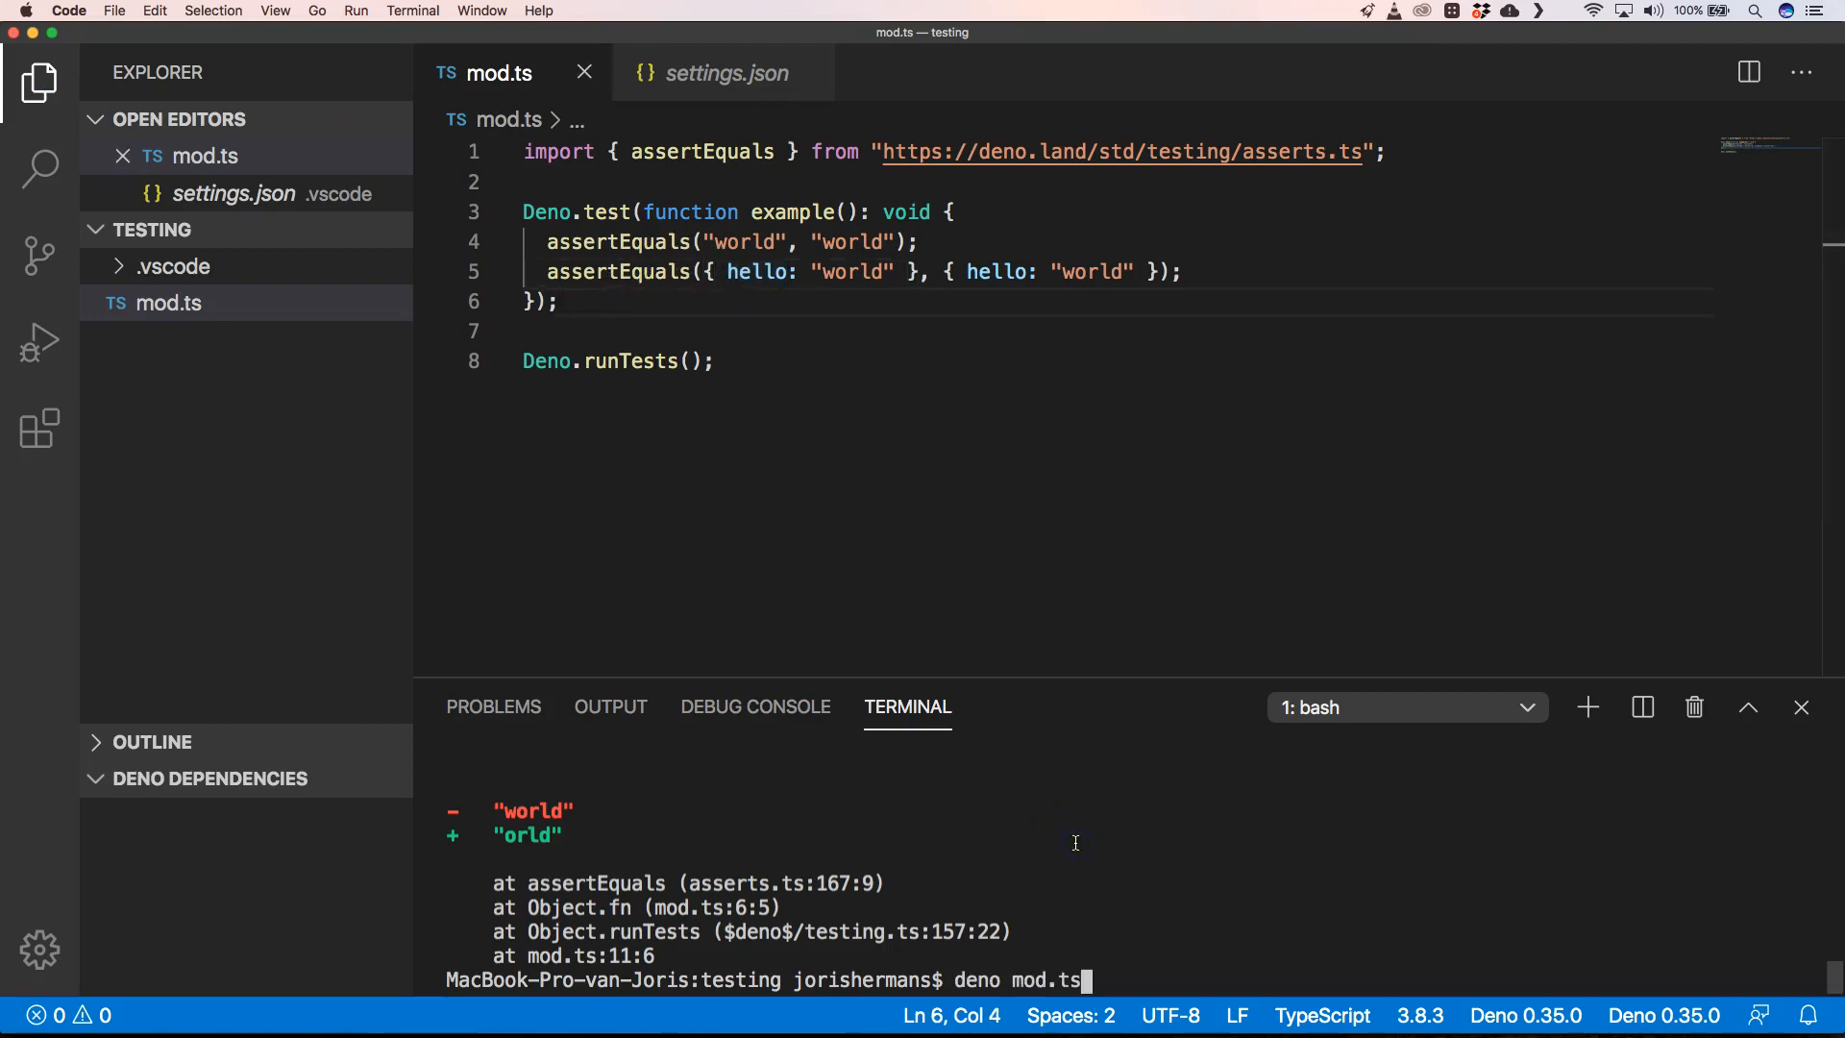
key("Enter")
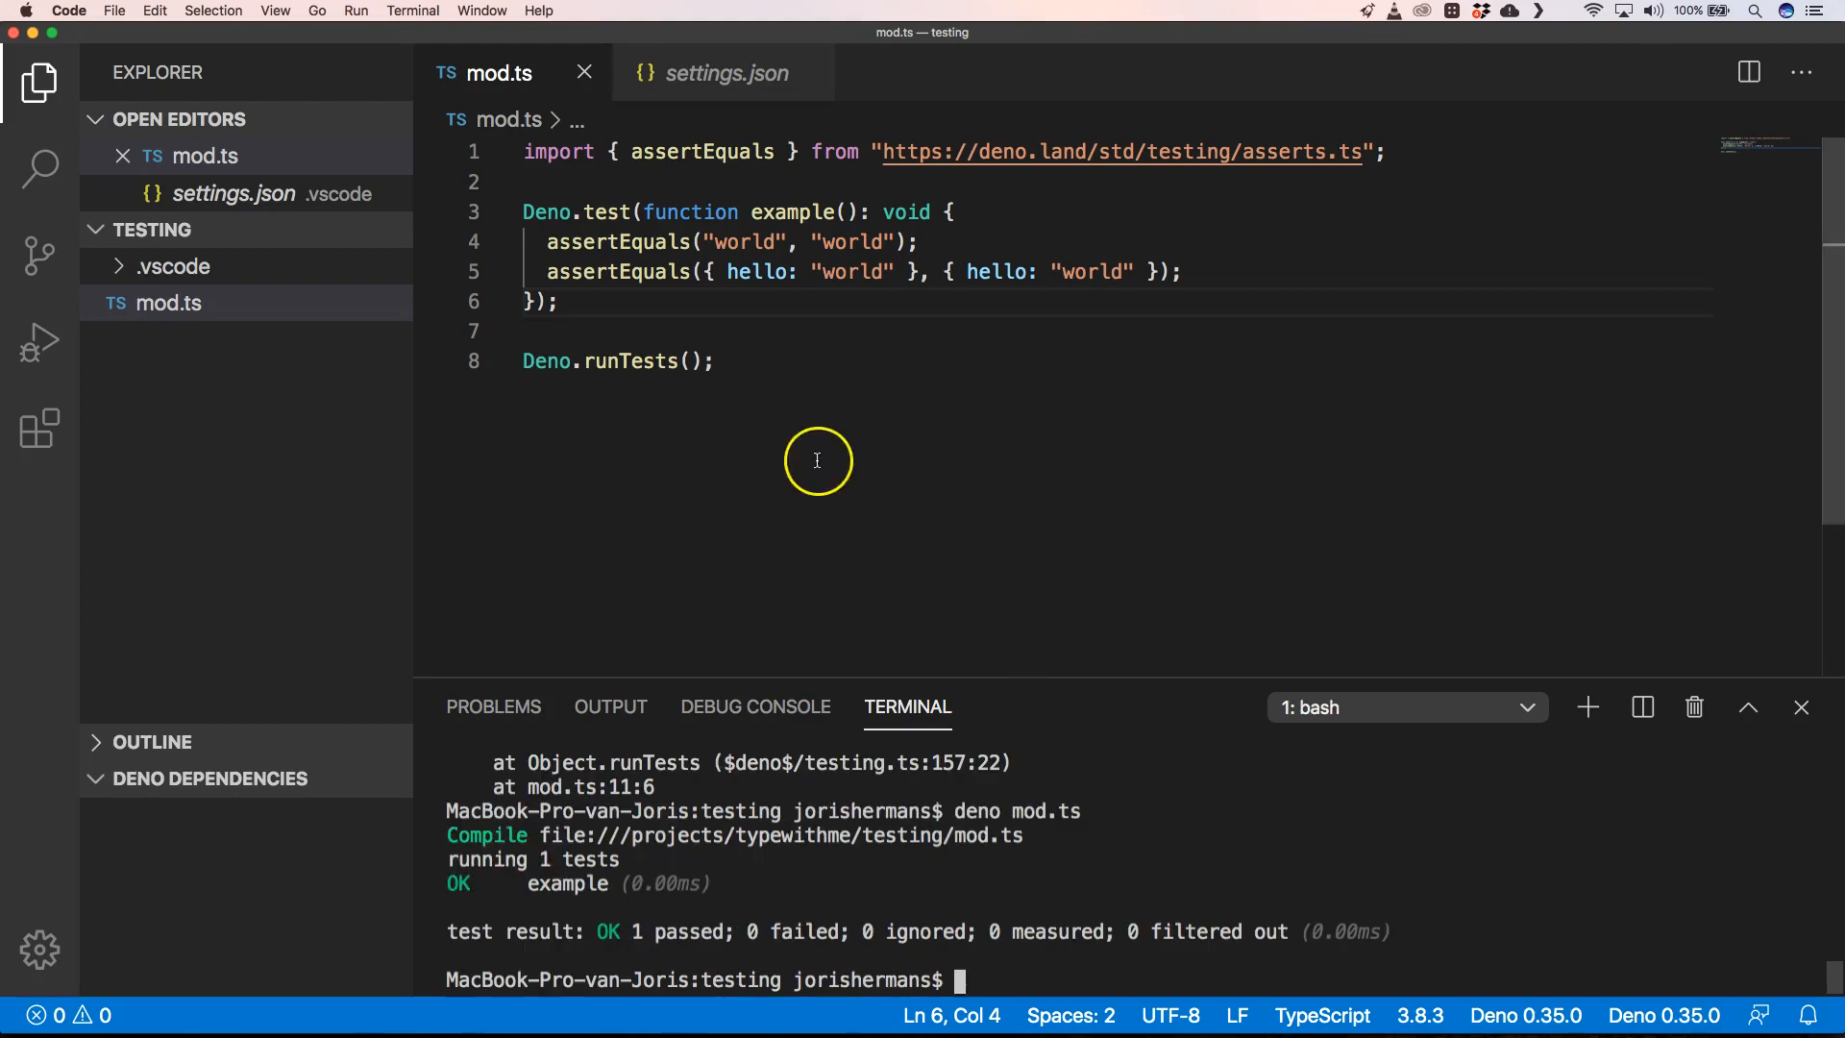
mouse_move(703, 212)
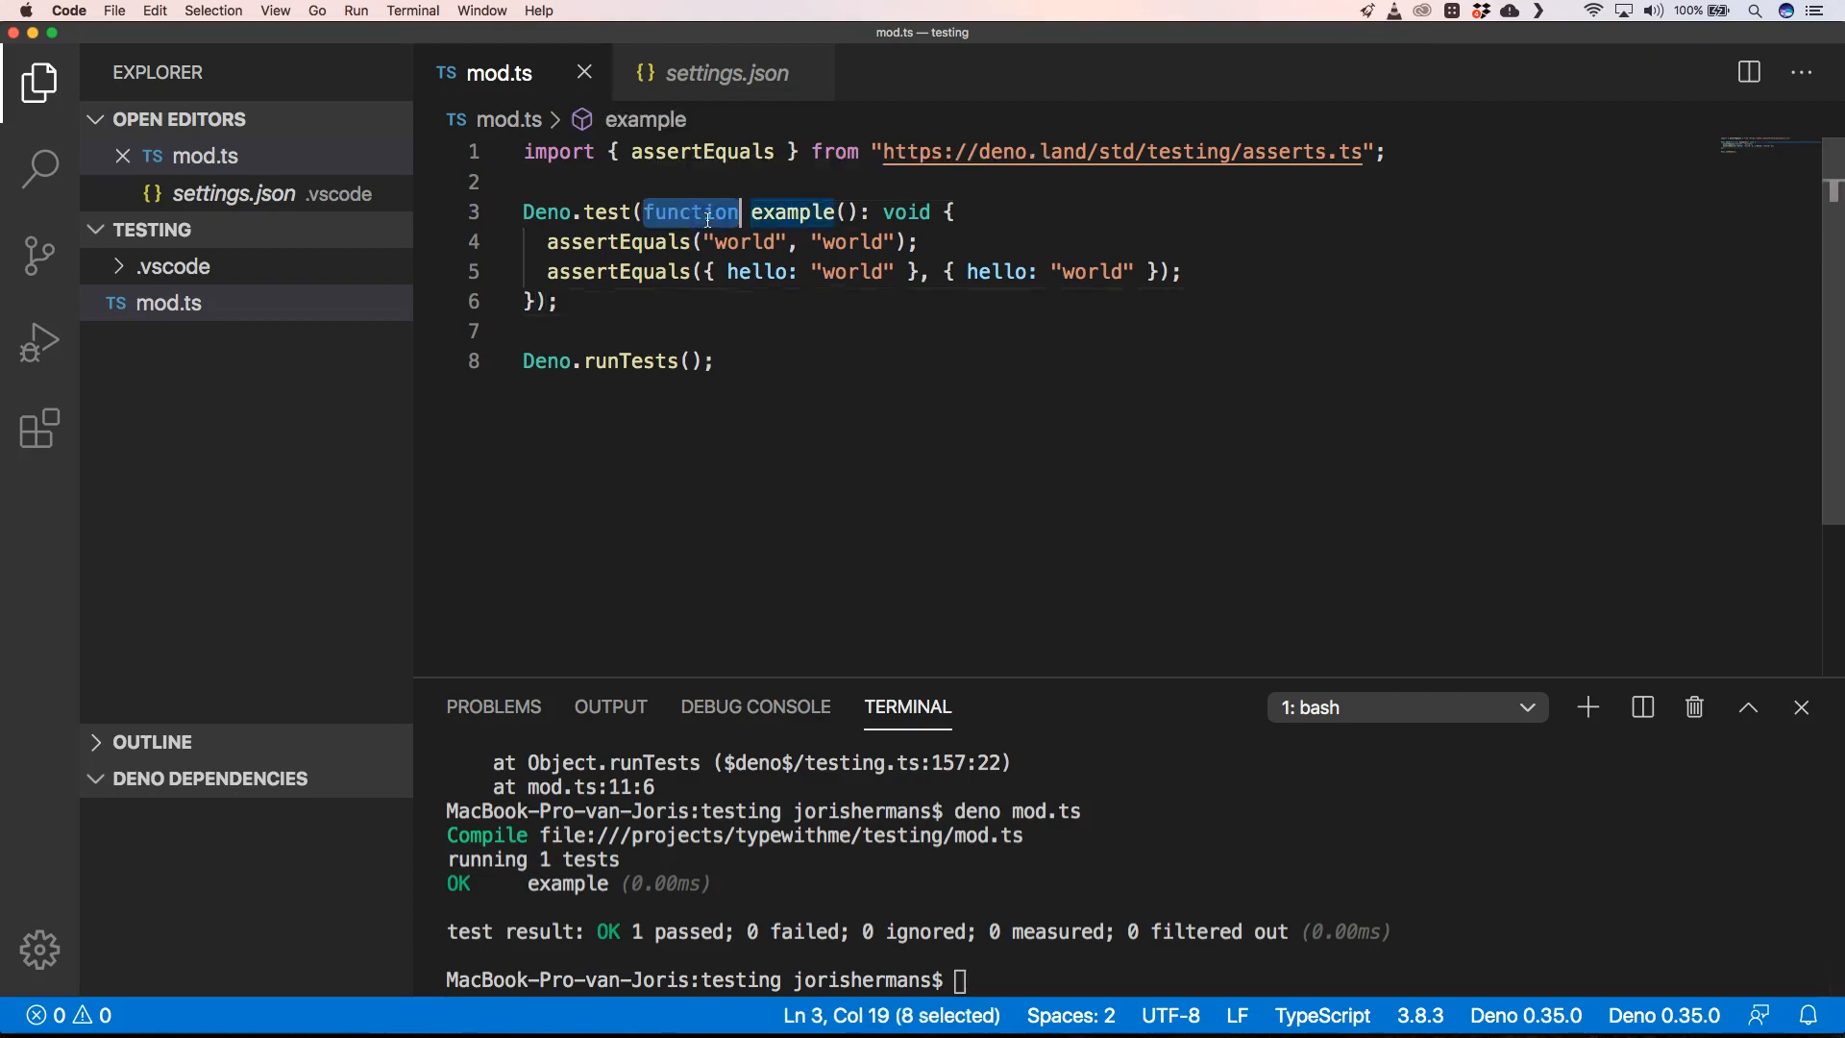
Convert the test callback to an arrow function by dropping 'function' and the void annotation.
key("Backspace")
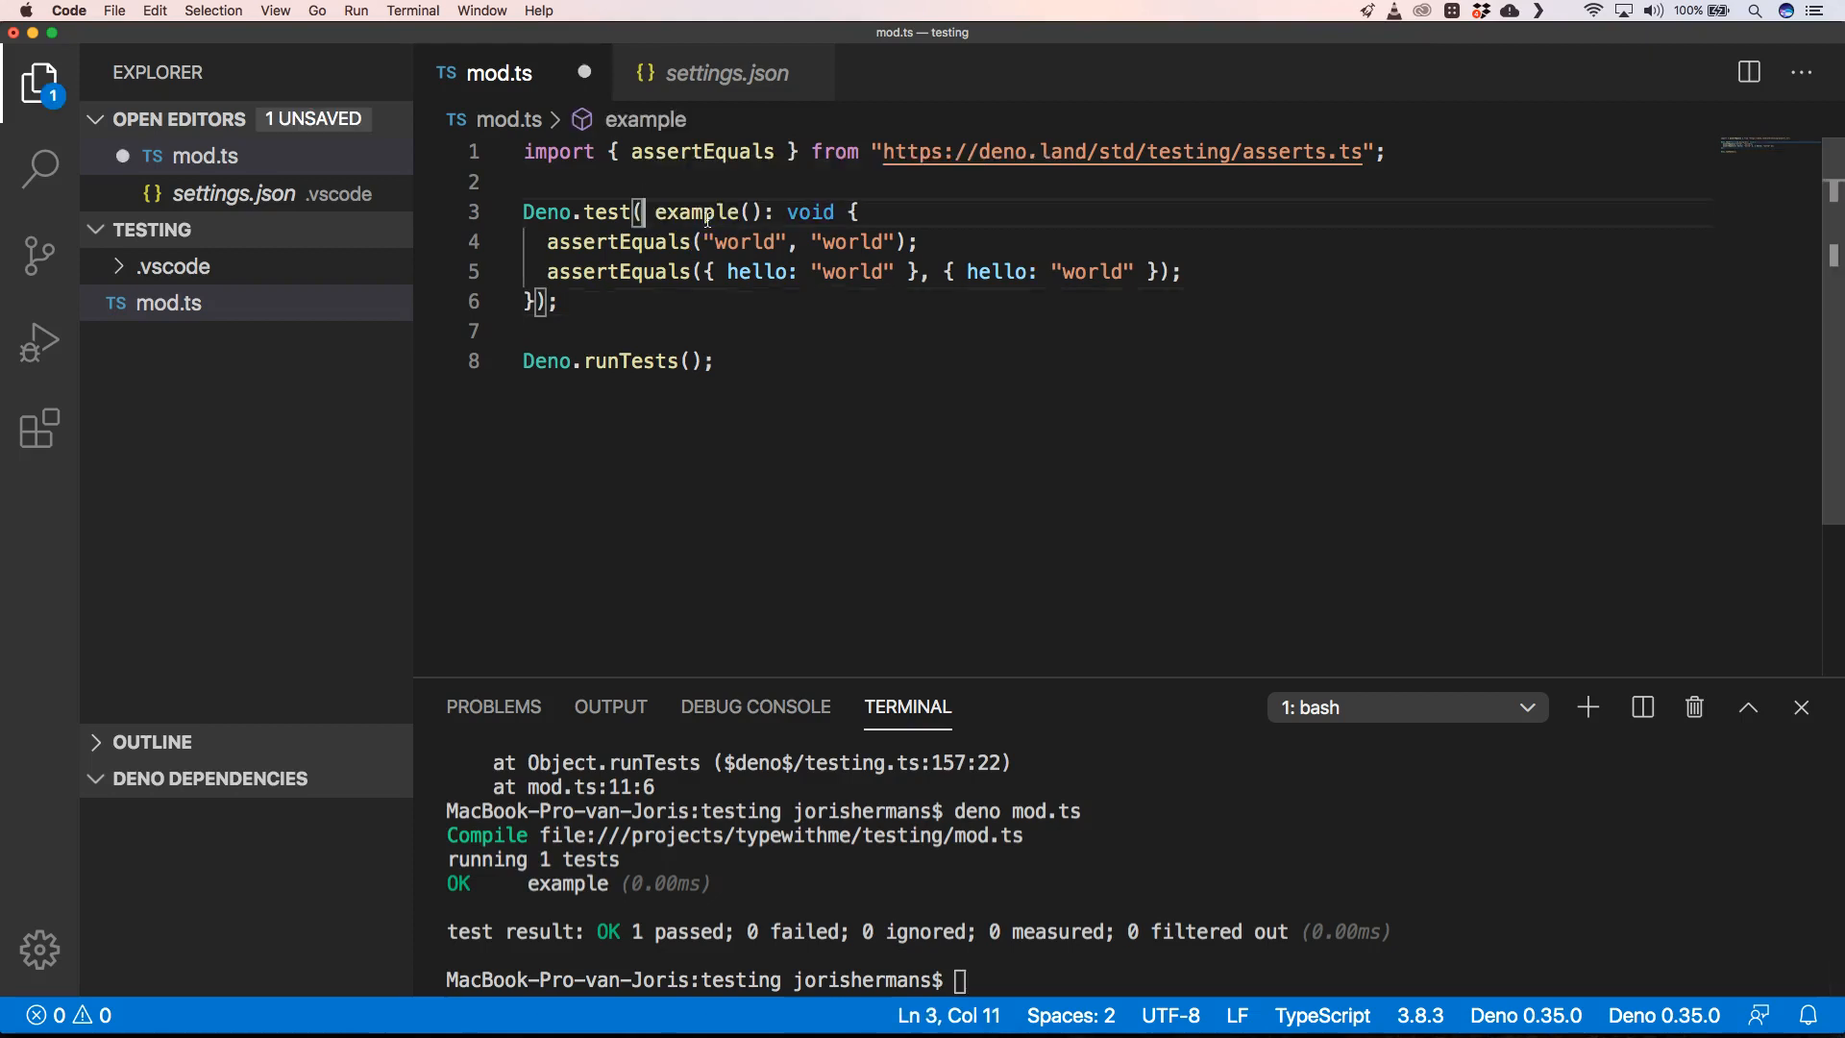
mouse_move(813, 211)
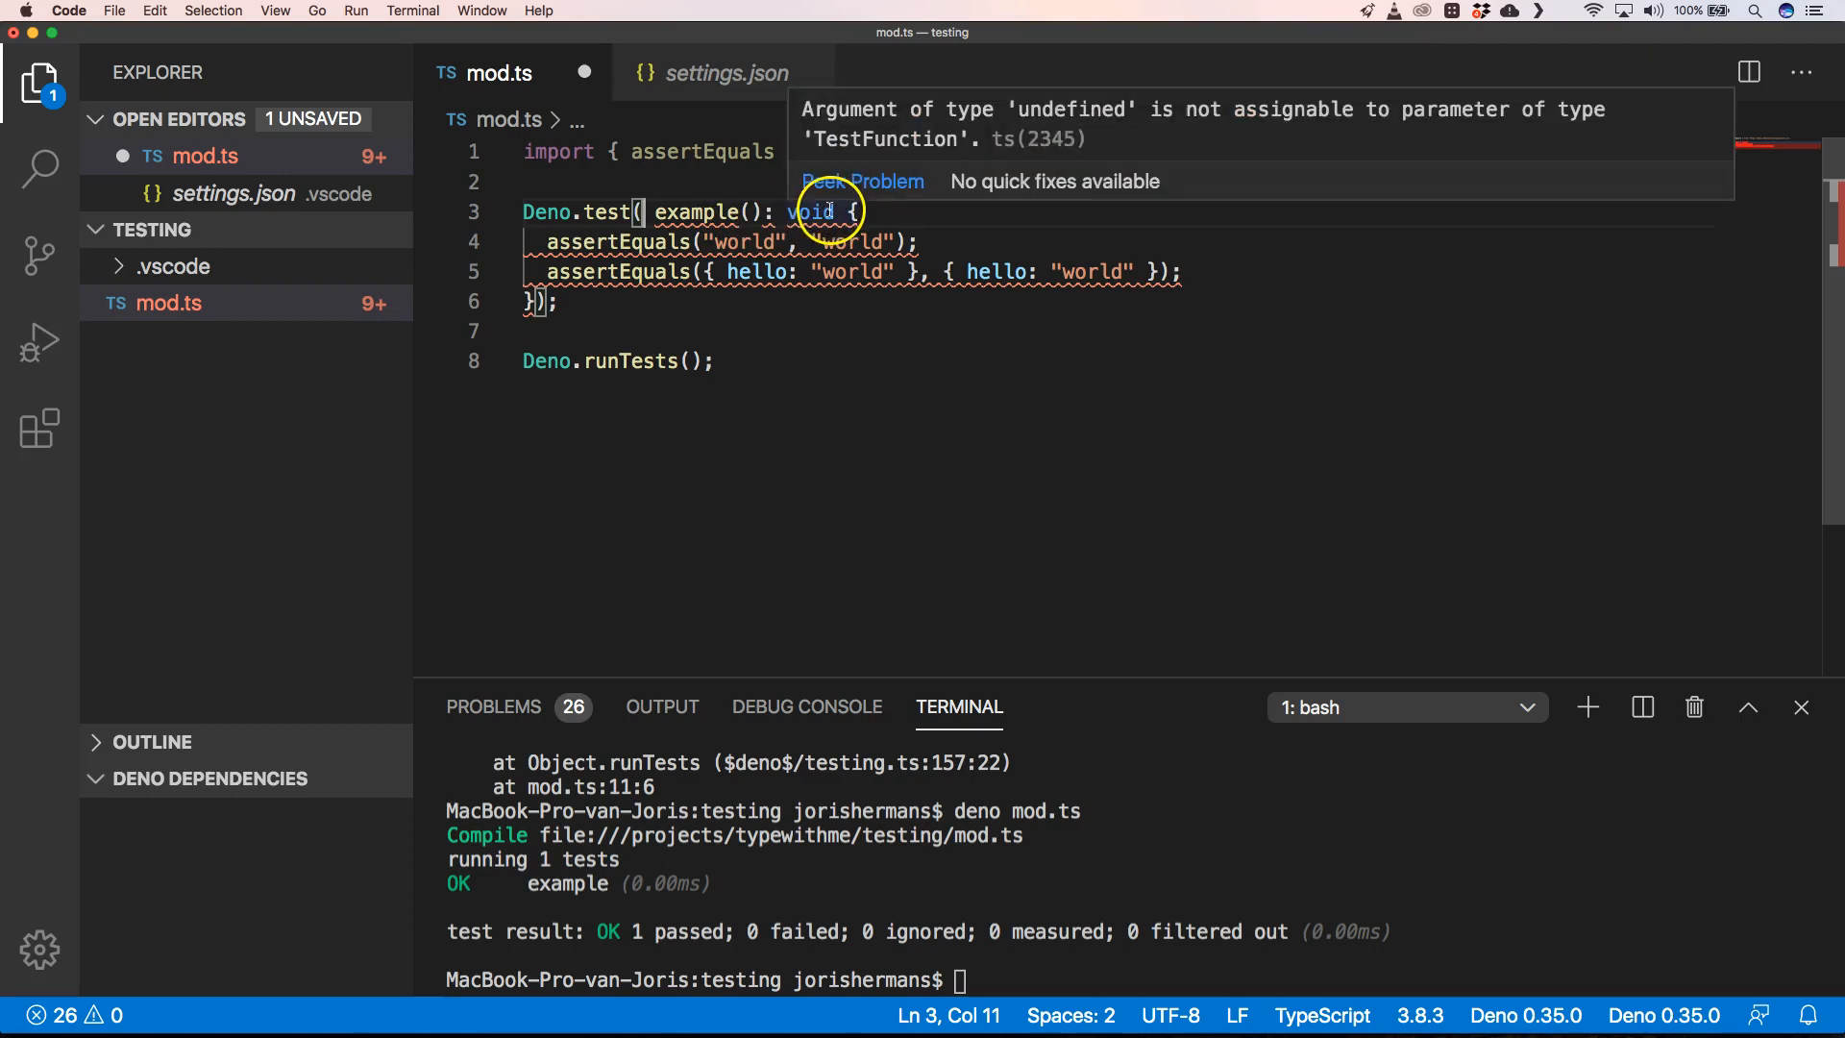
left_click_drag(779, 211, 835, 211)
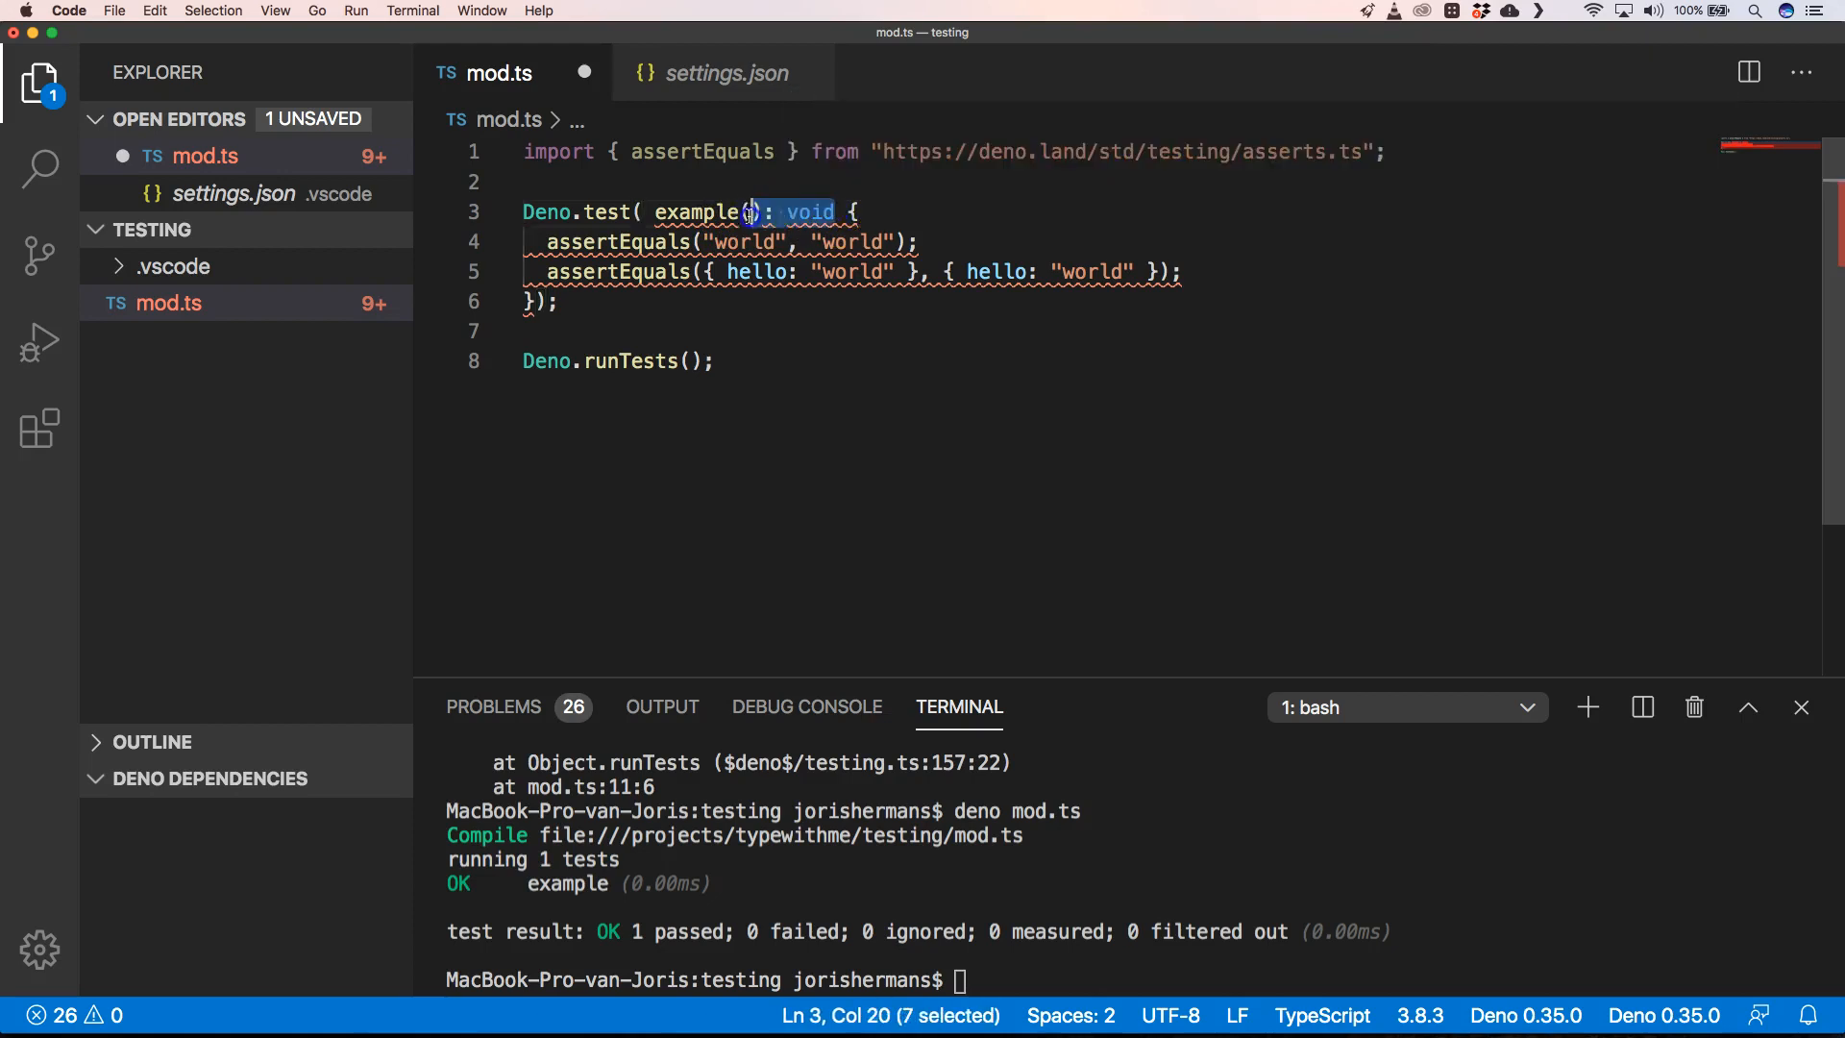
key("Delete")
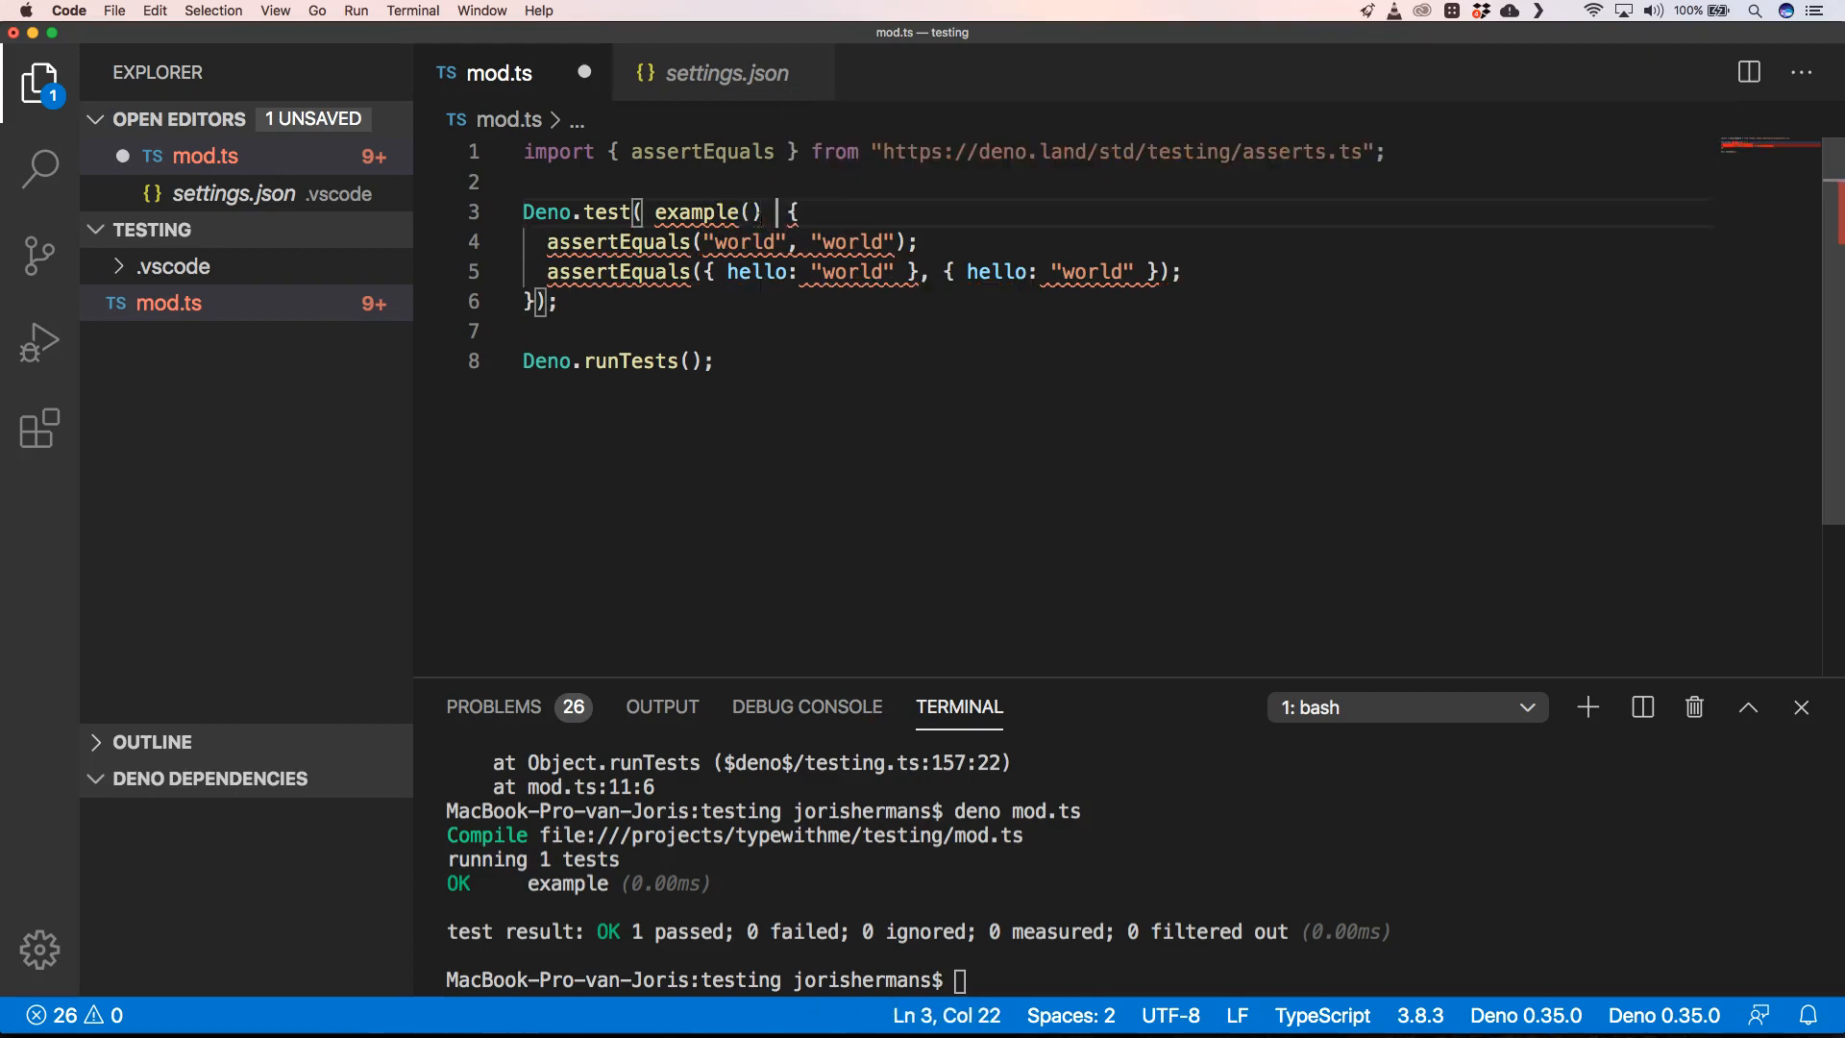
type("=>")
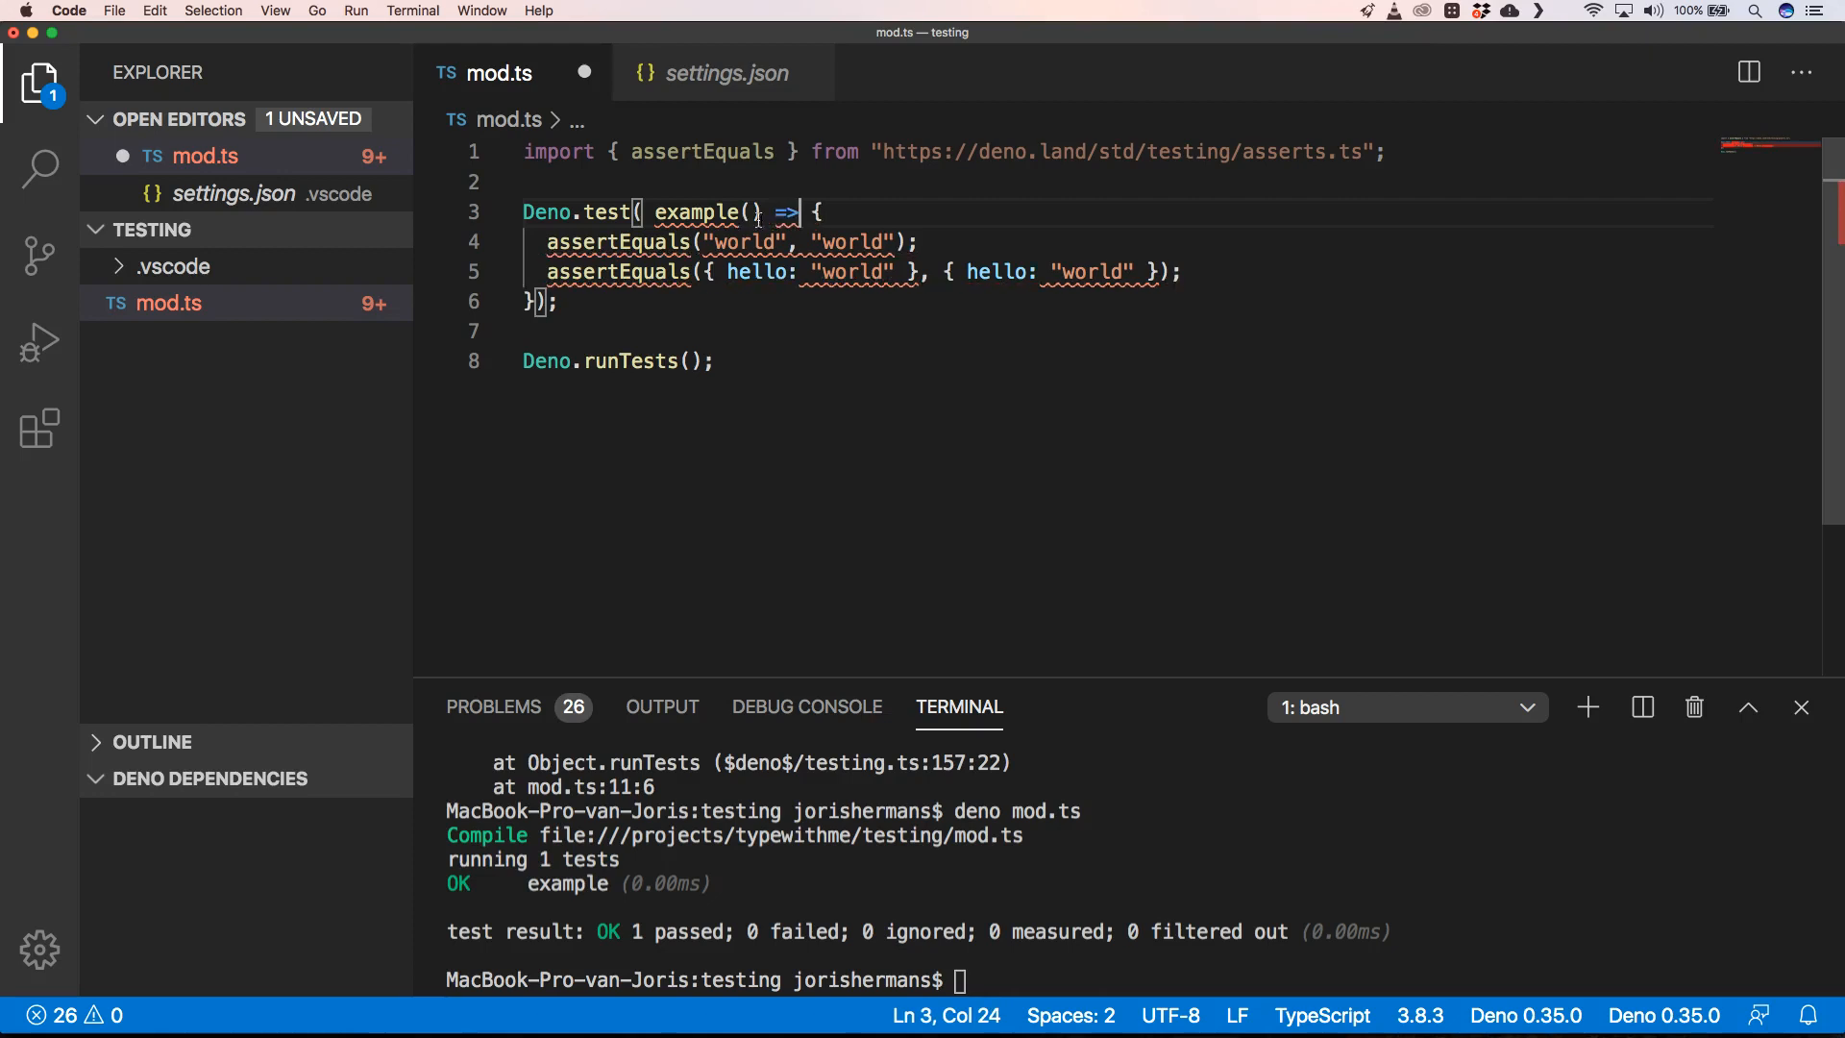
mouse_move(689, 212)
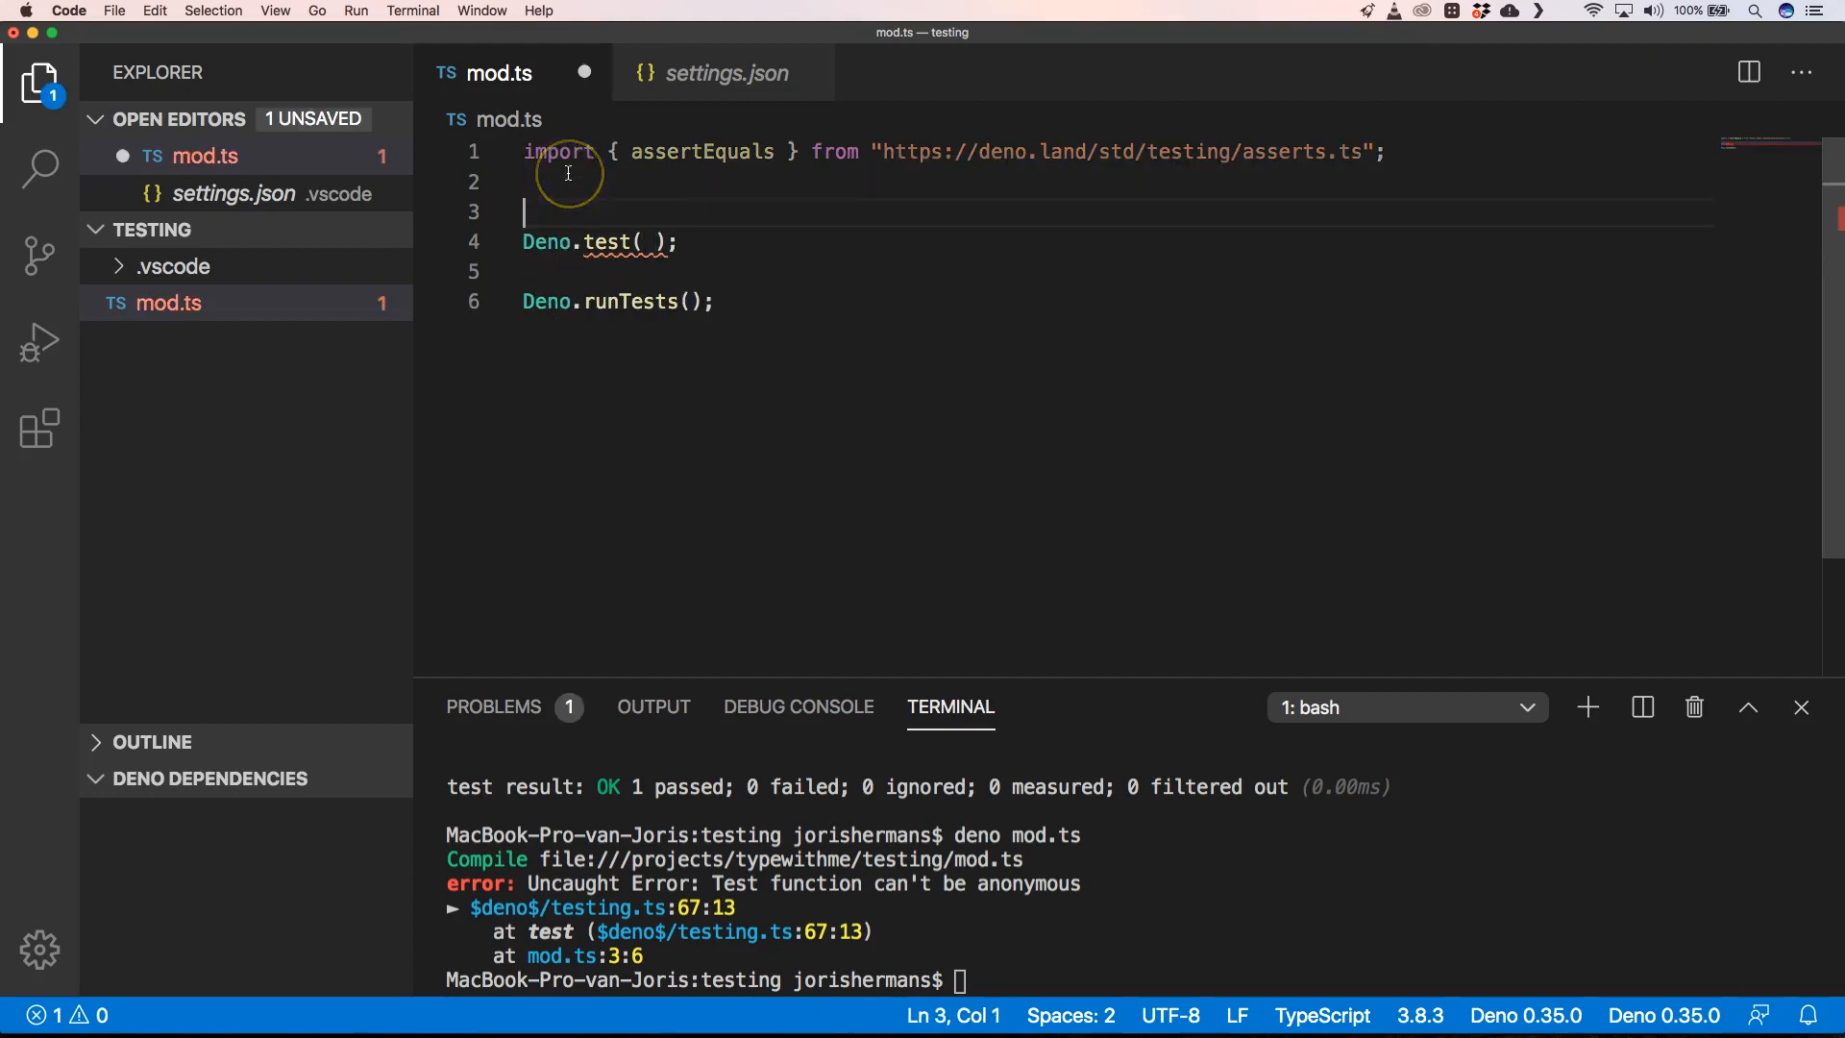
Define const example as an arrow function and pass example to Deno.test.
type("const")
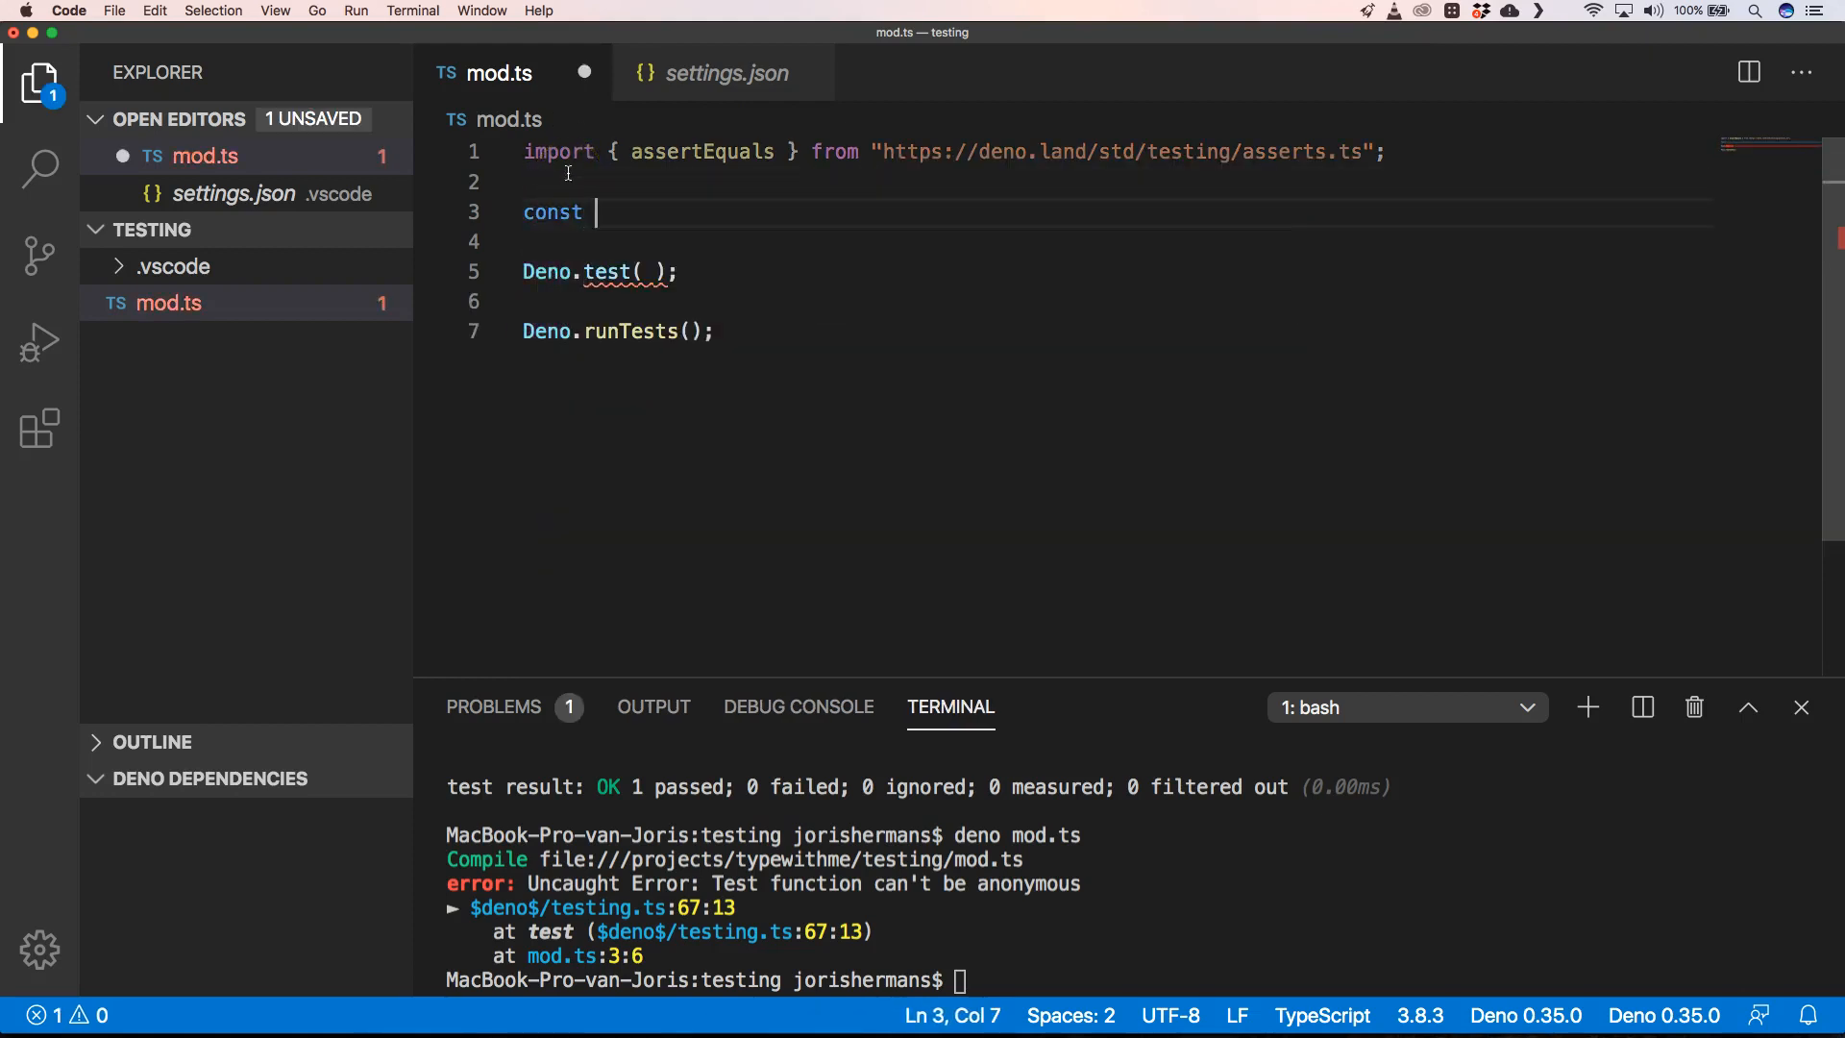
type("example")
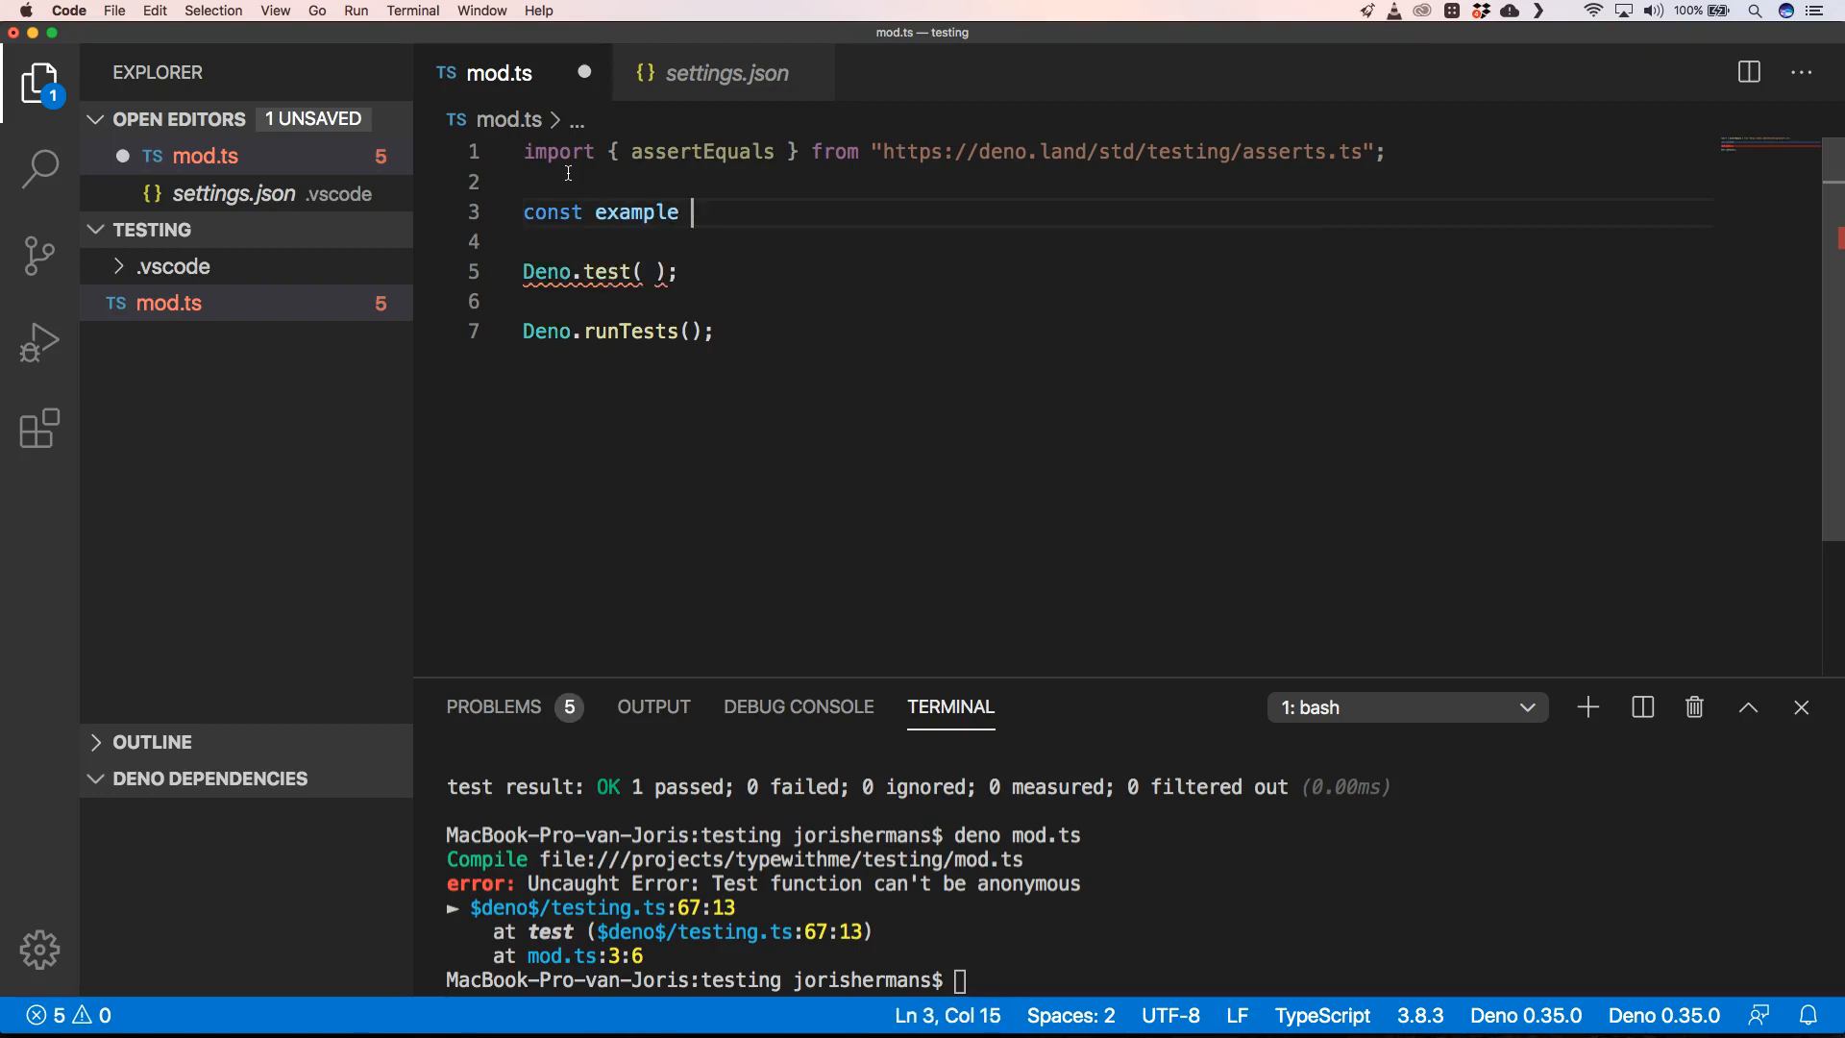
type("= () => {")
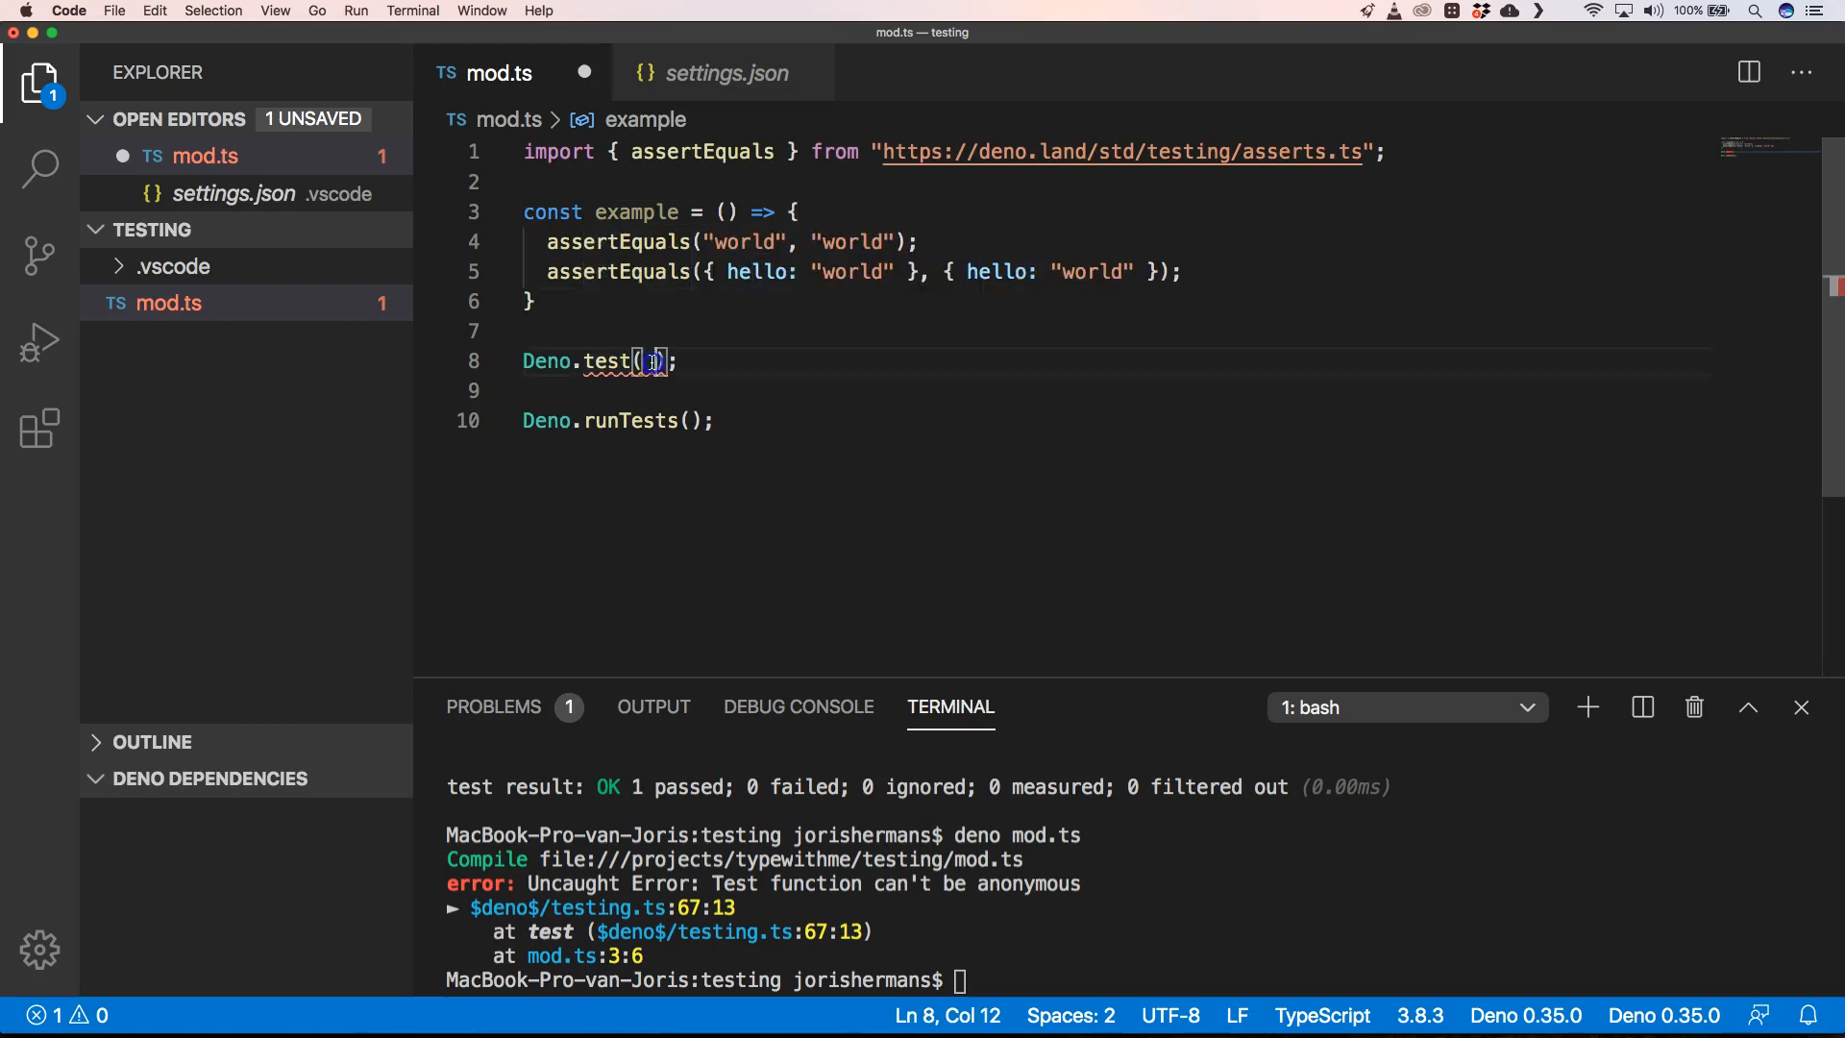
type("example")
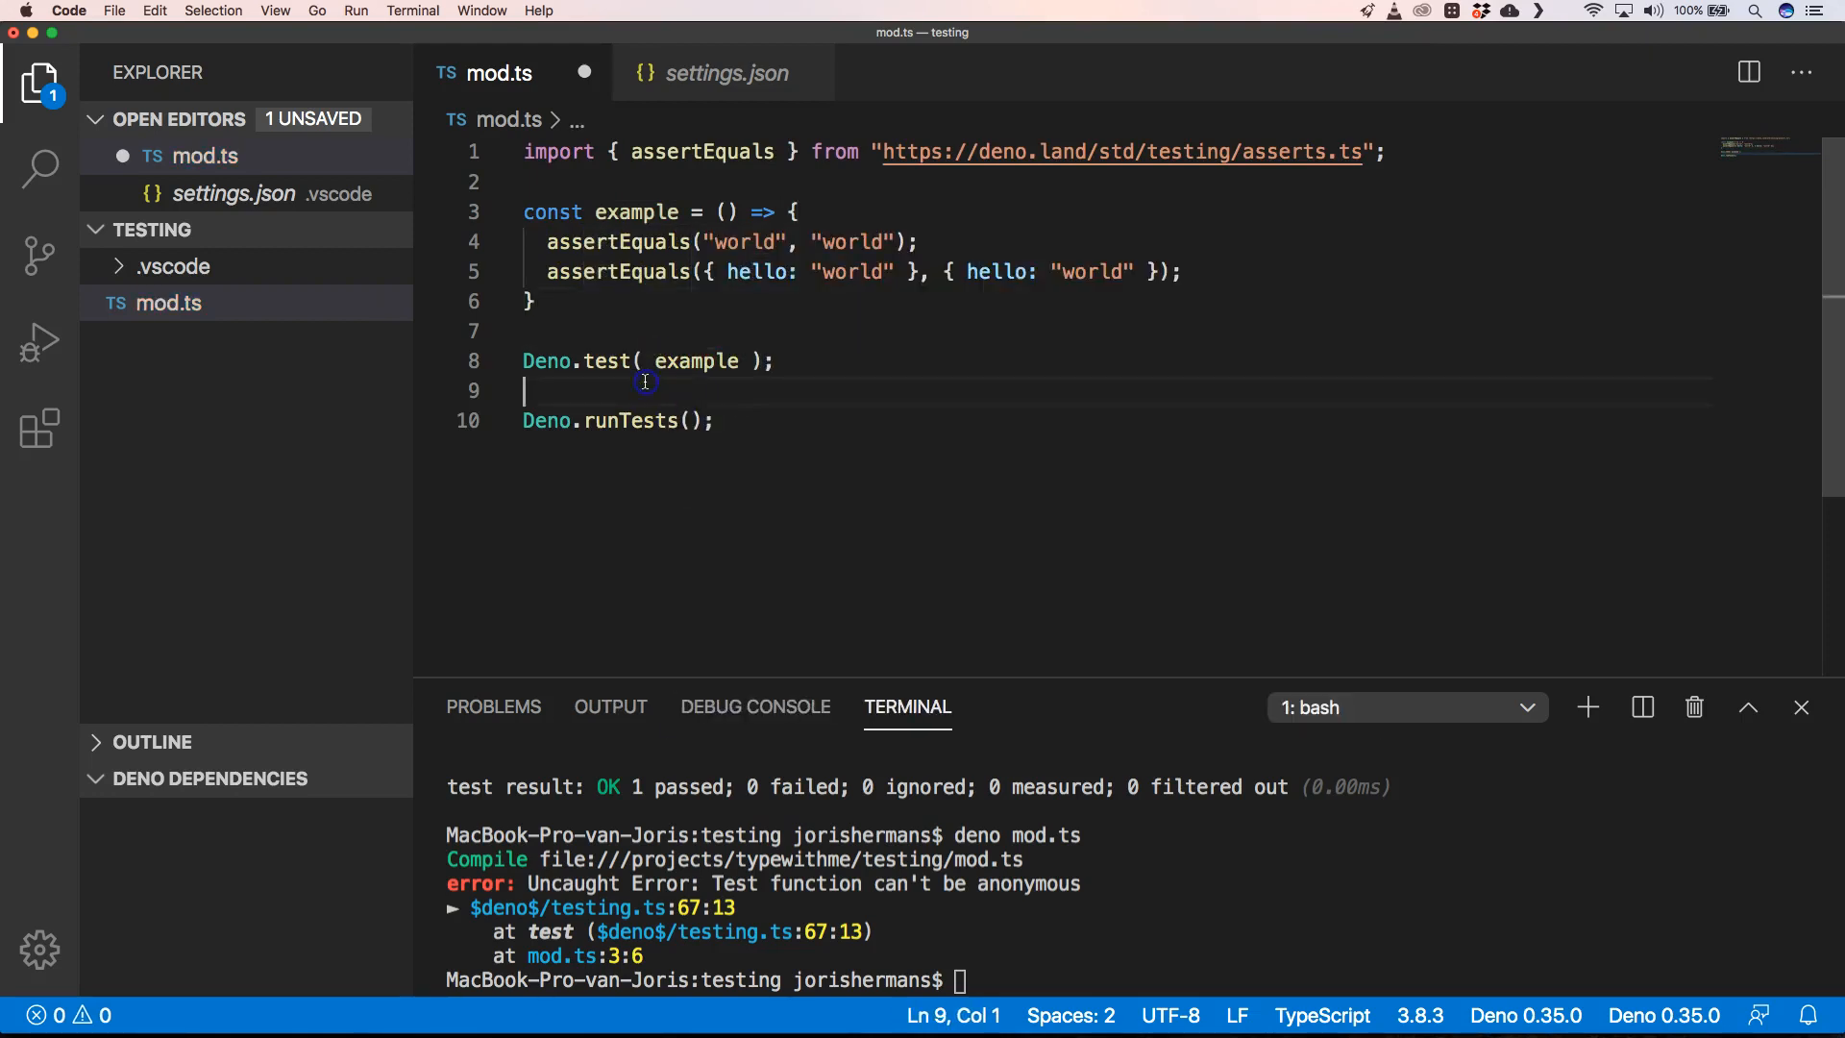
left_click(719, 420)
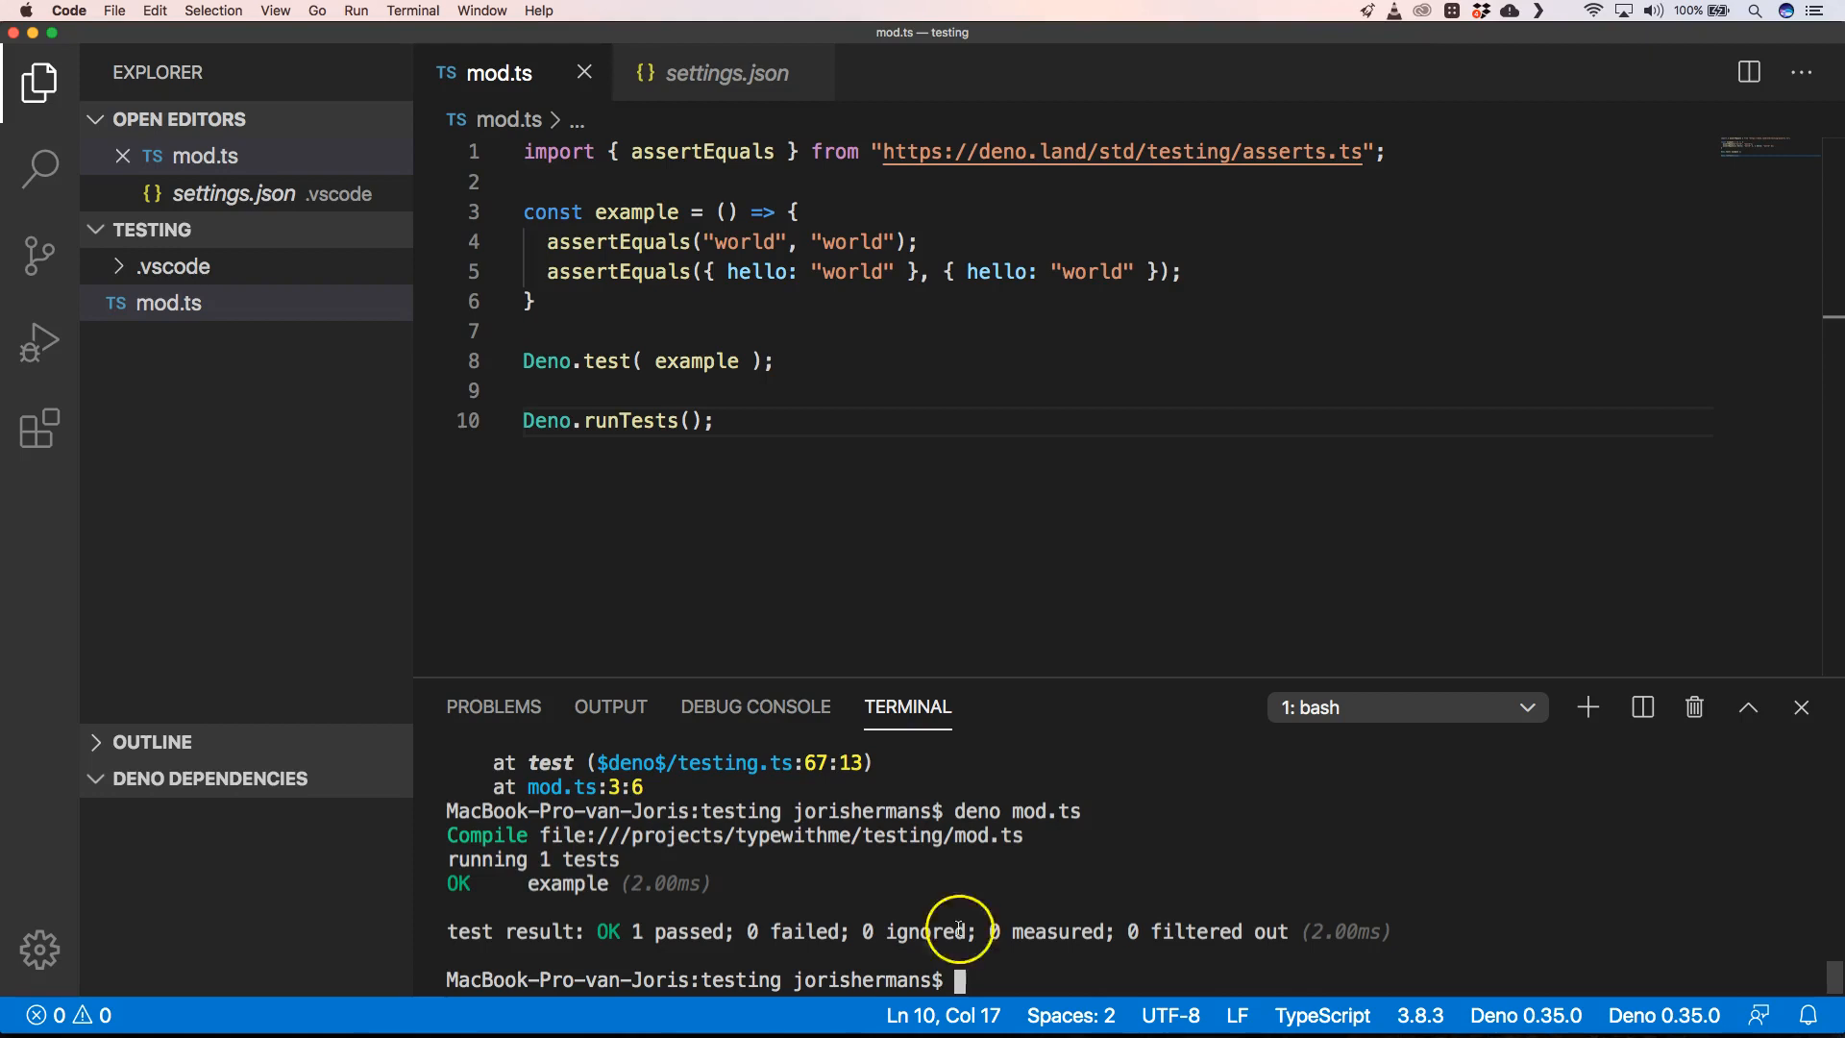
double_click(636, 212)
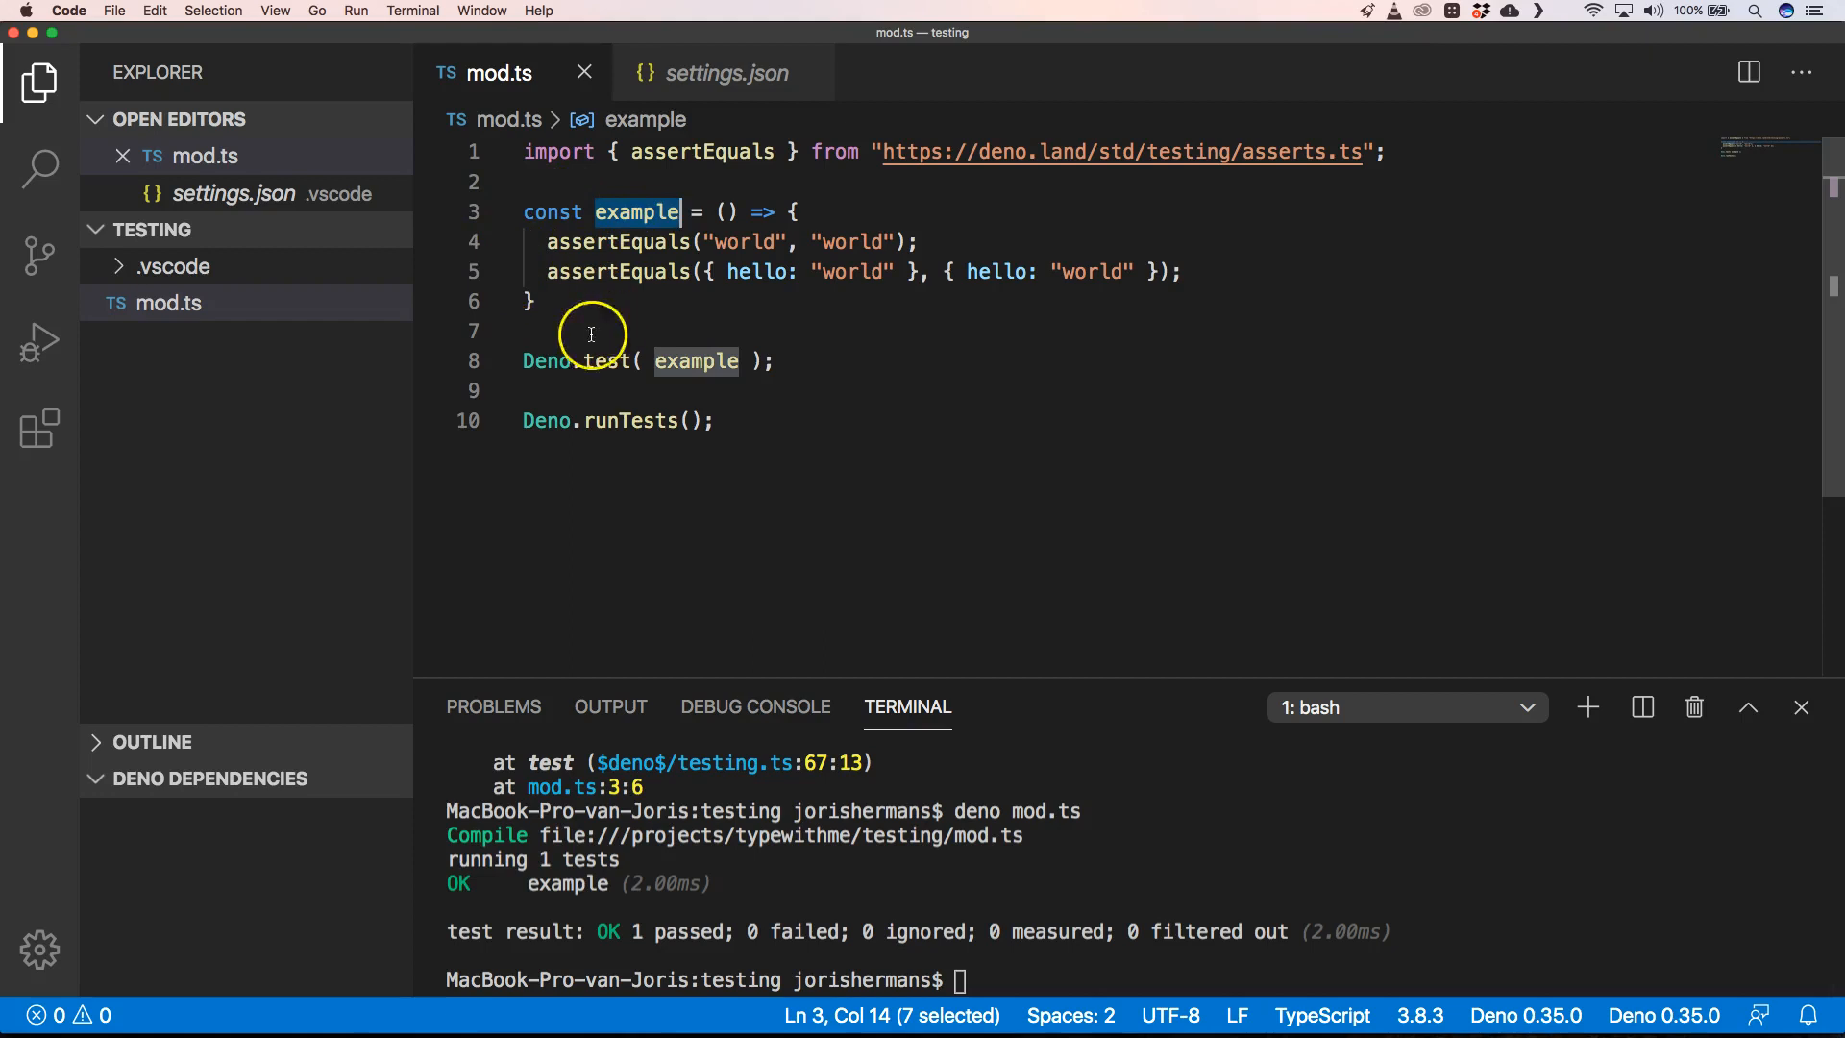
mouse_move(695, 346)
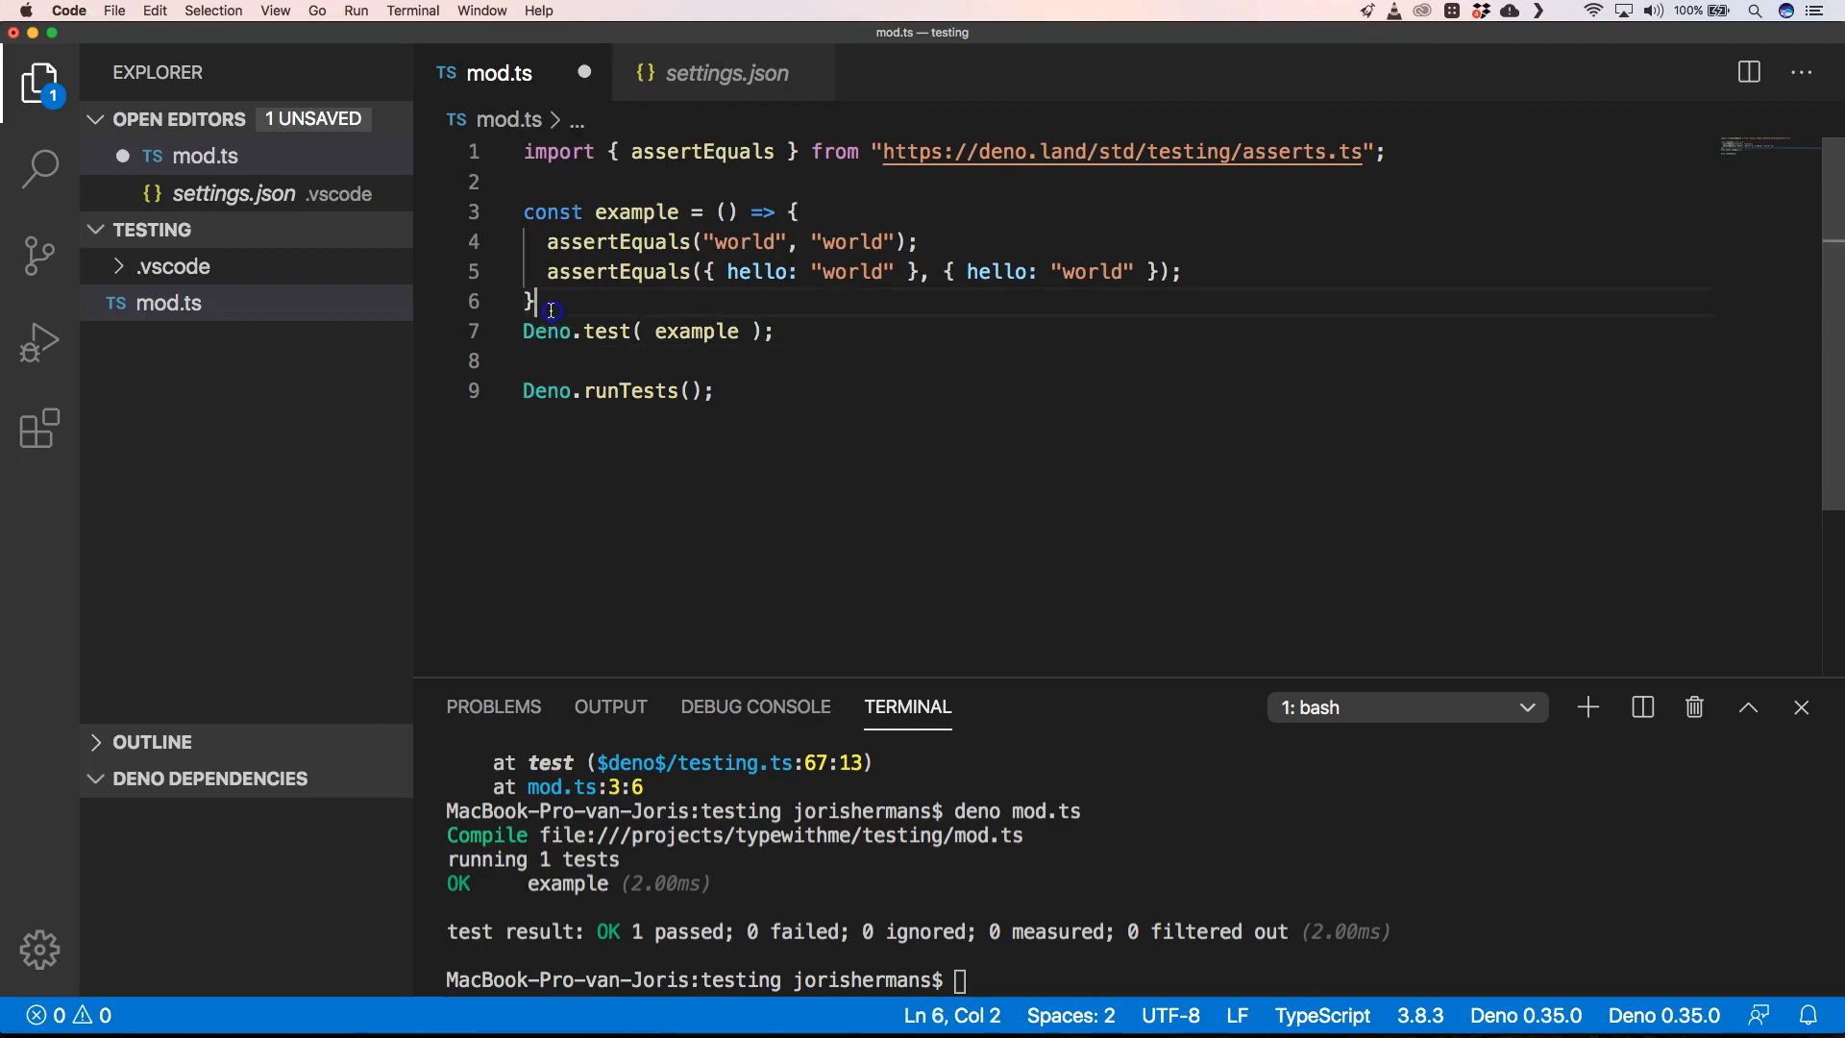
Save mod.ts with Deno.test(example) placed directly under the example function.
key("Cmd+S")
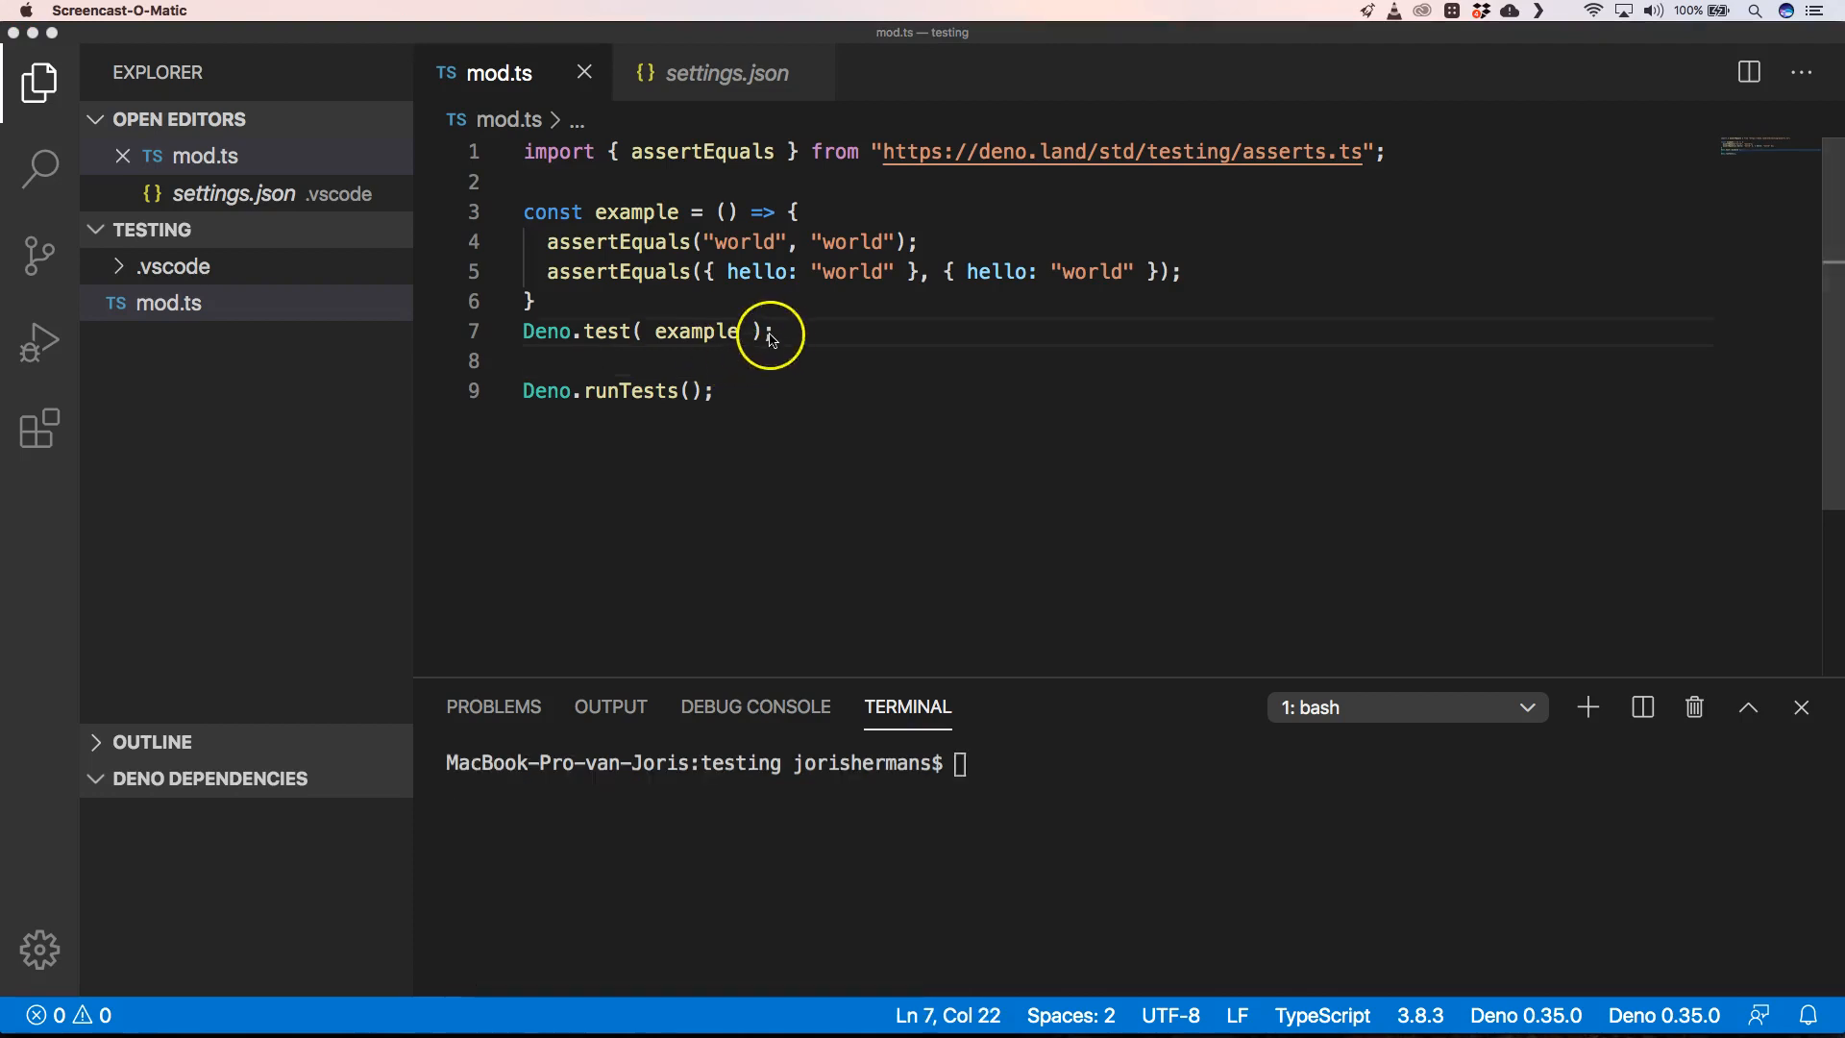
Write isStrictlyEqual, import assertStrictEq via quick fix, and register it with Deno.test.
key("Enter")
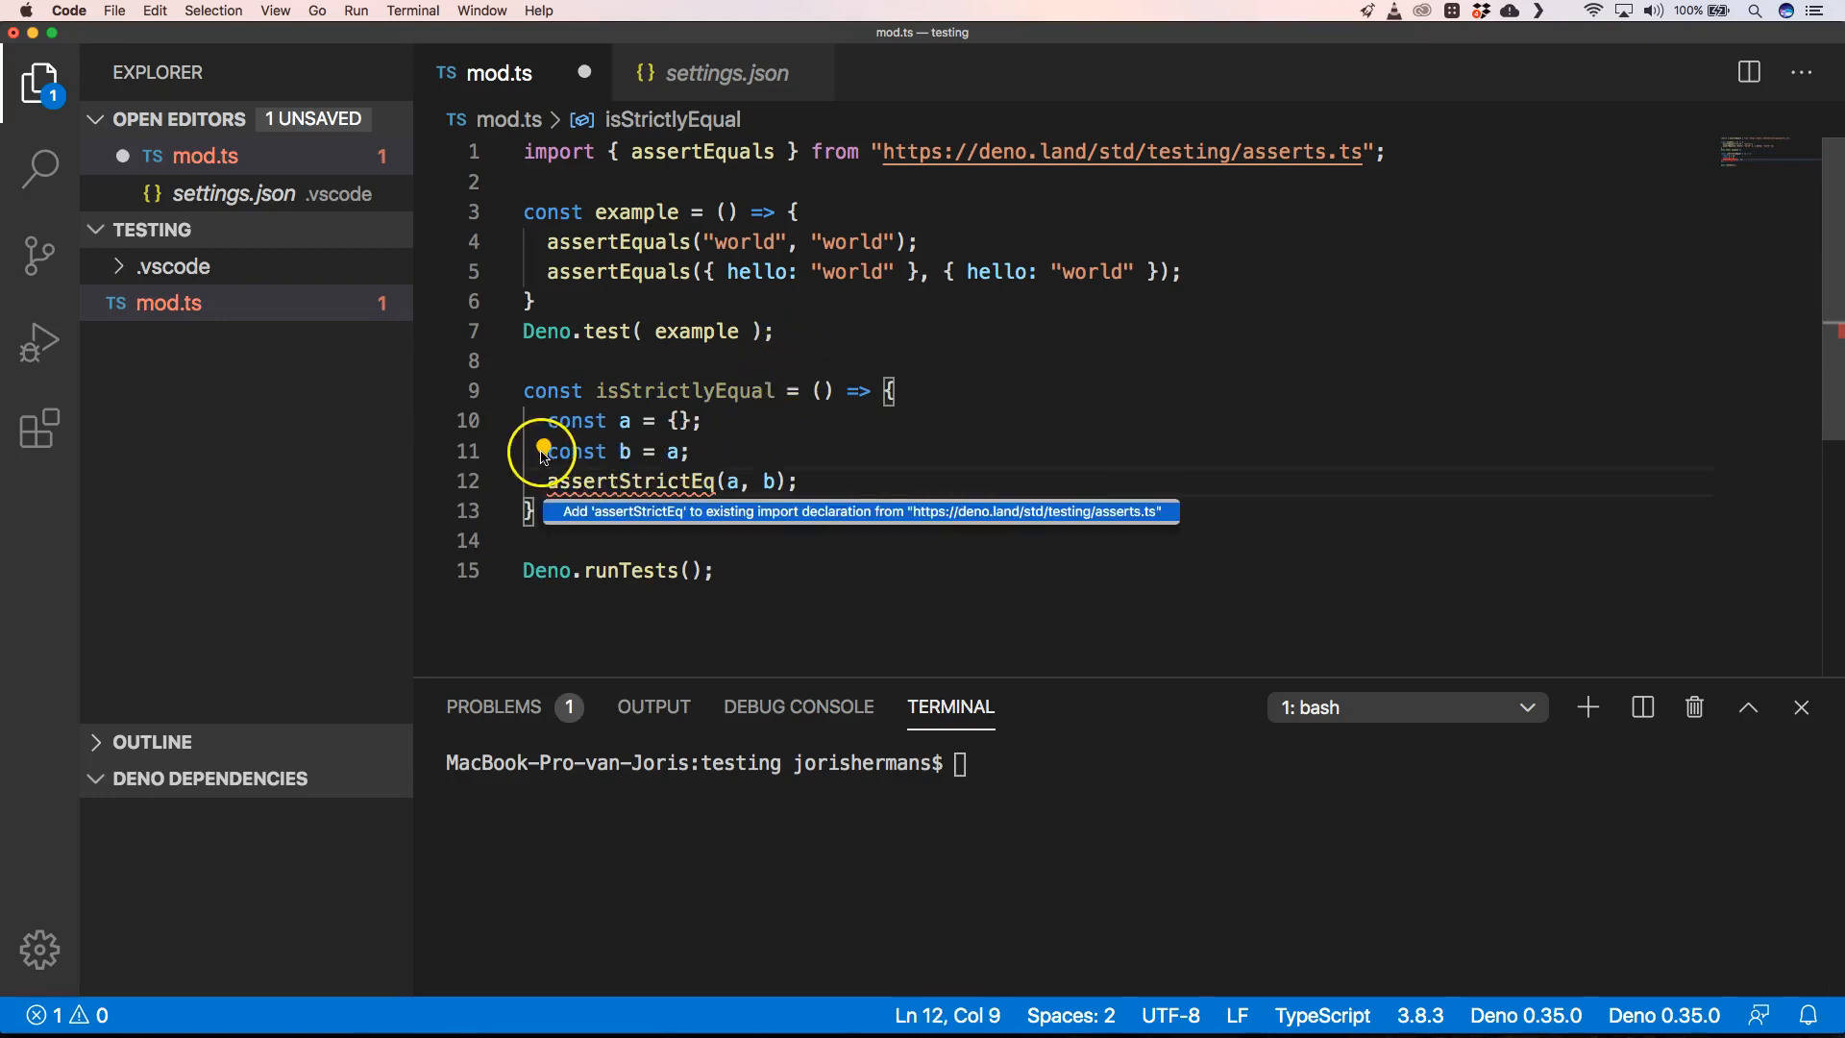
left_click(858, 512)
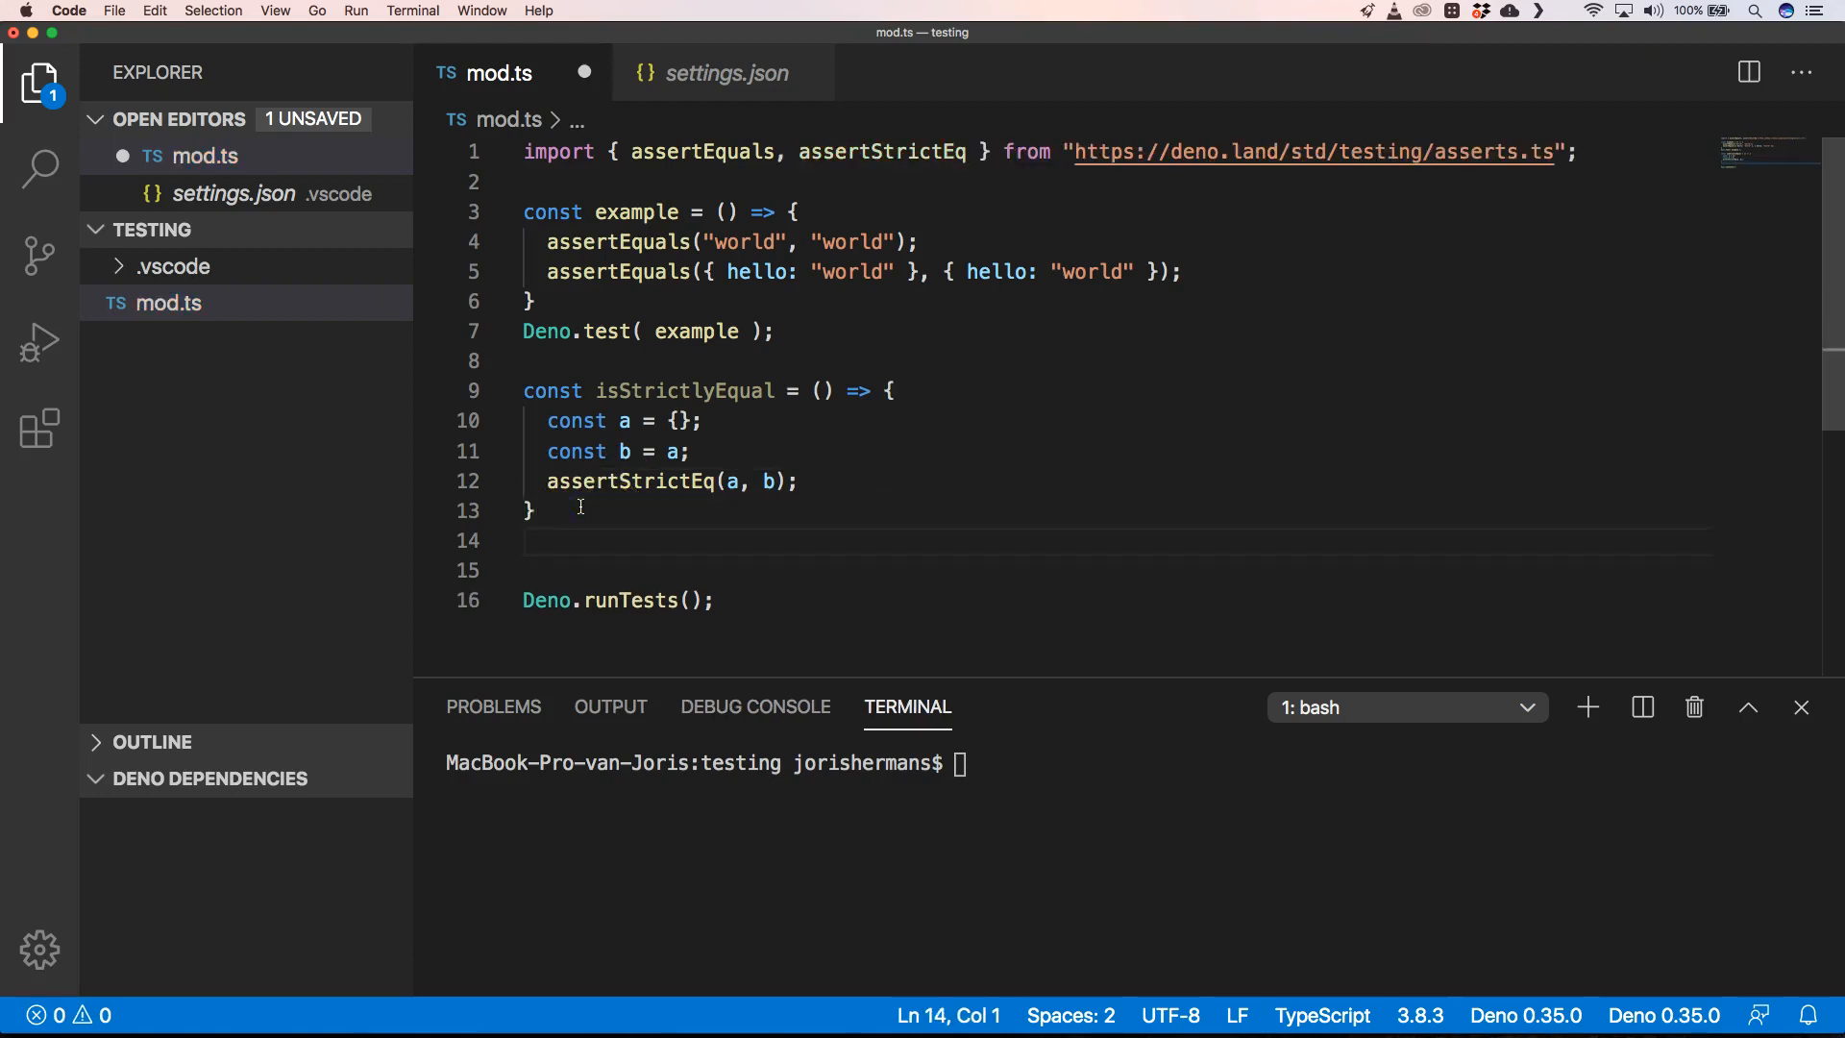
type("Deno")
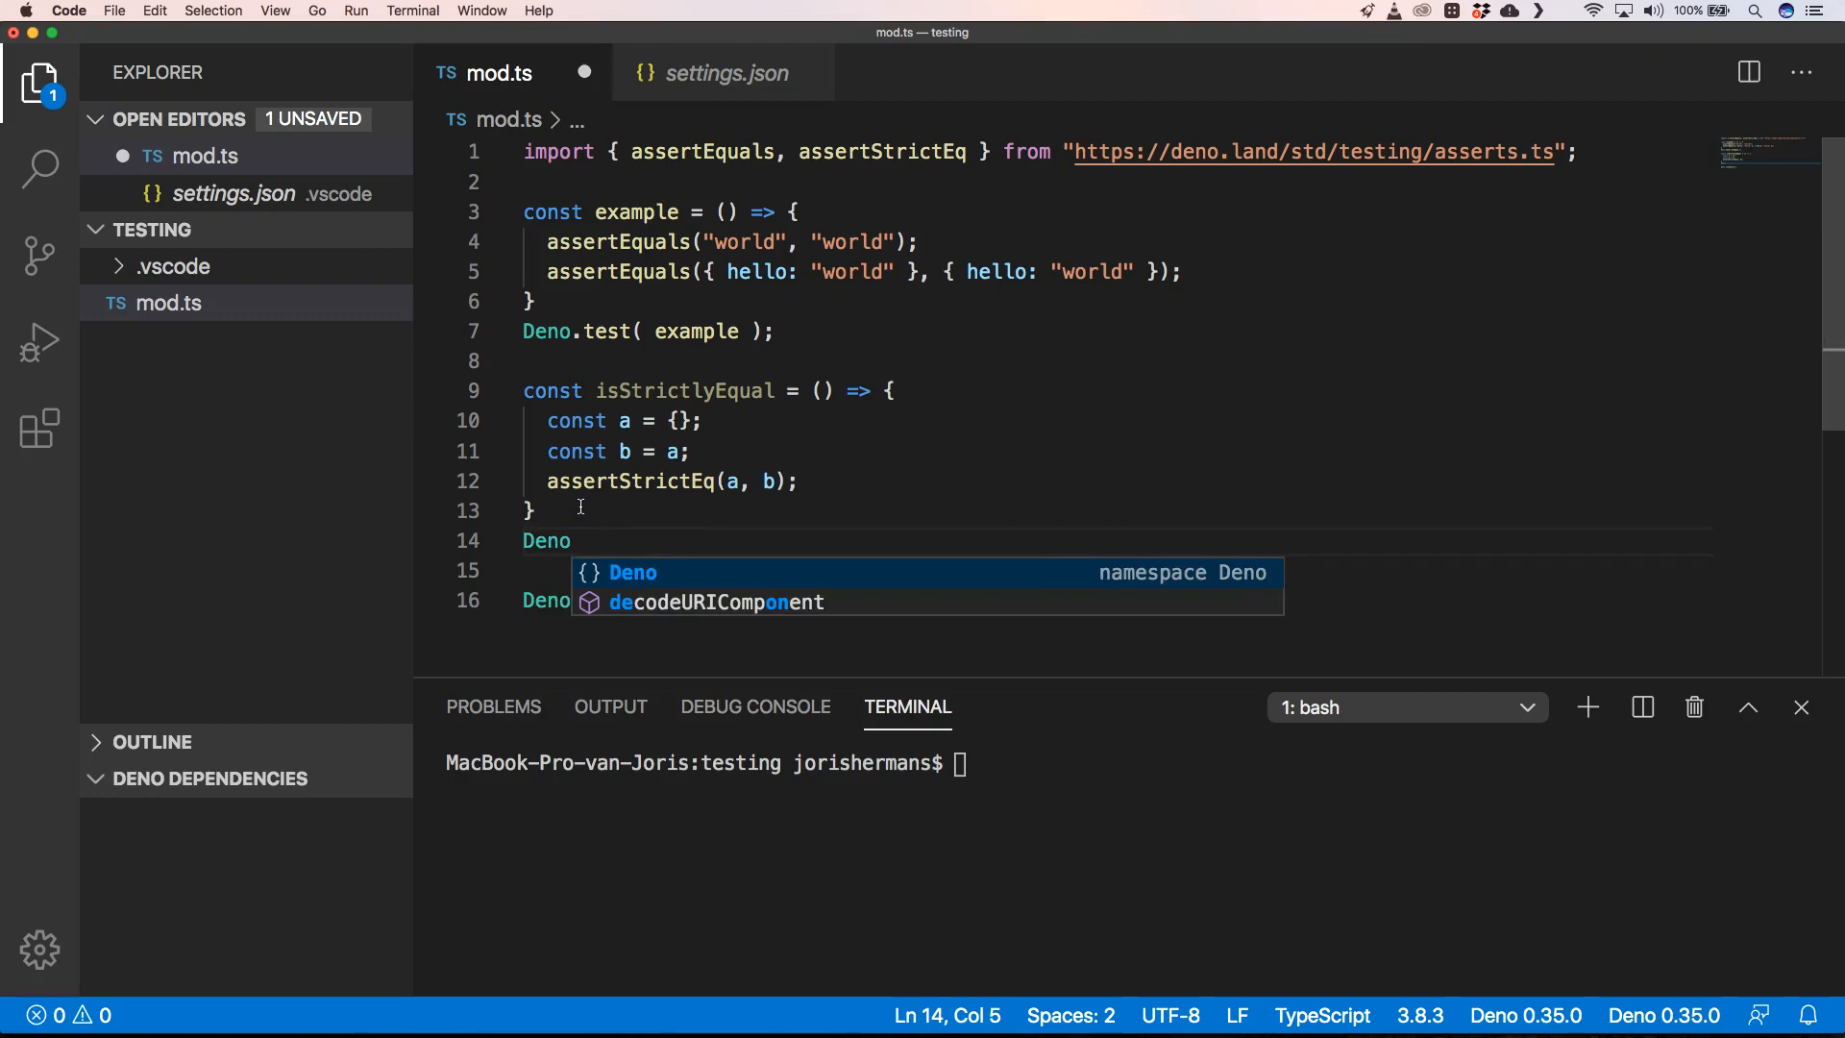
type(".text (")
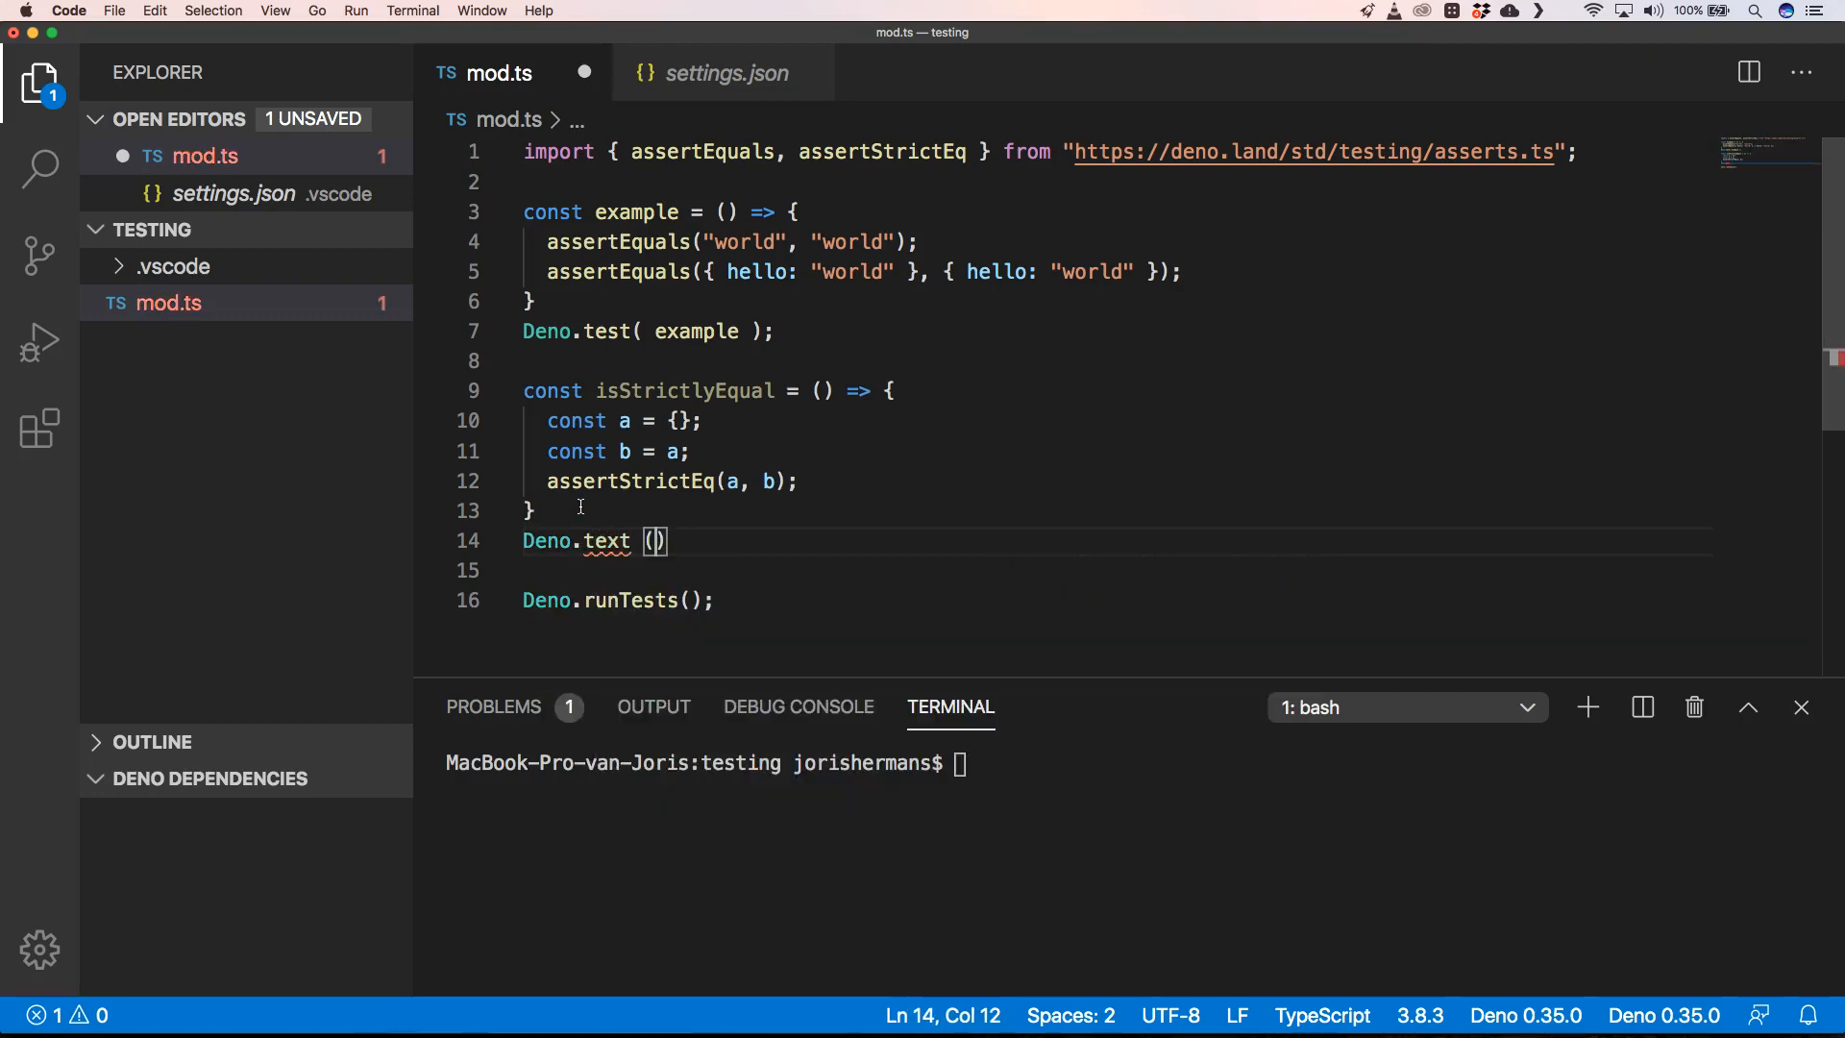
type("isS")
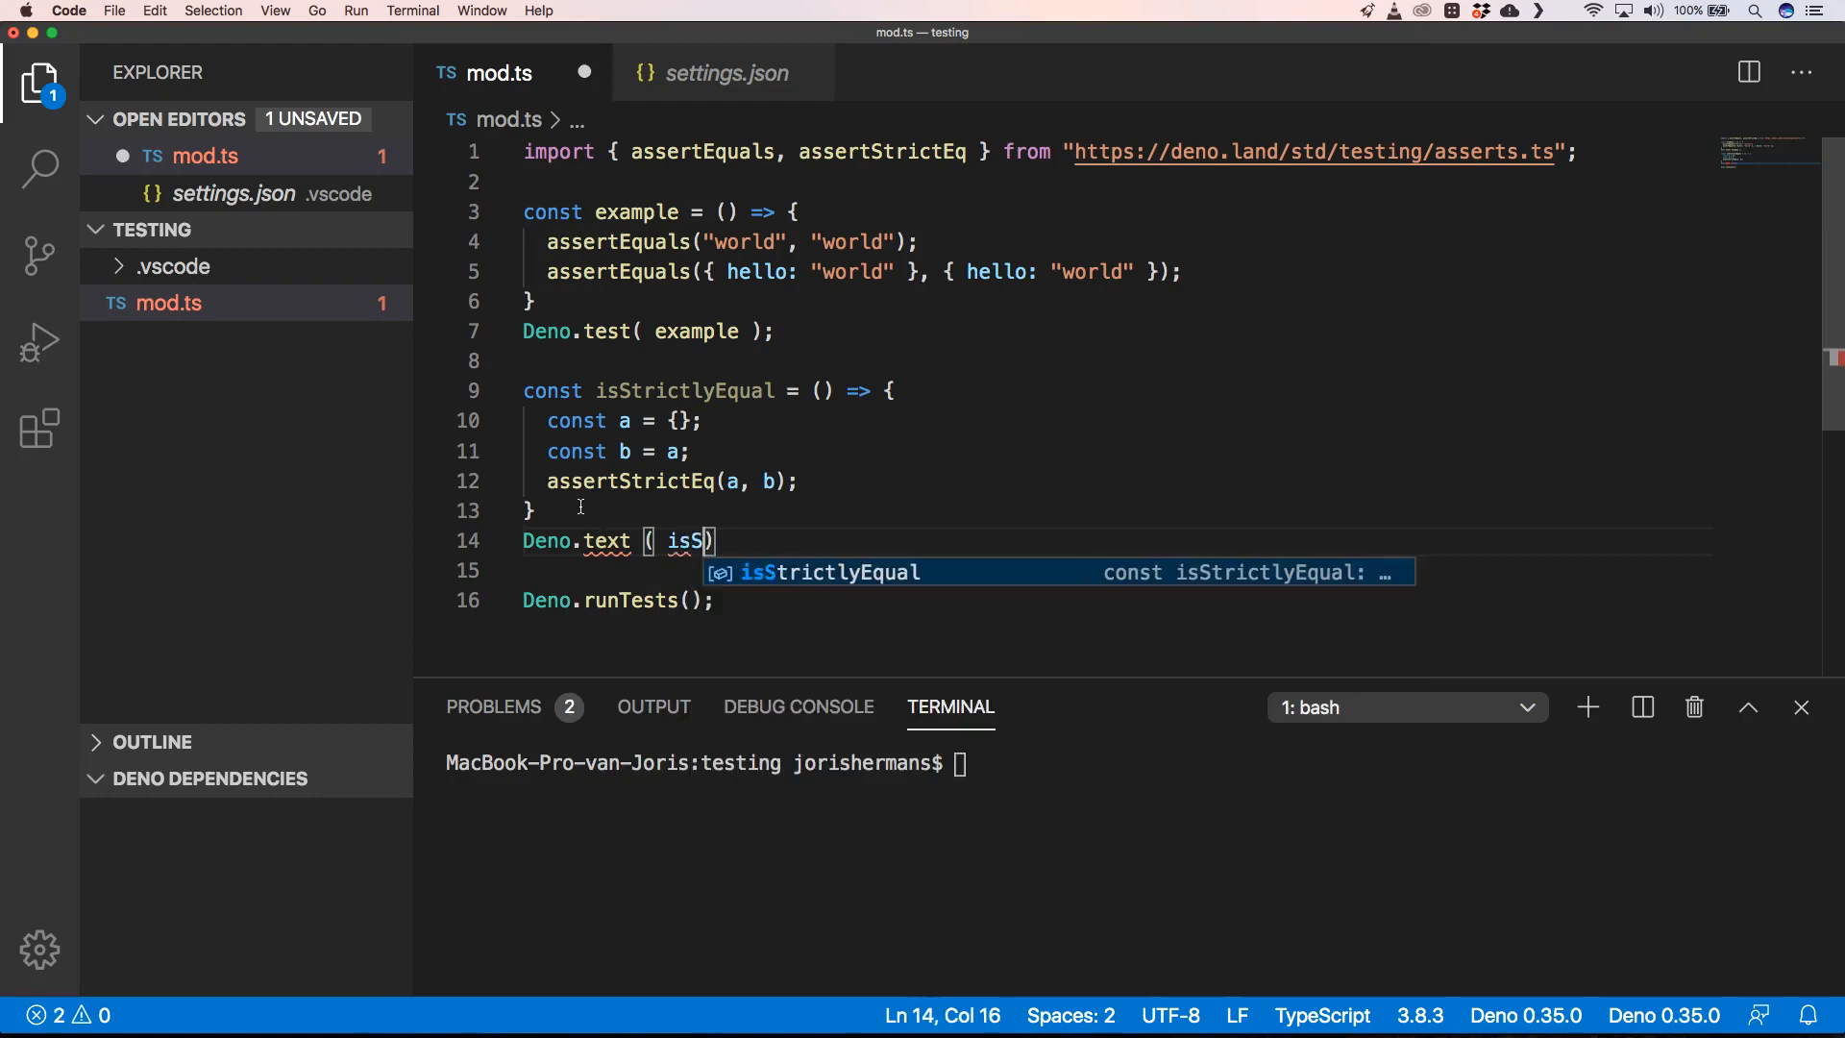
type("trictlyEqual")
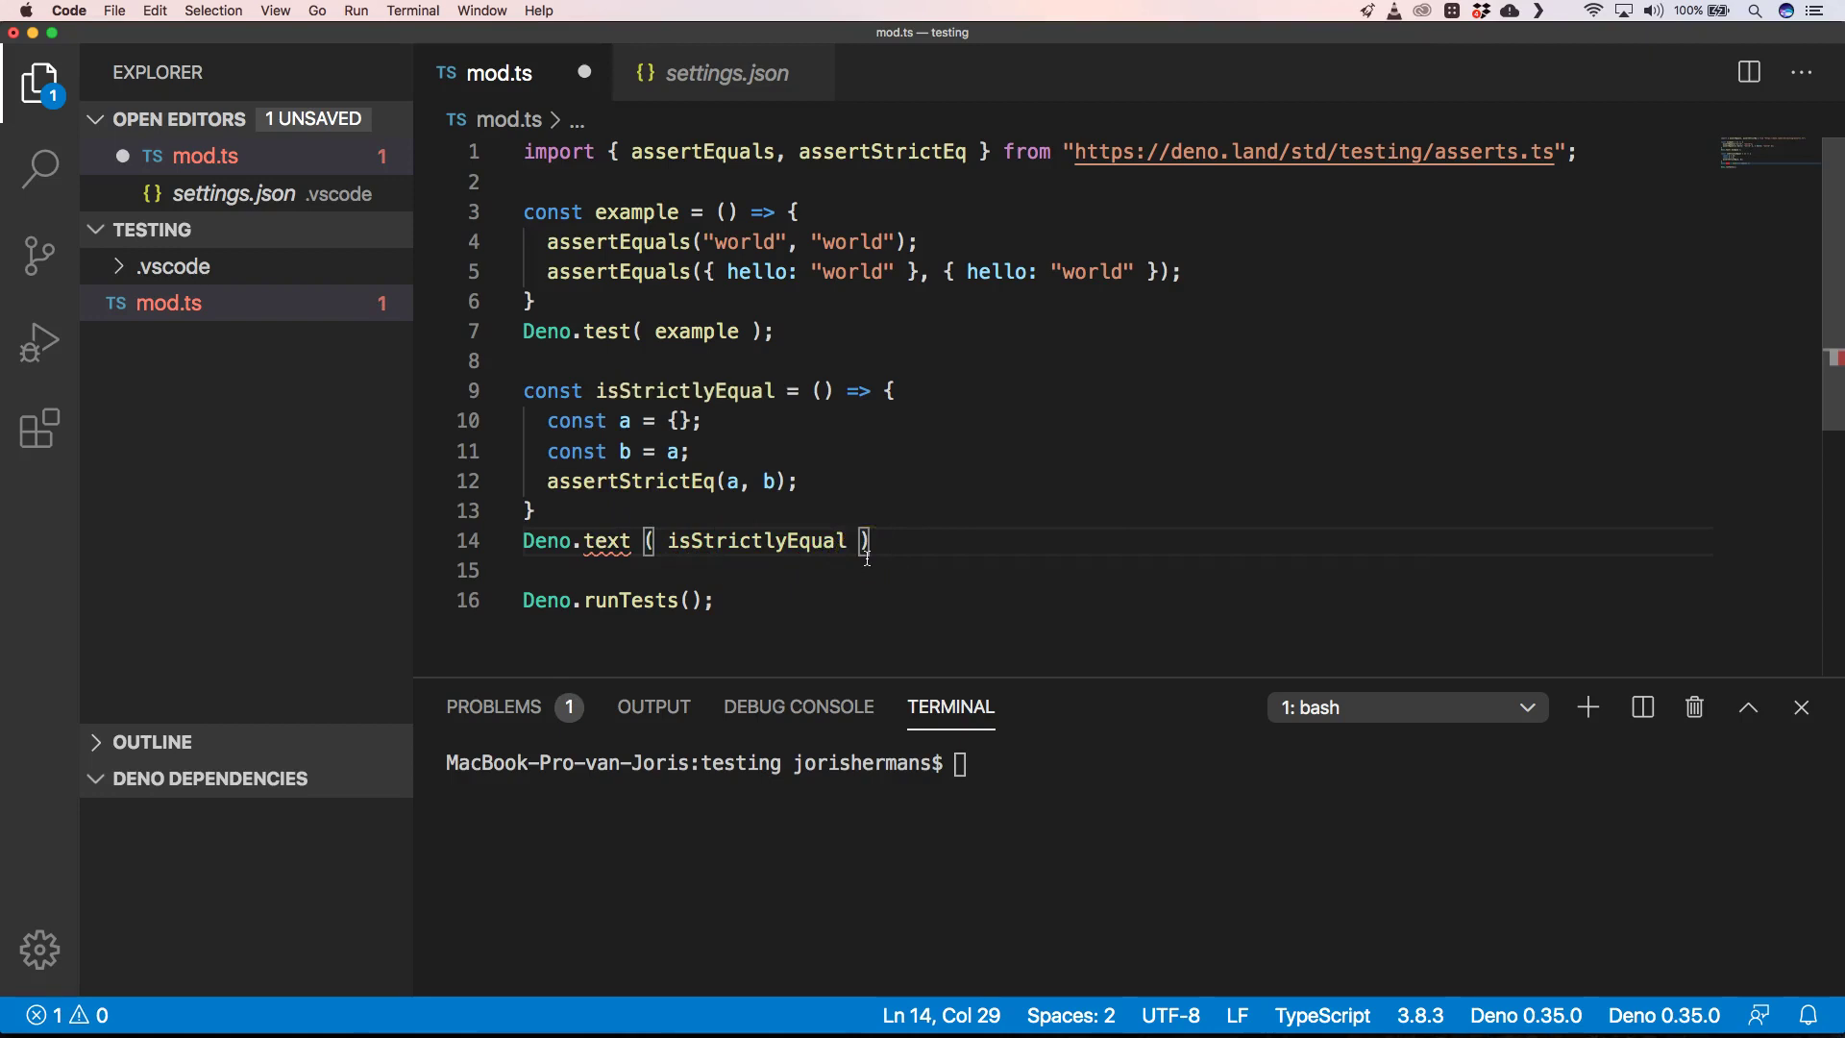
type(");")
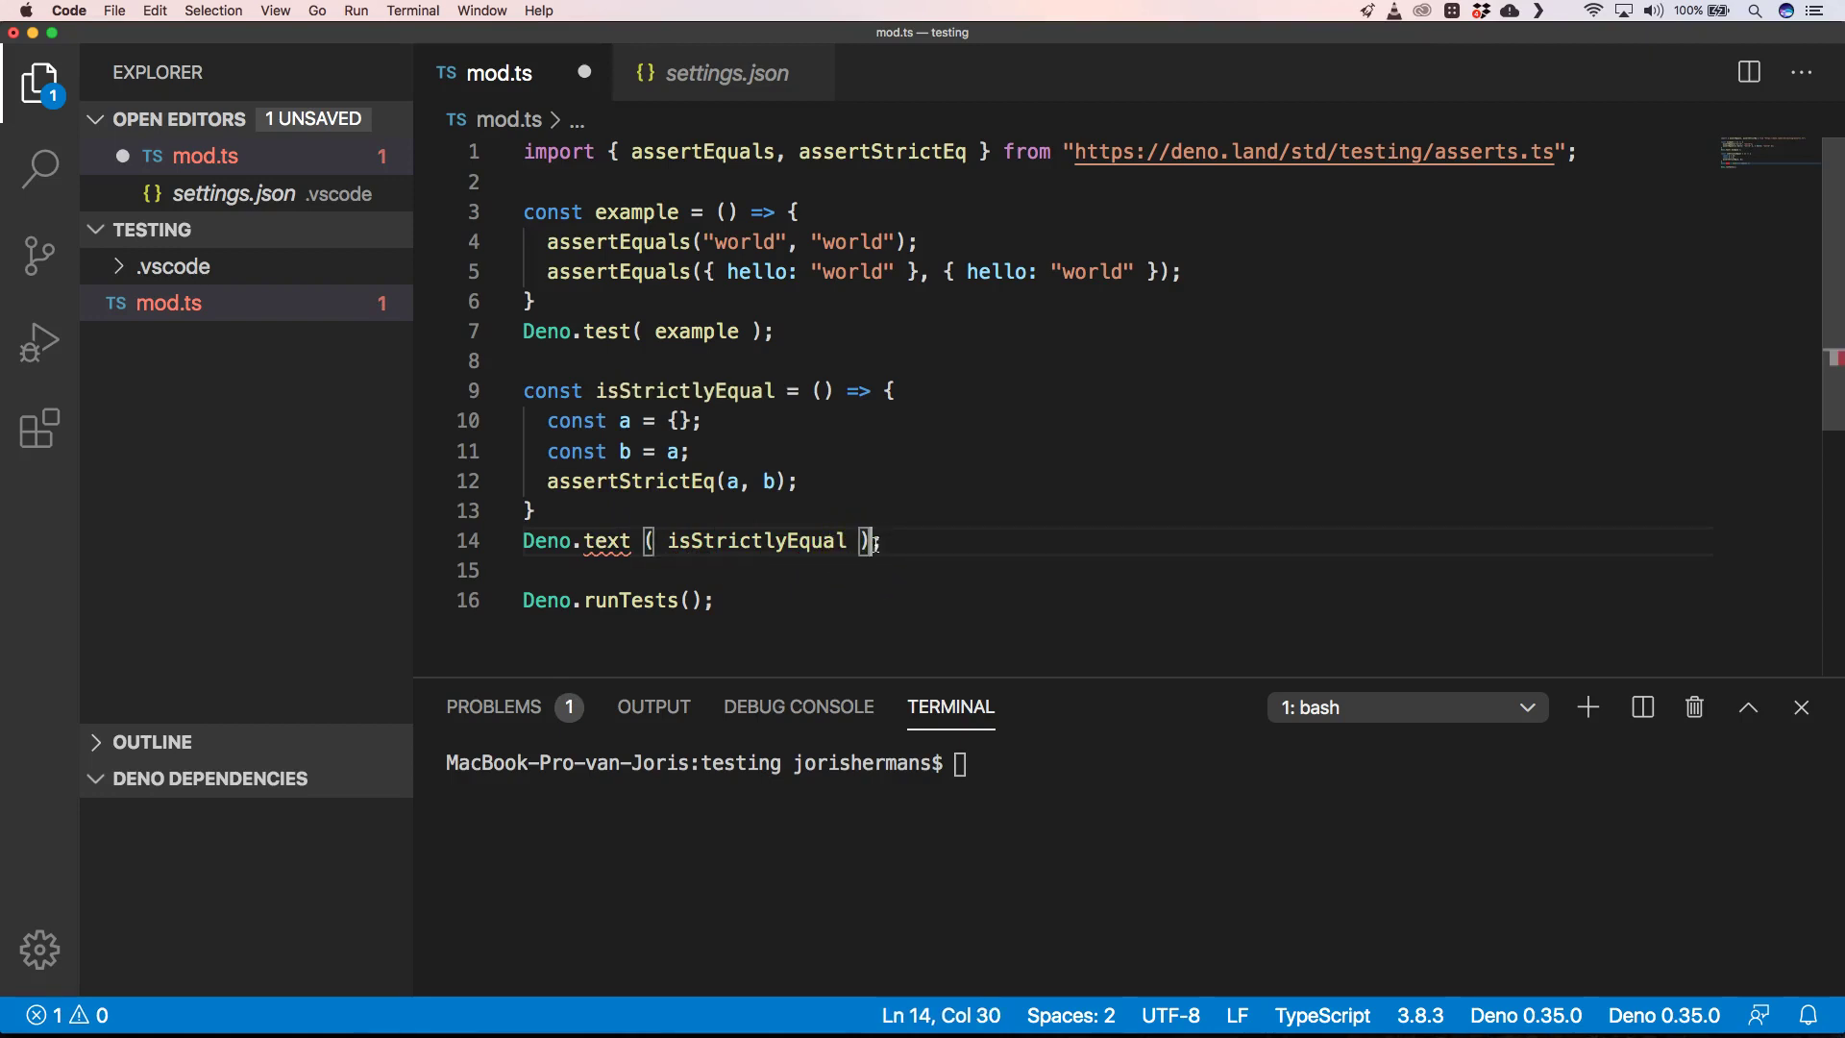
left_click(643, 541)
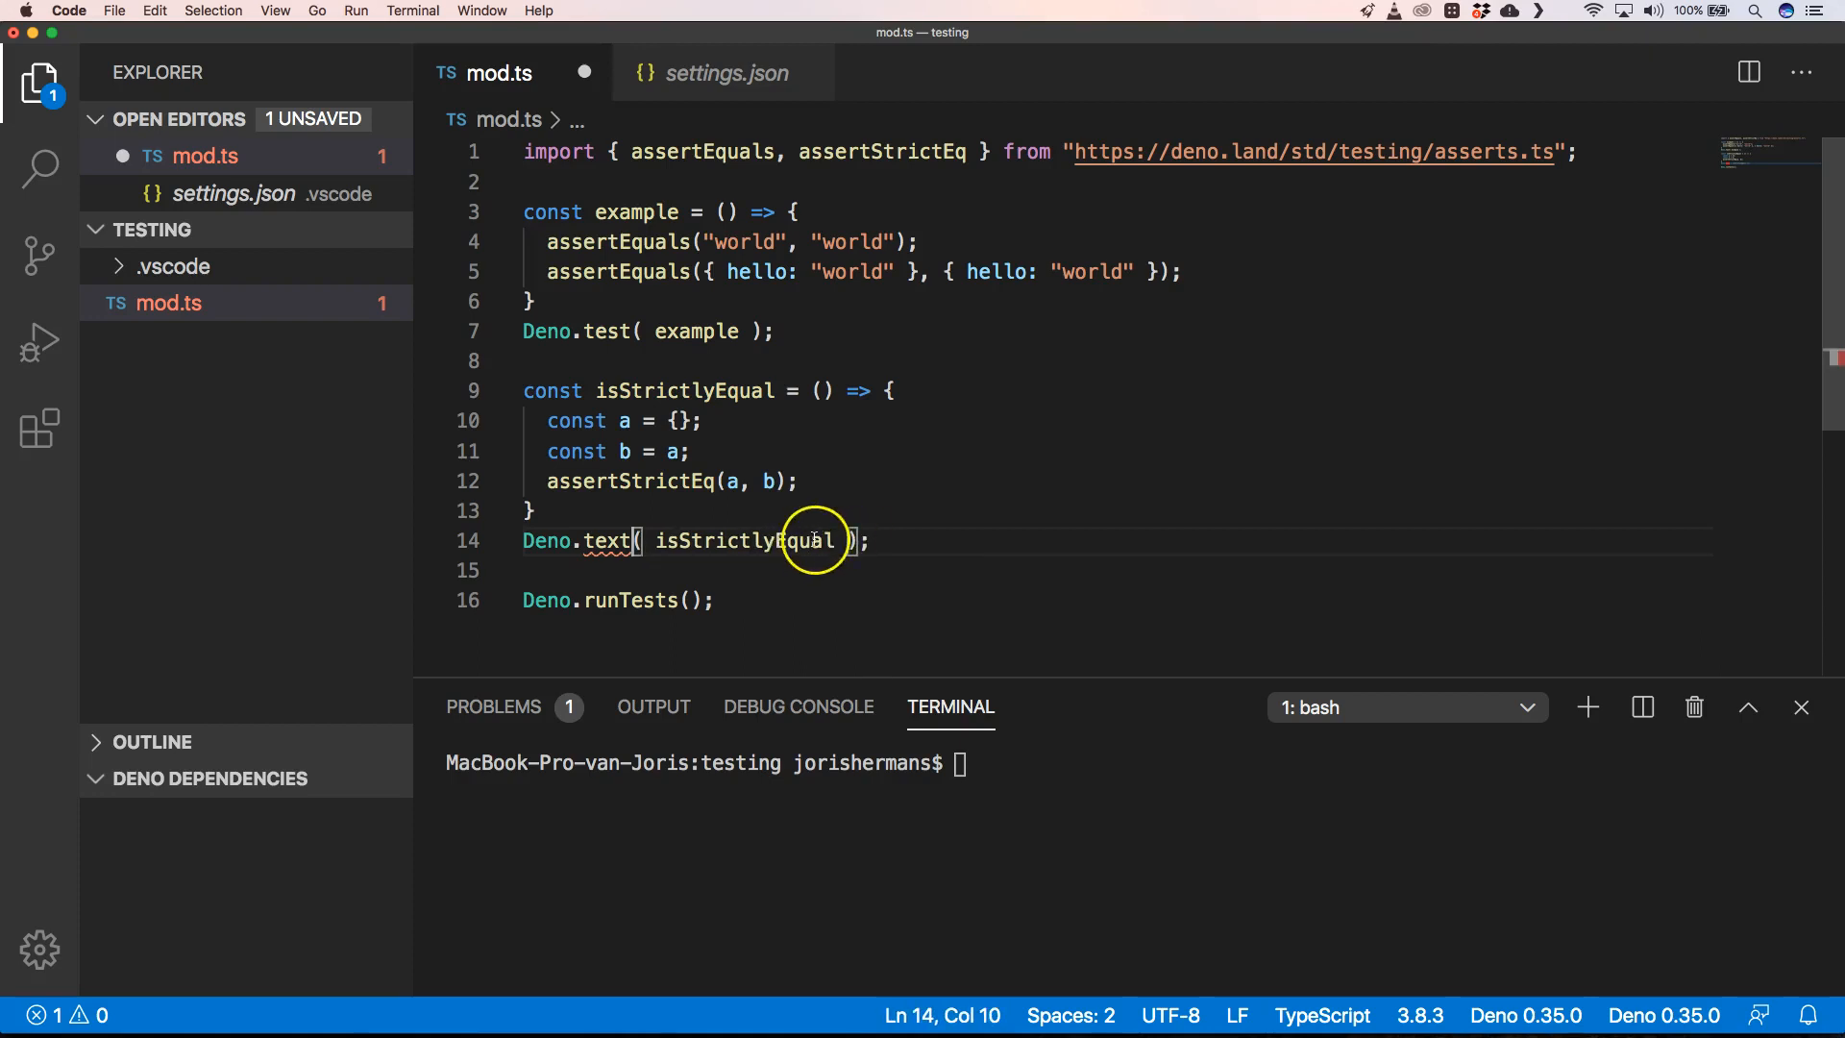
mouse_move(594, 541)
type("s")
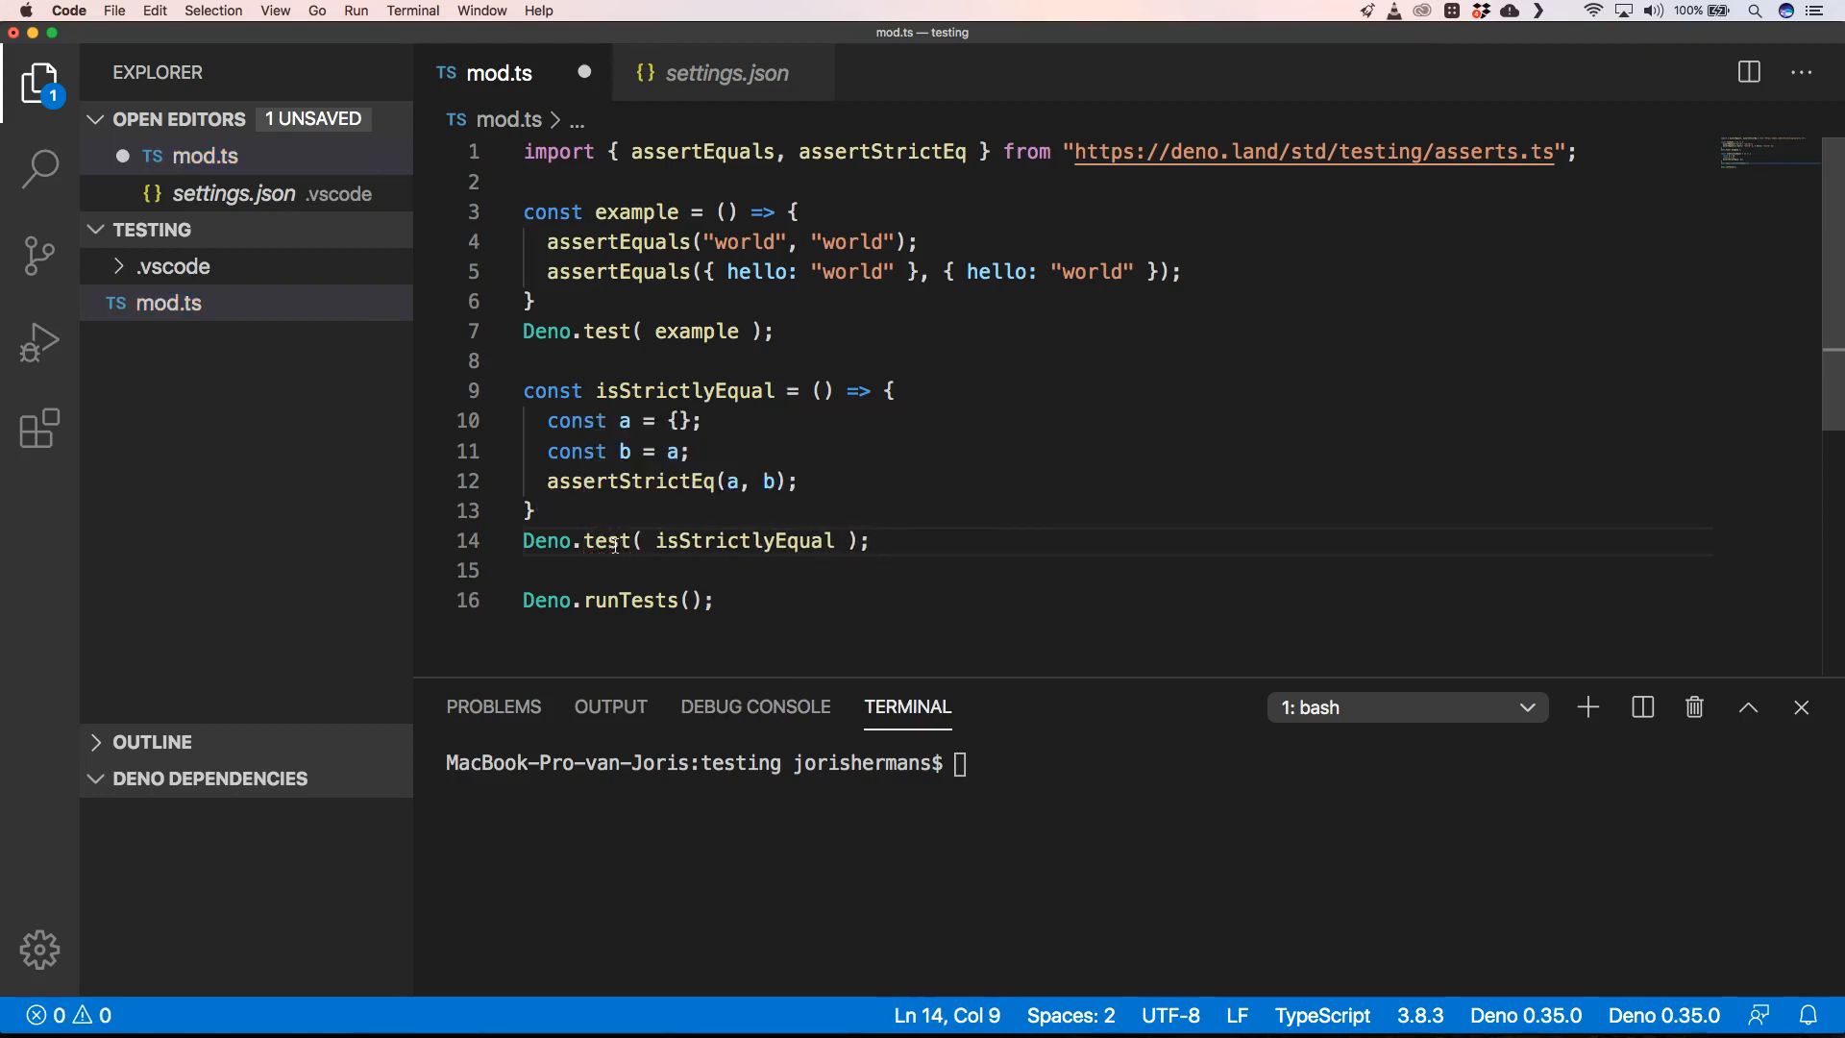
Clear the terminal and run deno mod.ts with both tests passing.
left_click(876, 541)
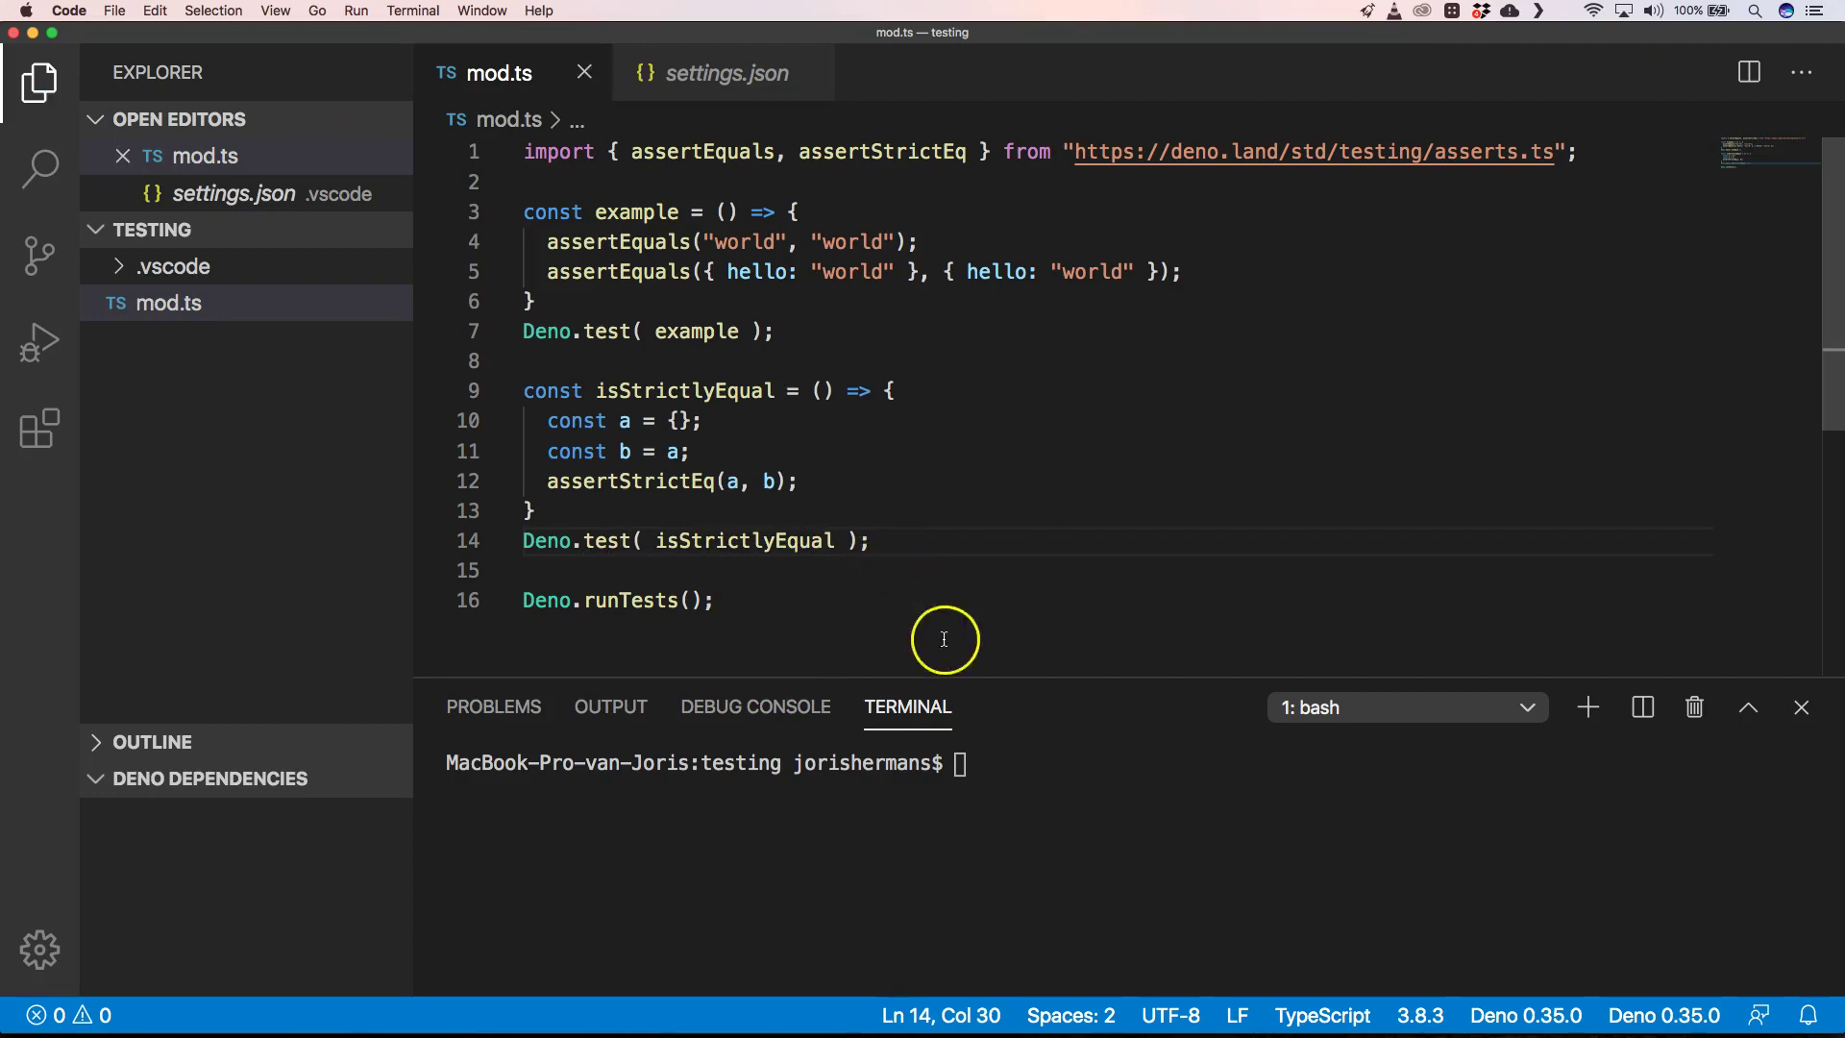
type("clear")
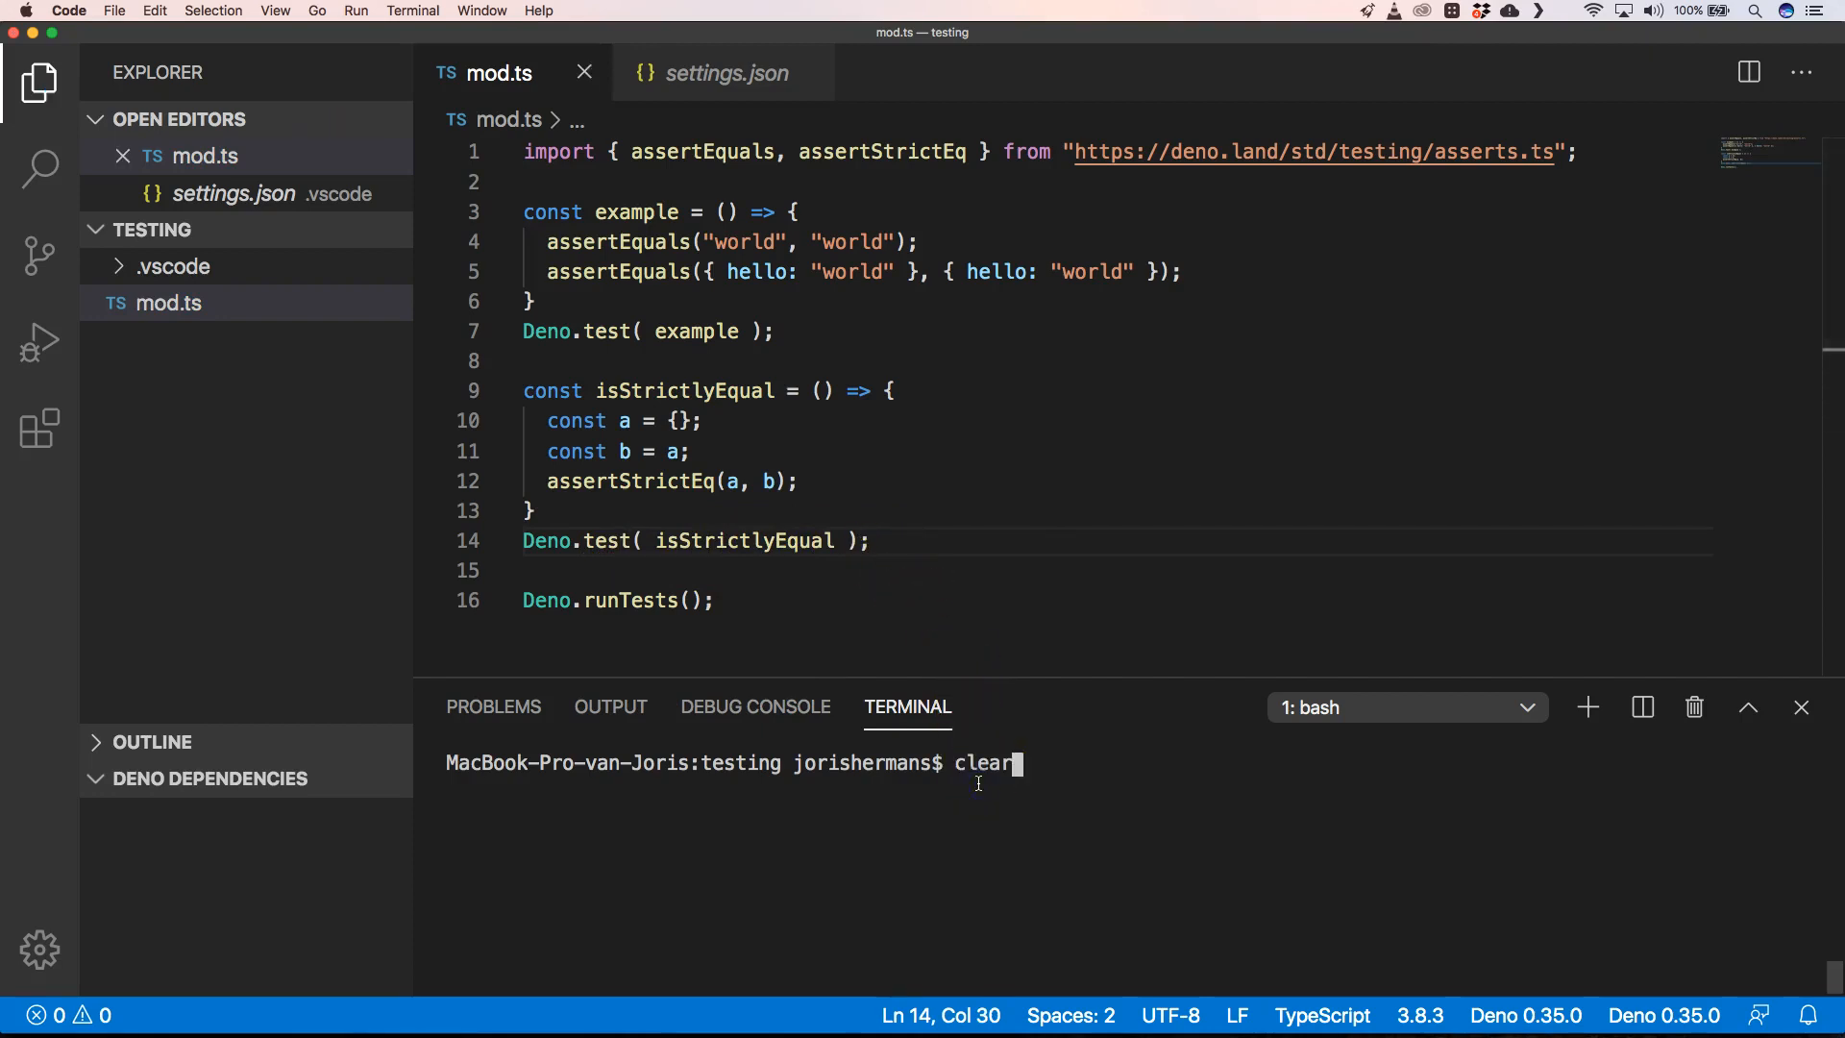
type("deno mod.ts")
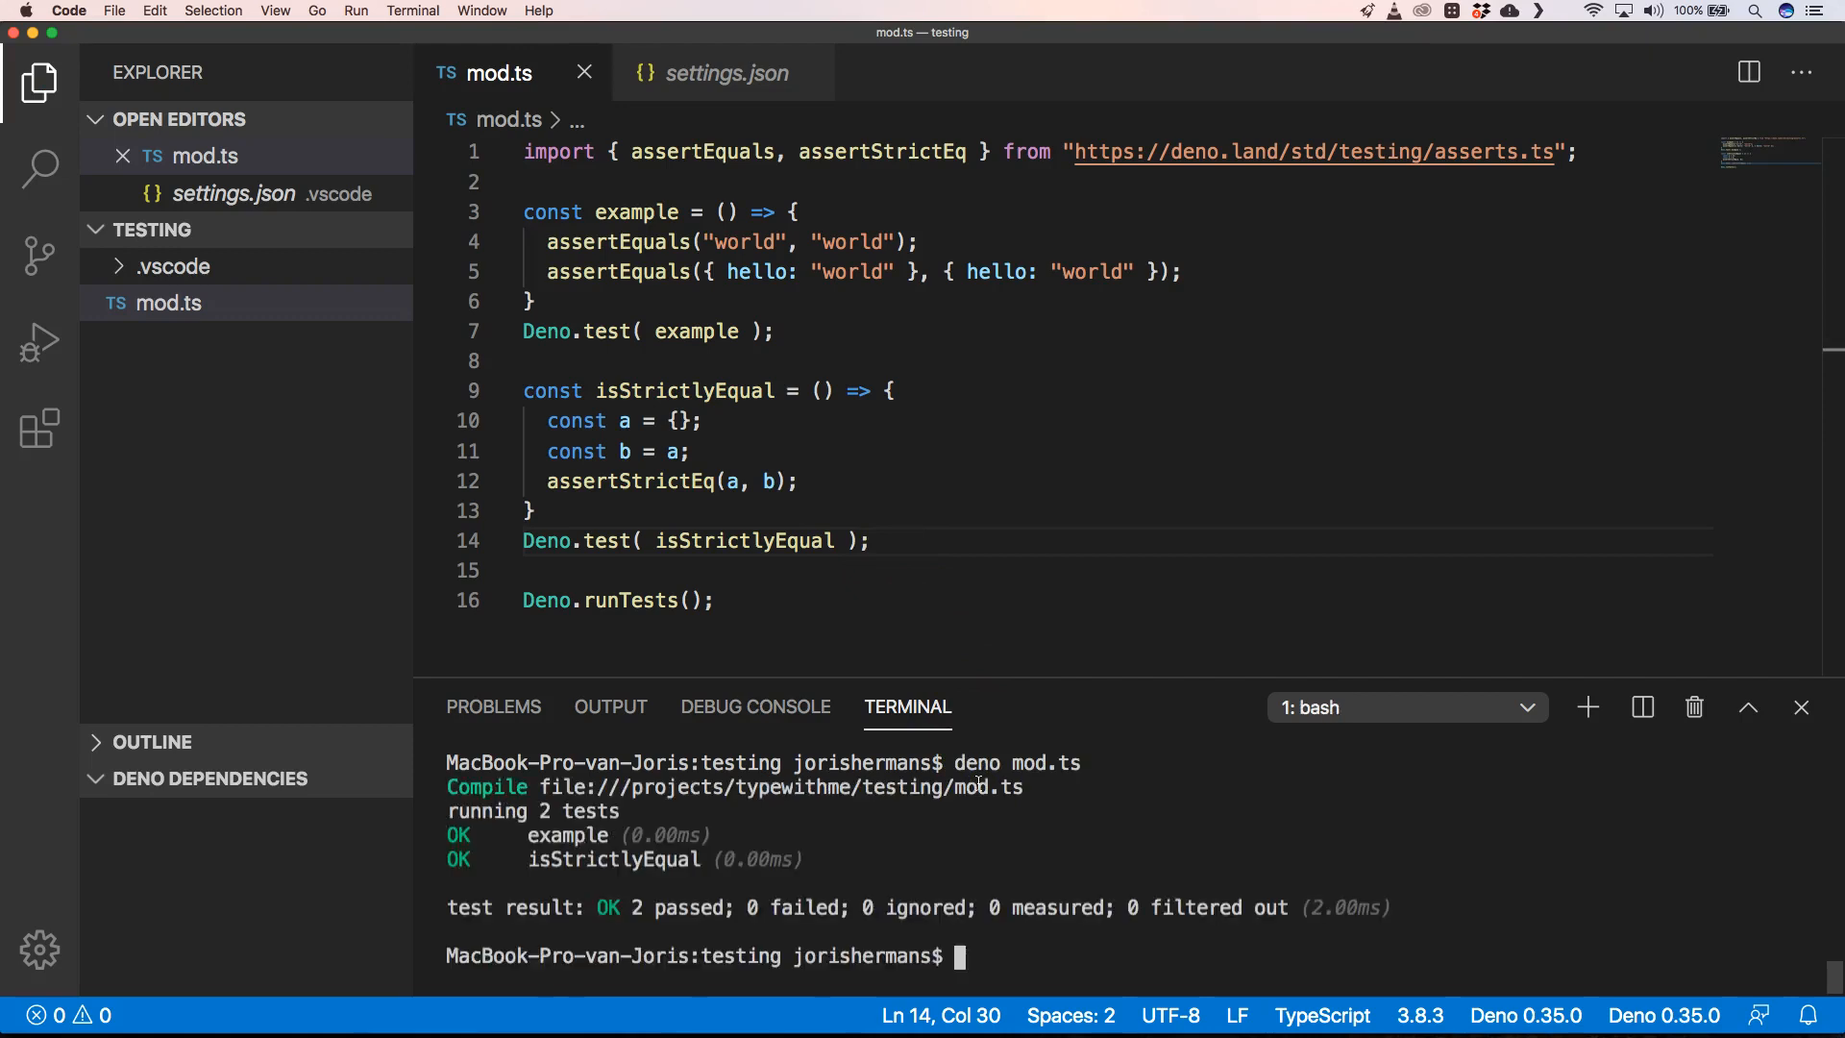
mouse_move(747, 482)
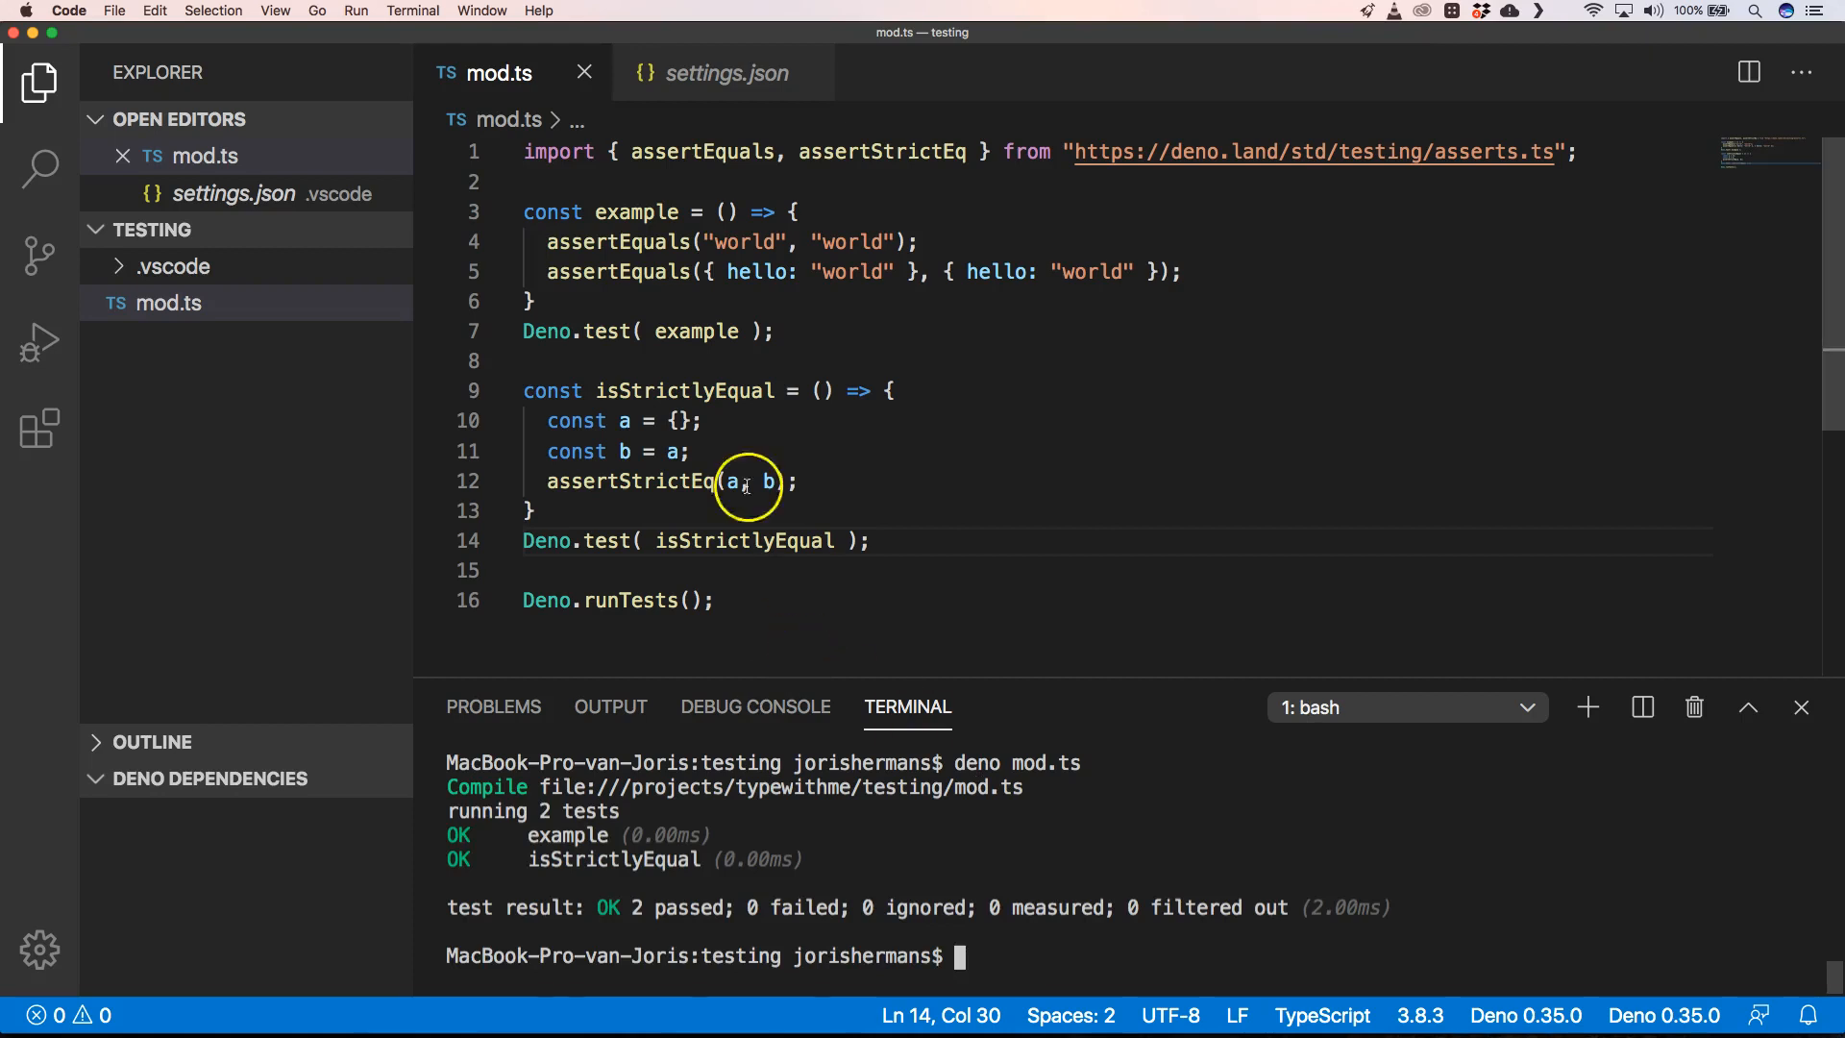
mouse_move(671, 454)
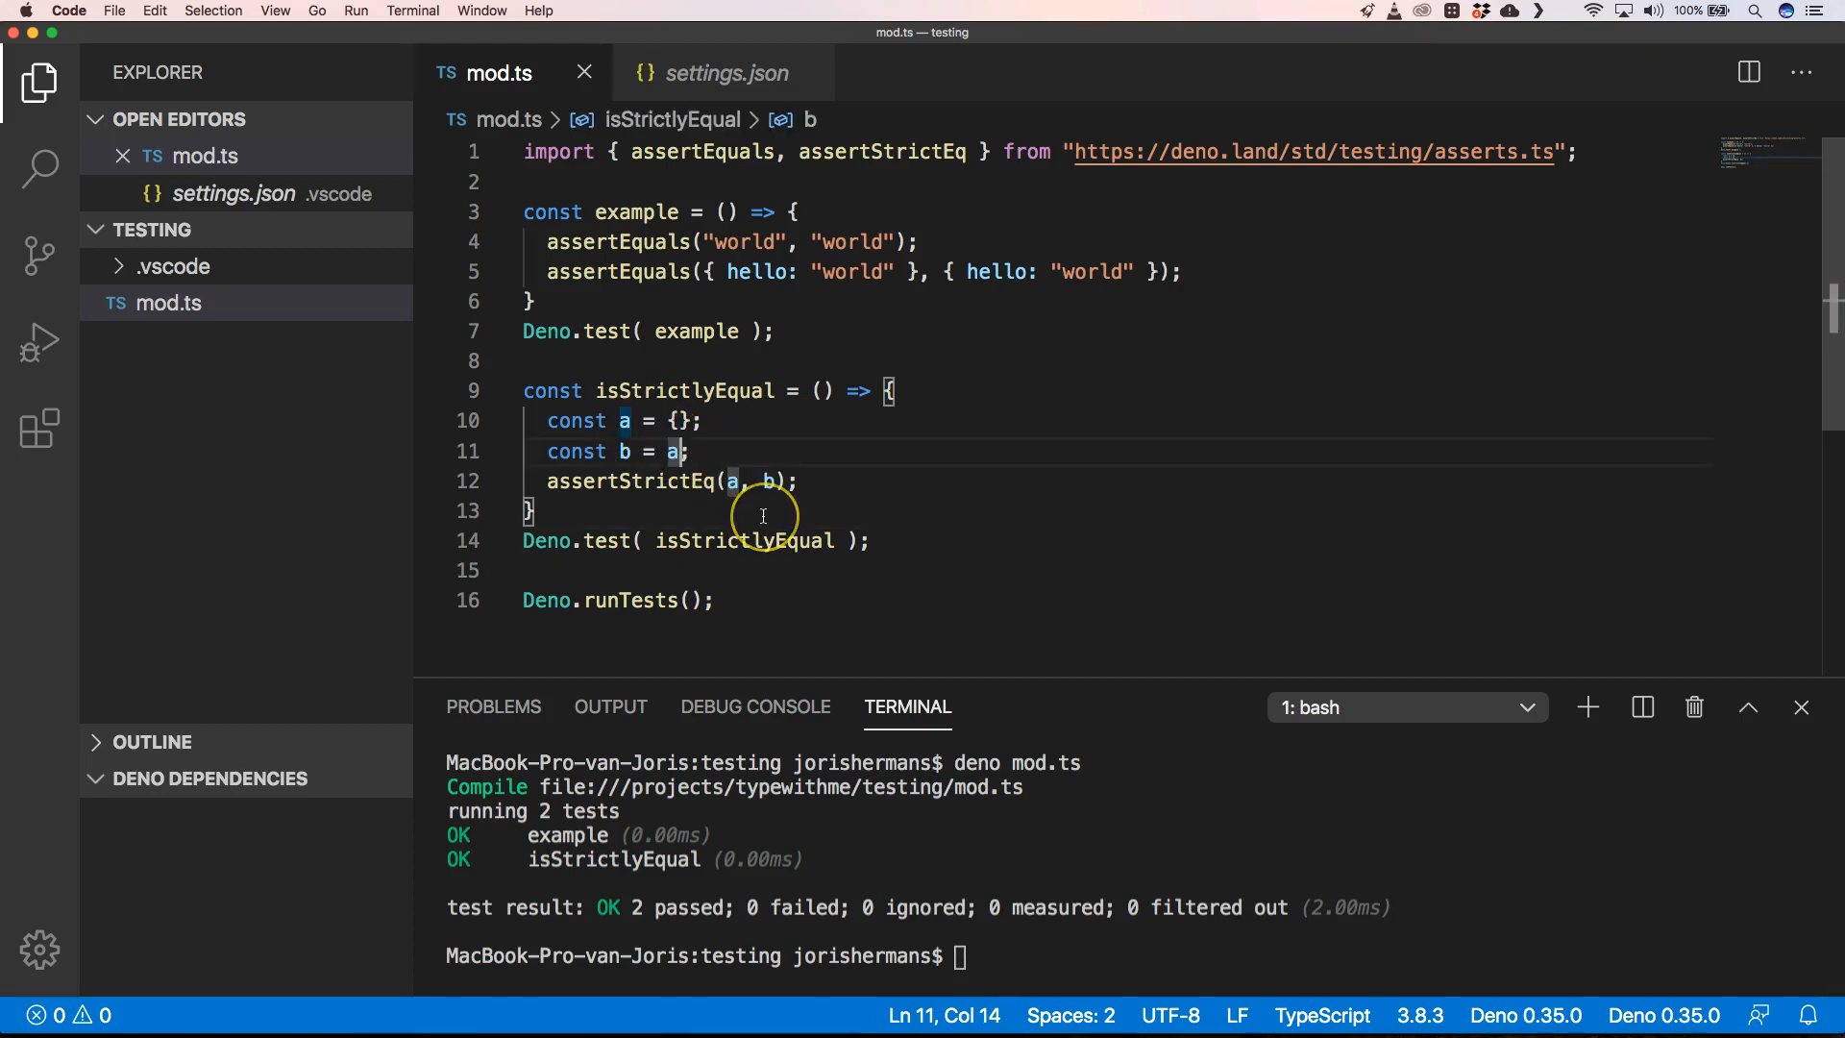
Change b to a separate {} object and rerun deno mod.ts.
type("{}")
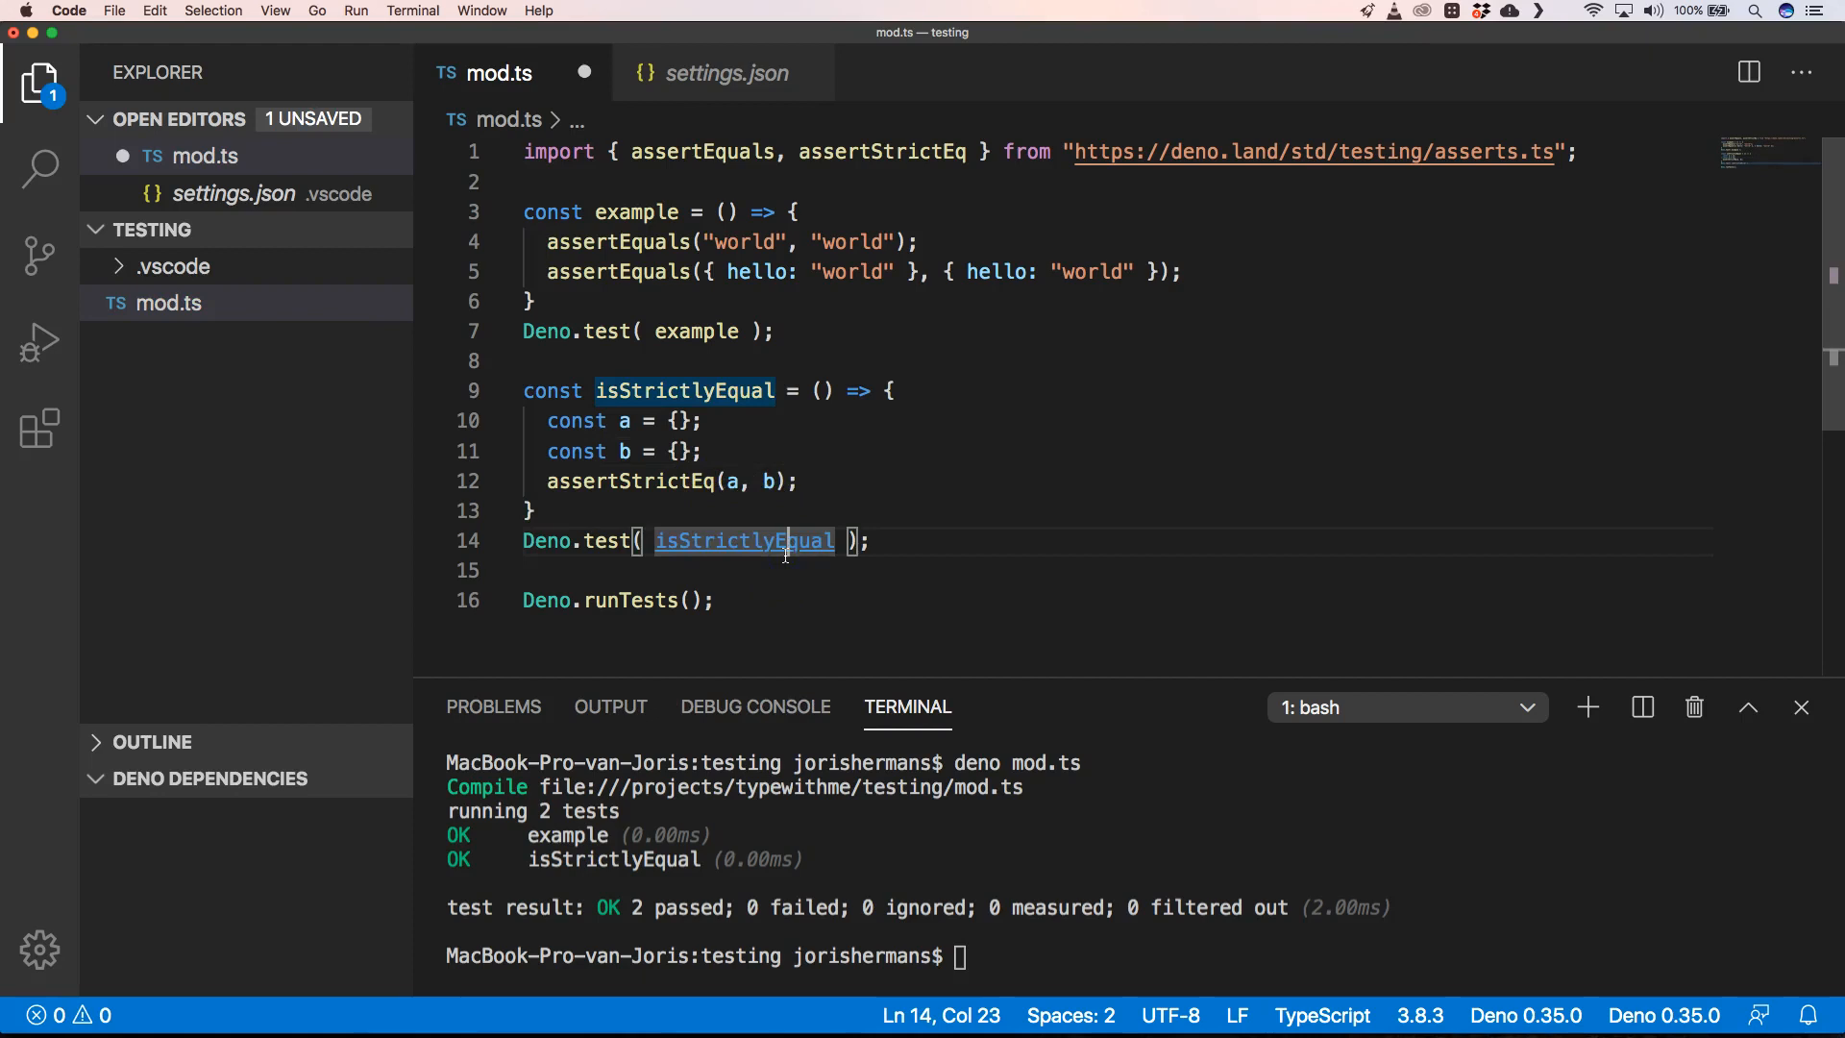
type("deno mod.ts")
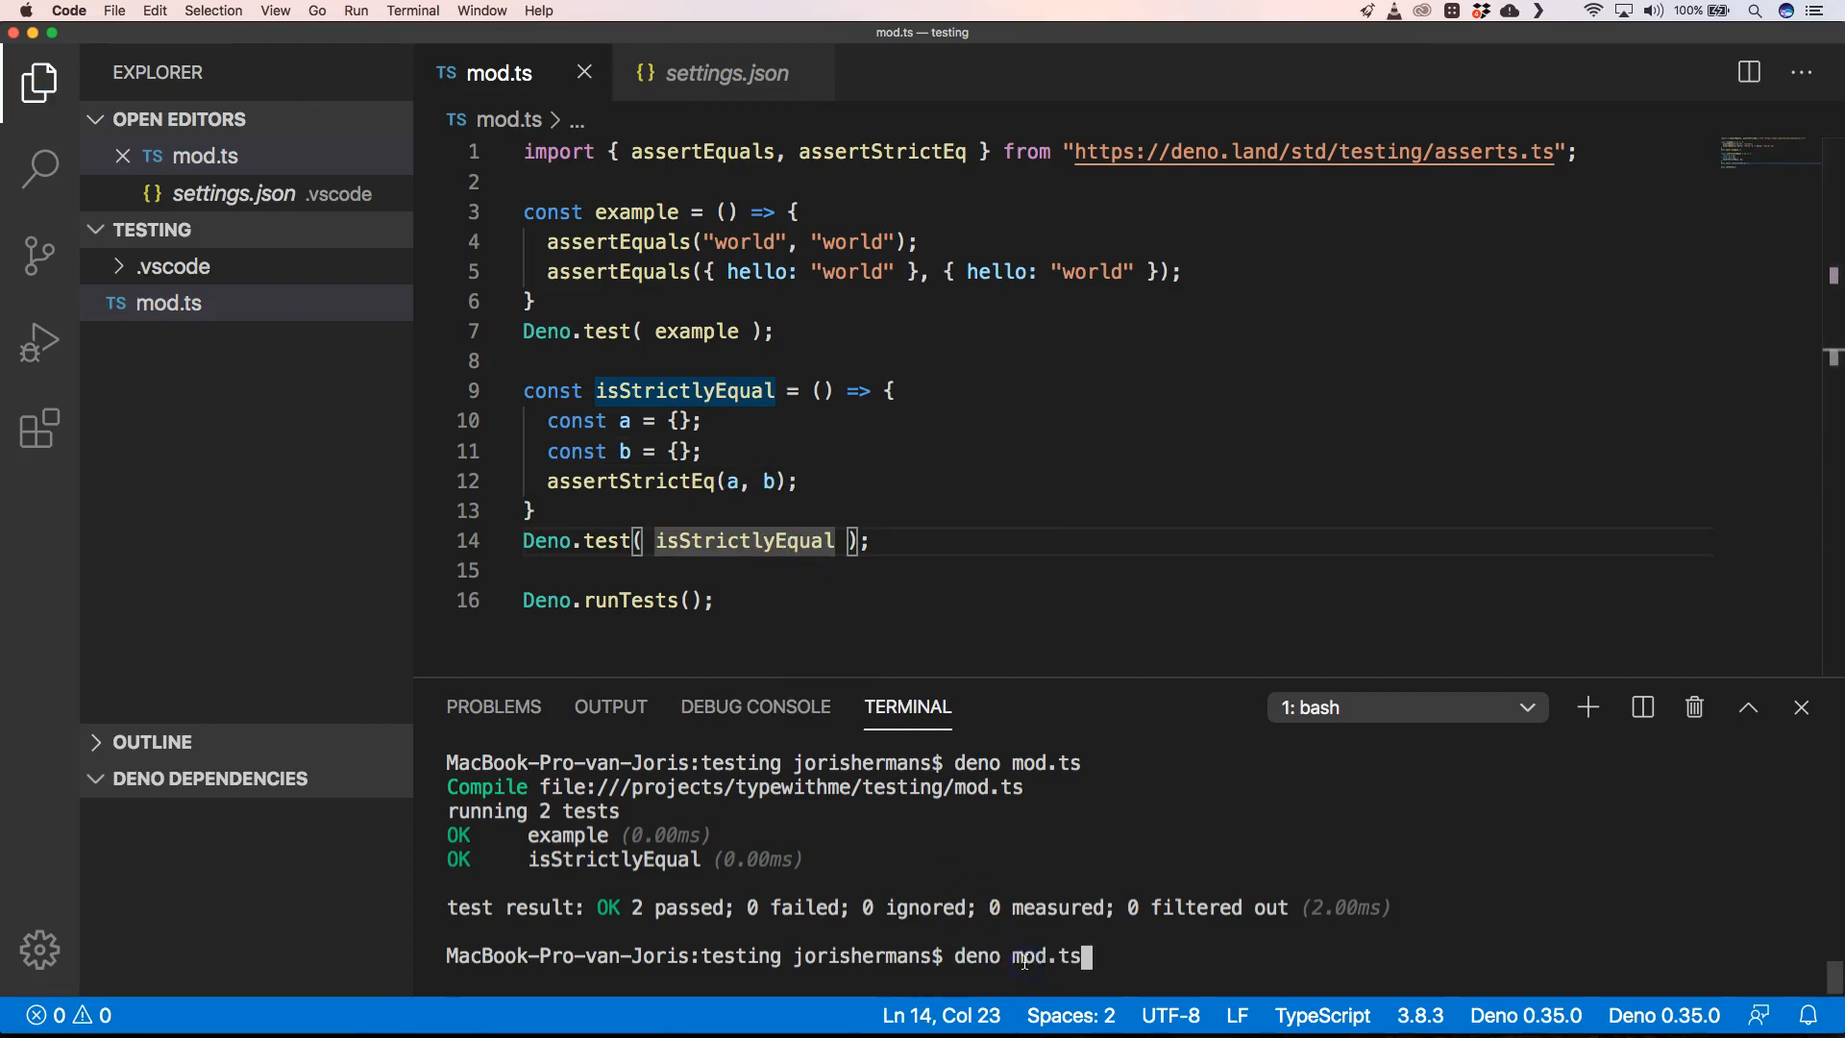
key("Enter")
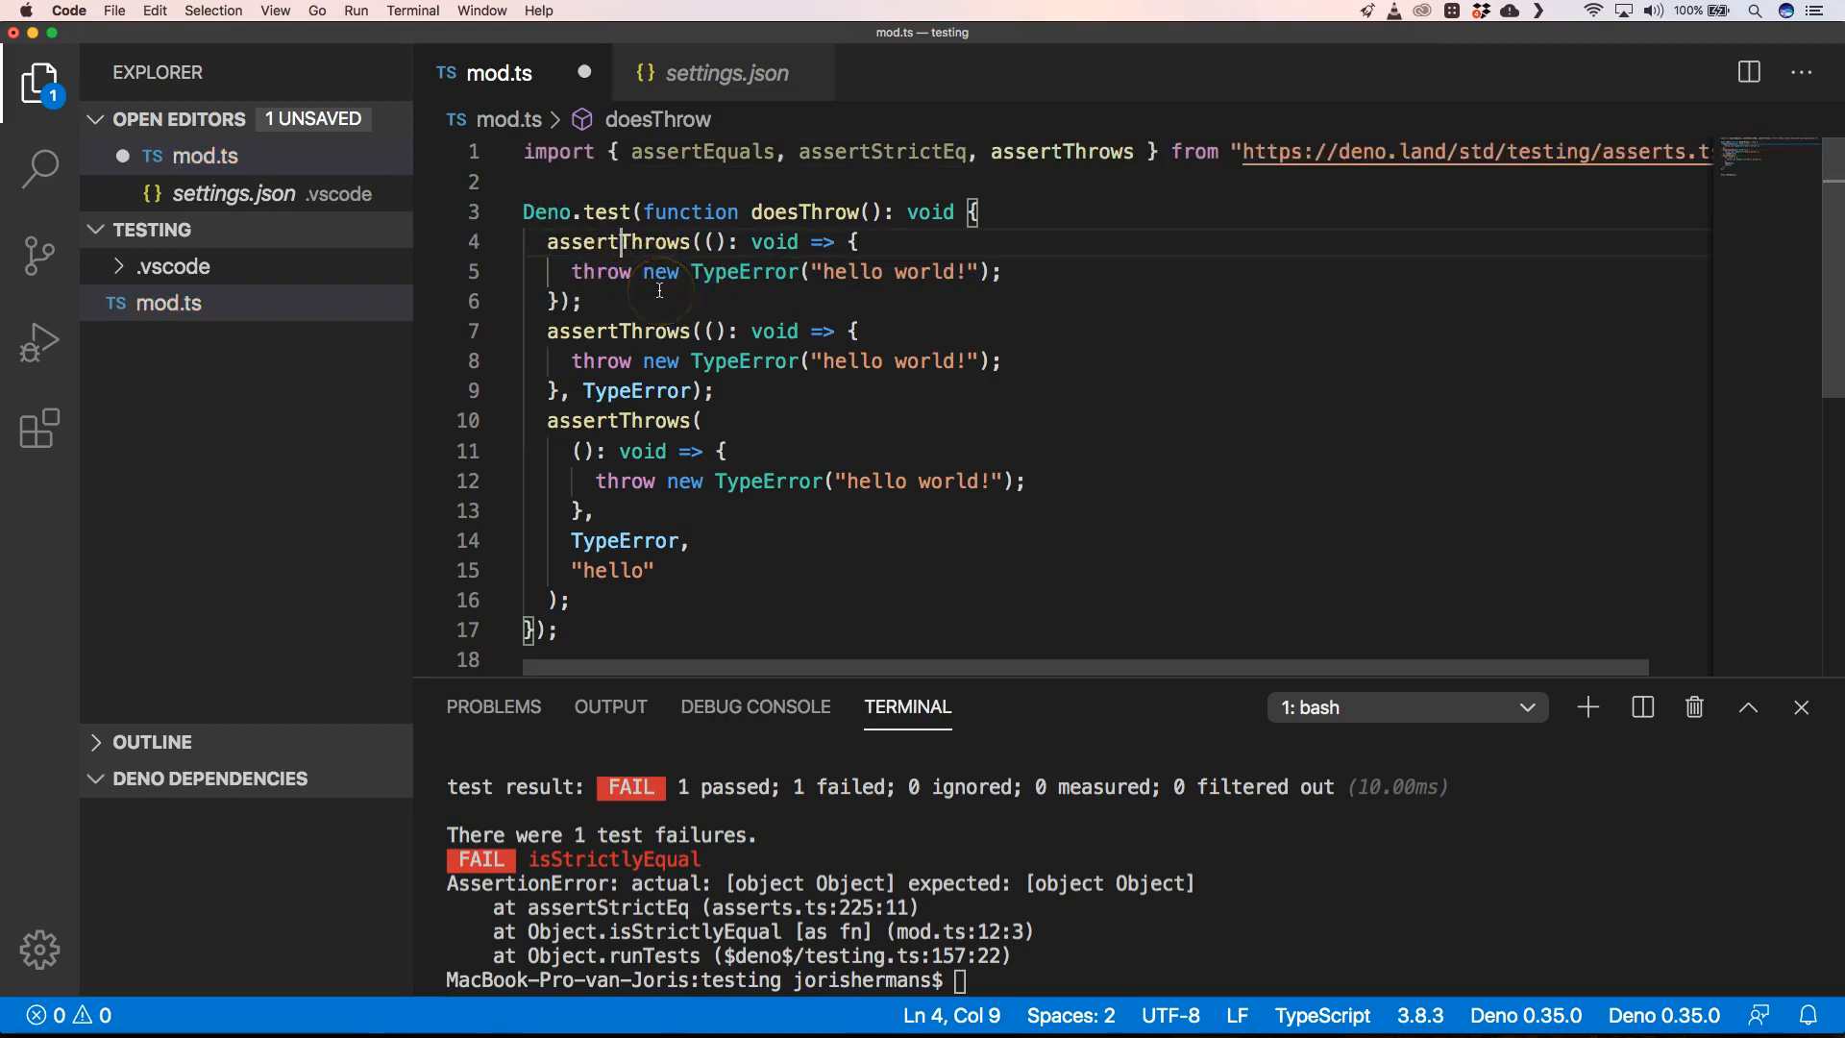
mouse_move(675, 500)
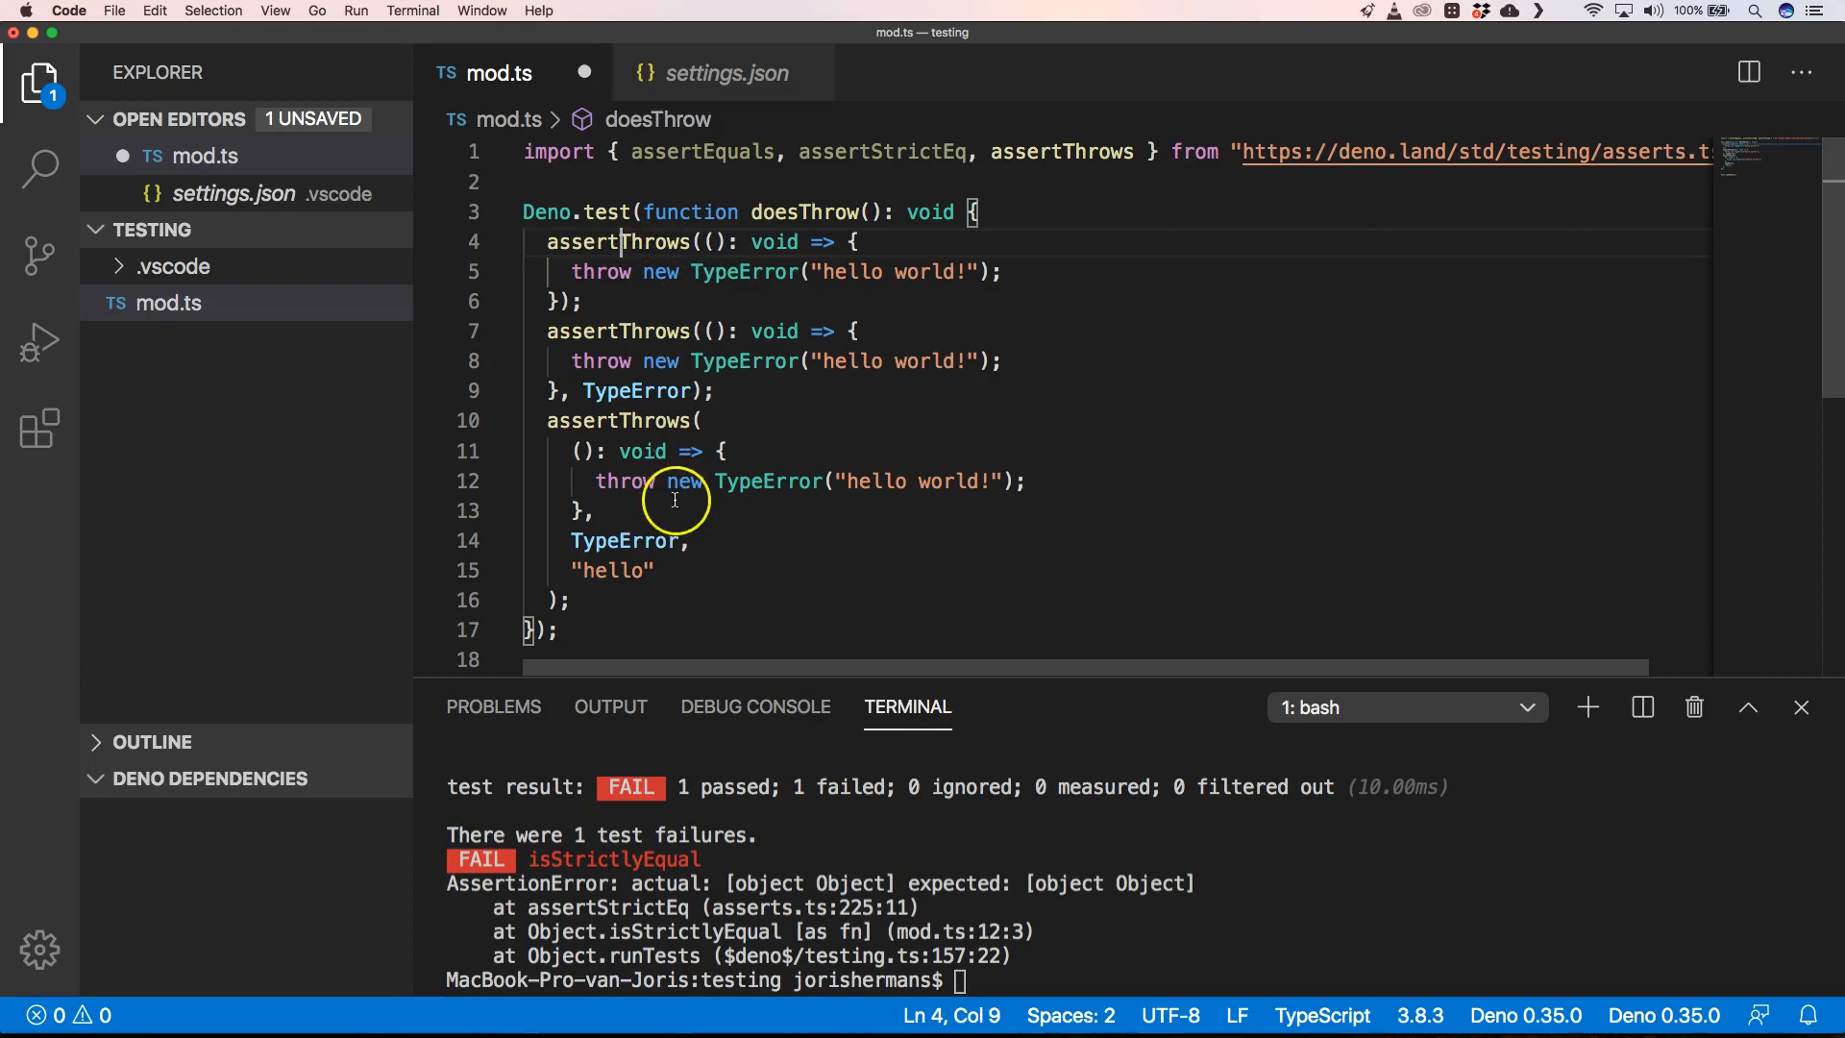
Run deno mod.ts so the doesThrow test reports 1 passed, 0 failed.
type("deno mod.ts")
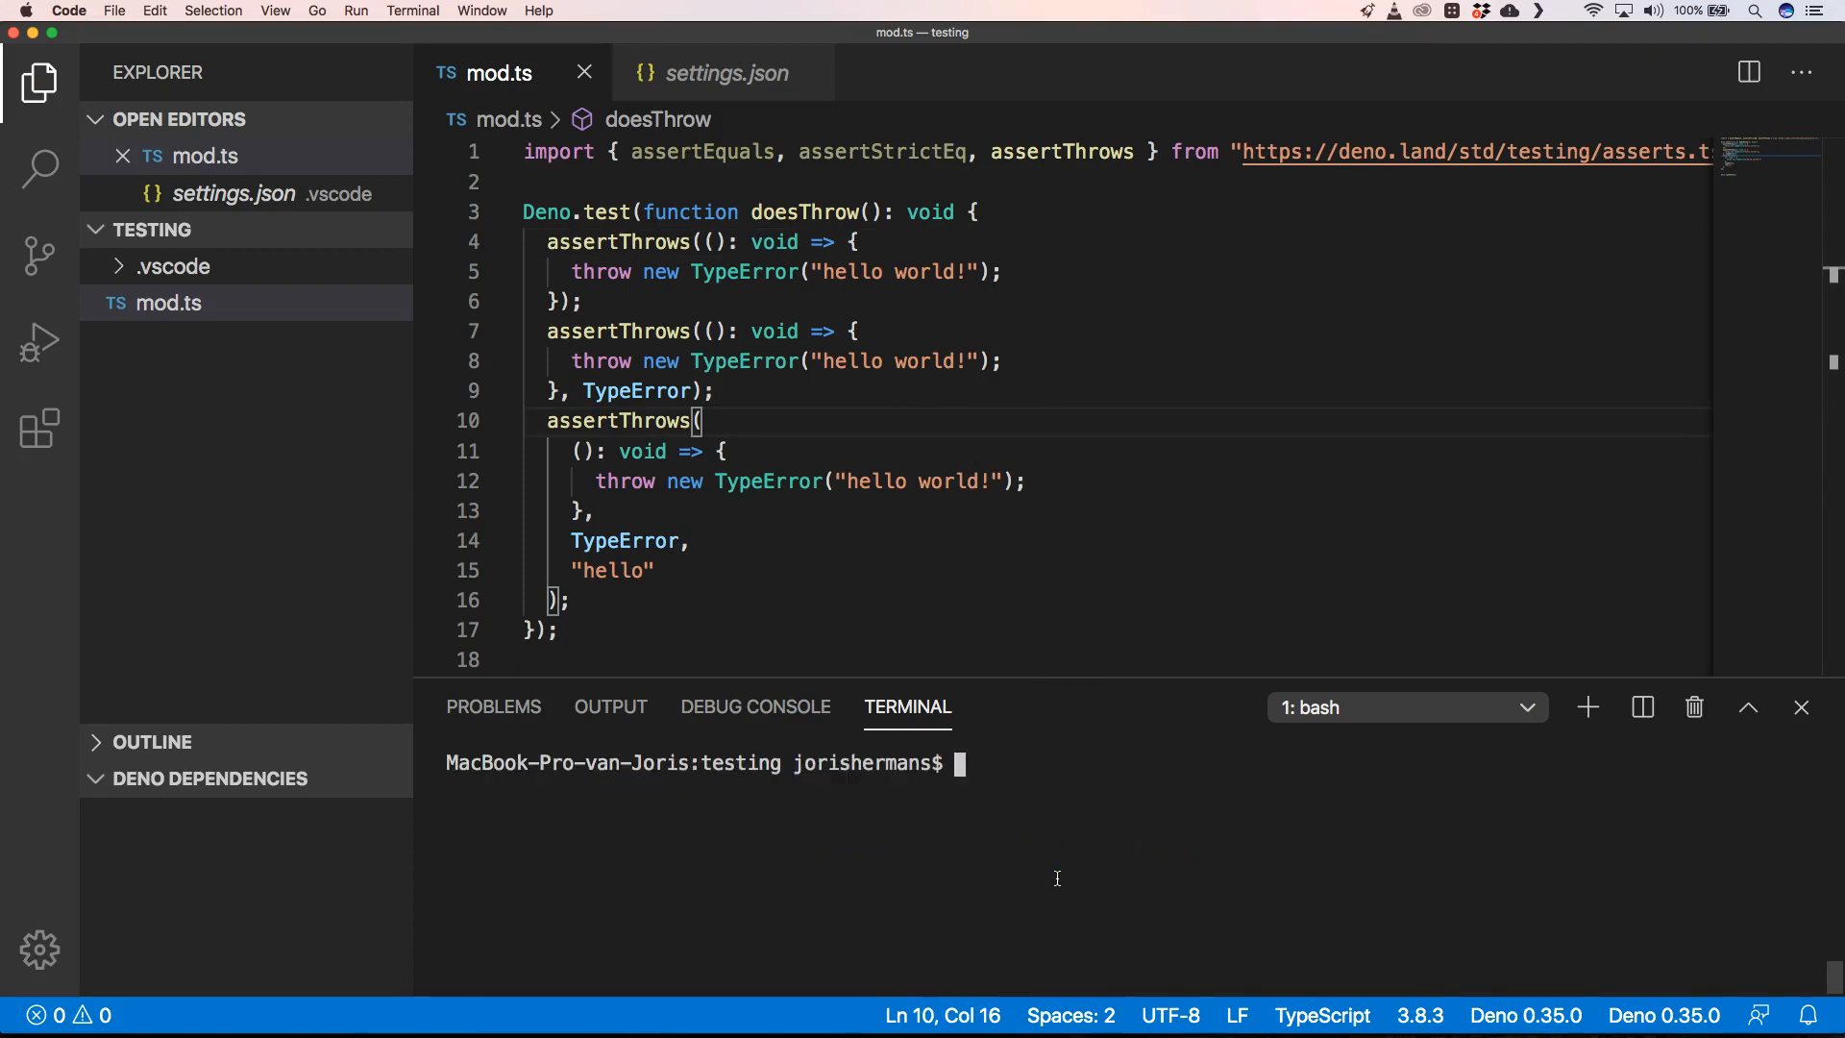
type("deno mod.ts")
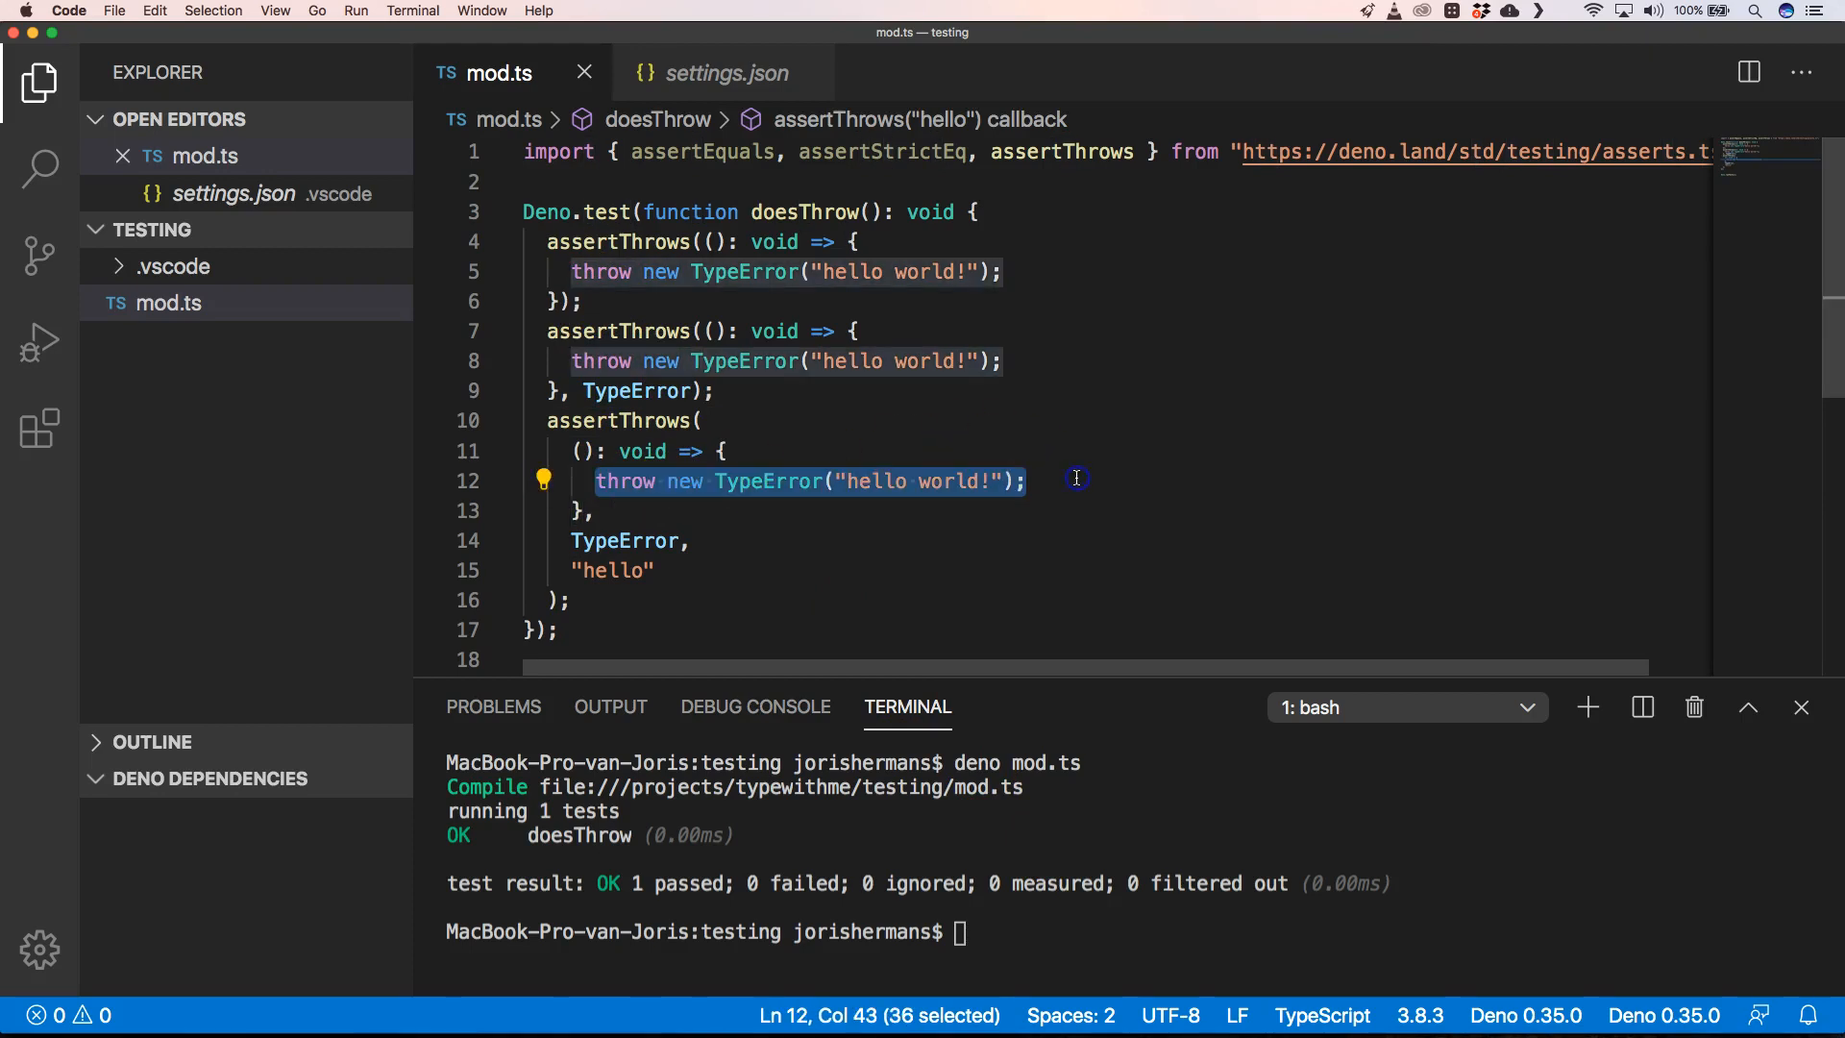
Replace the third callback's throw with console.log('assert throws') and rerun deno mod.ts.
type("console.log('assert th")
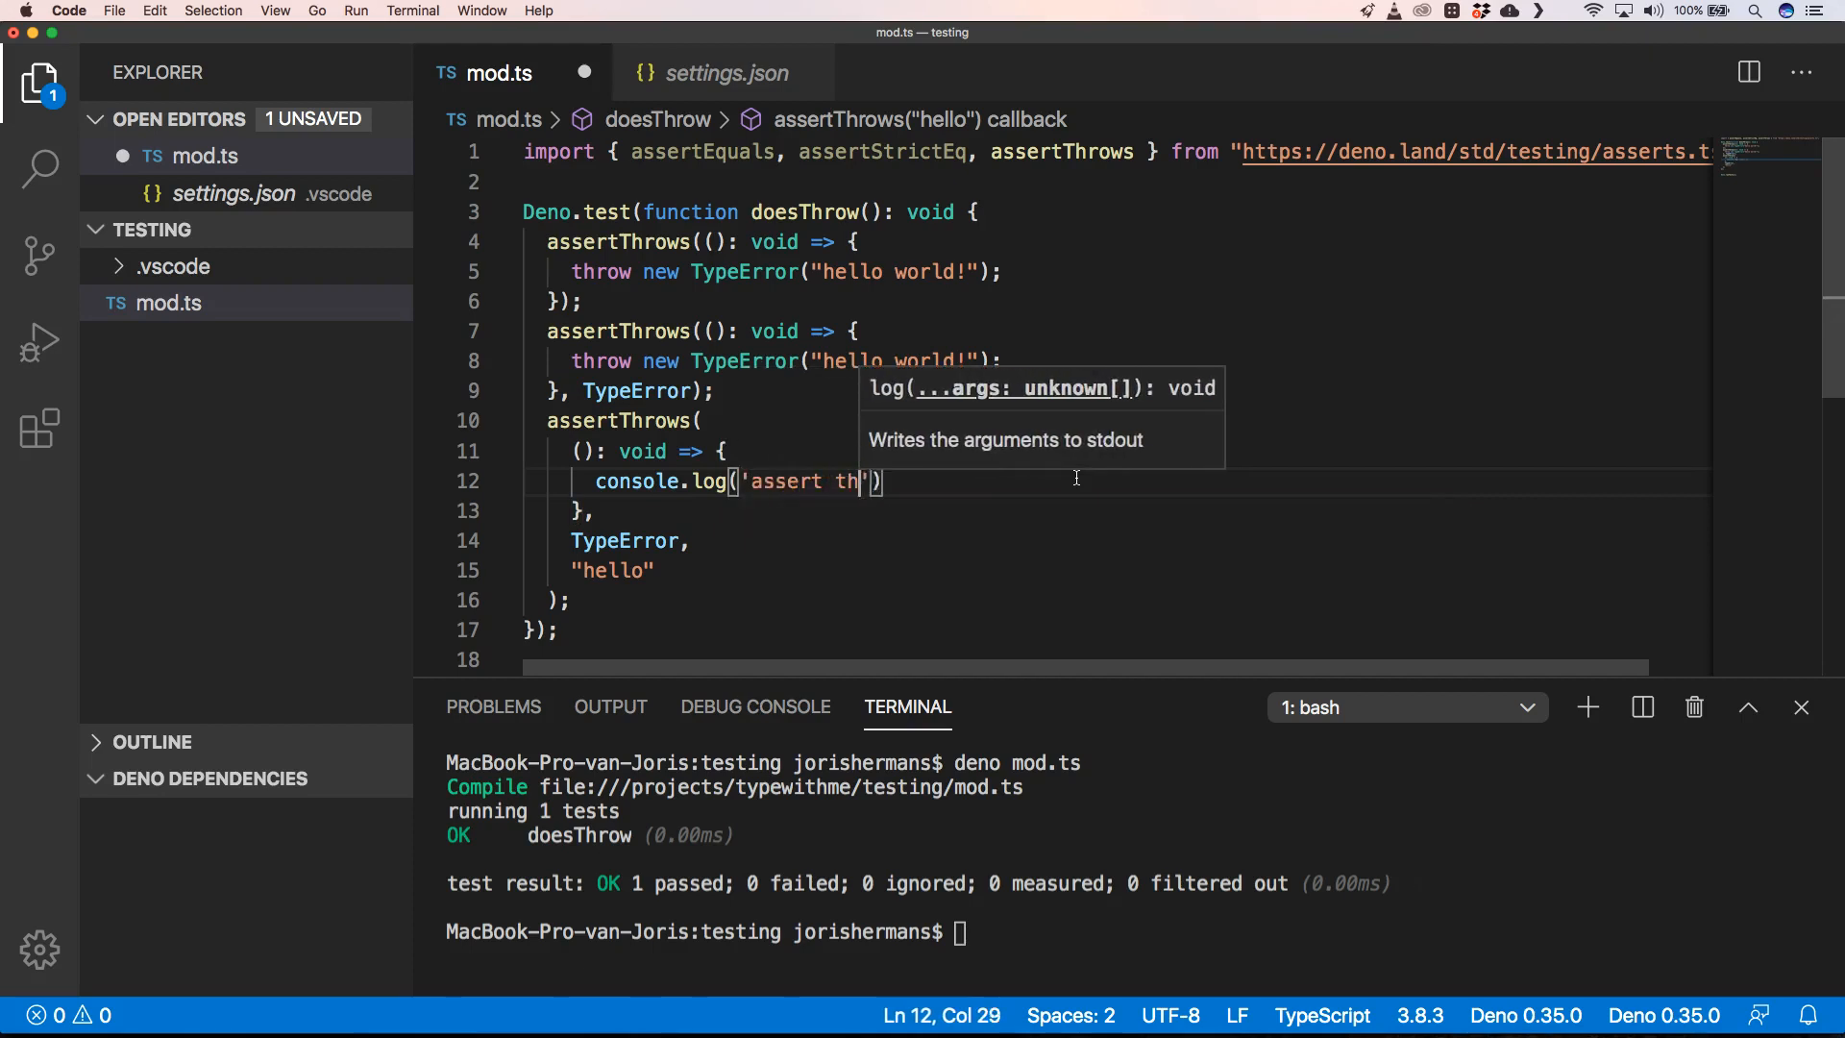
type("rows")
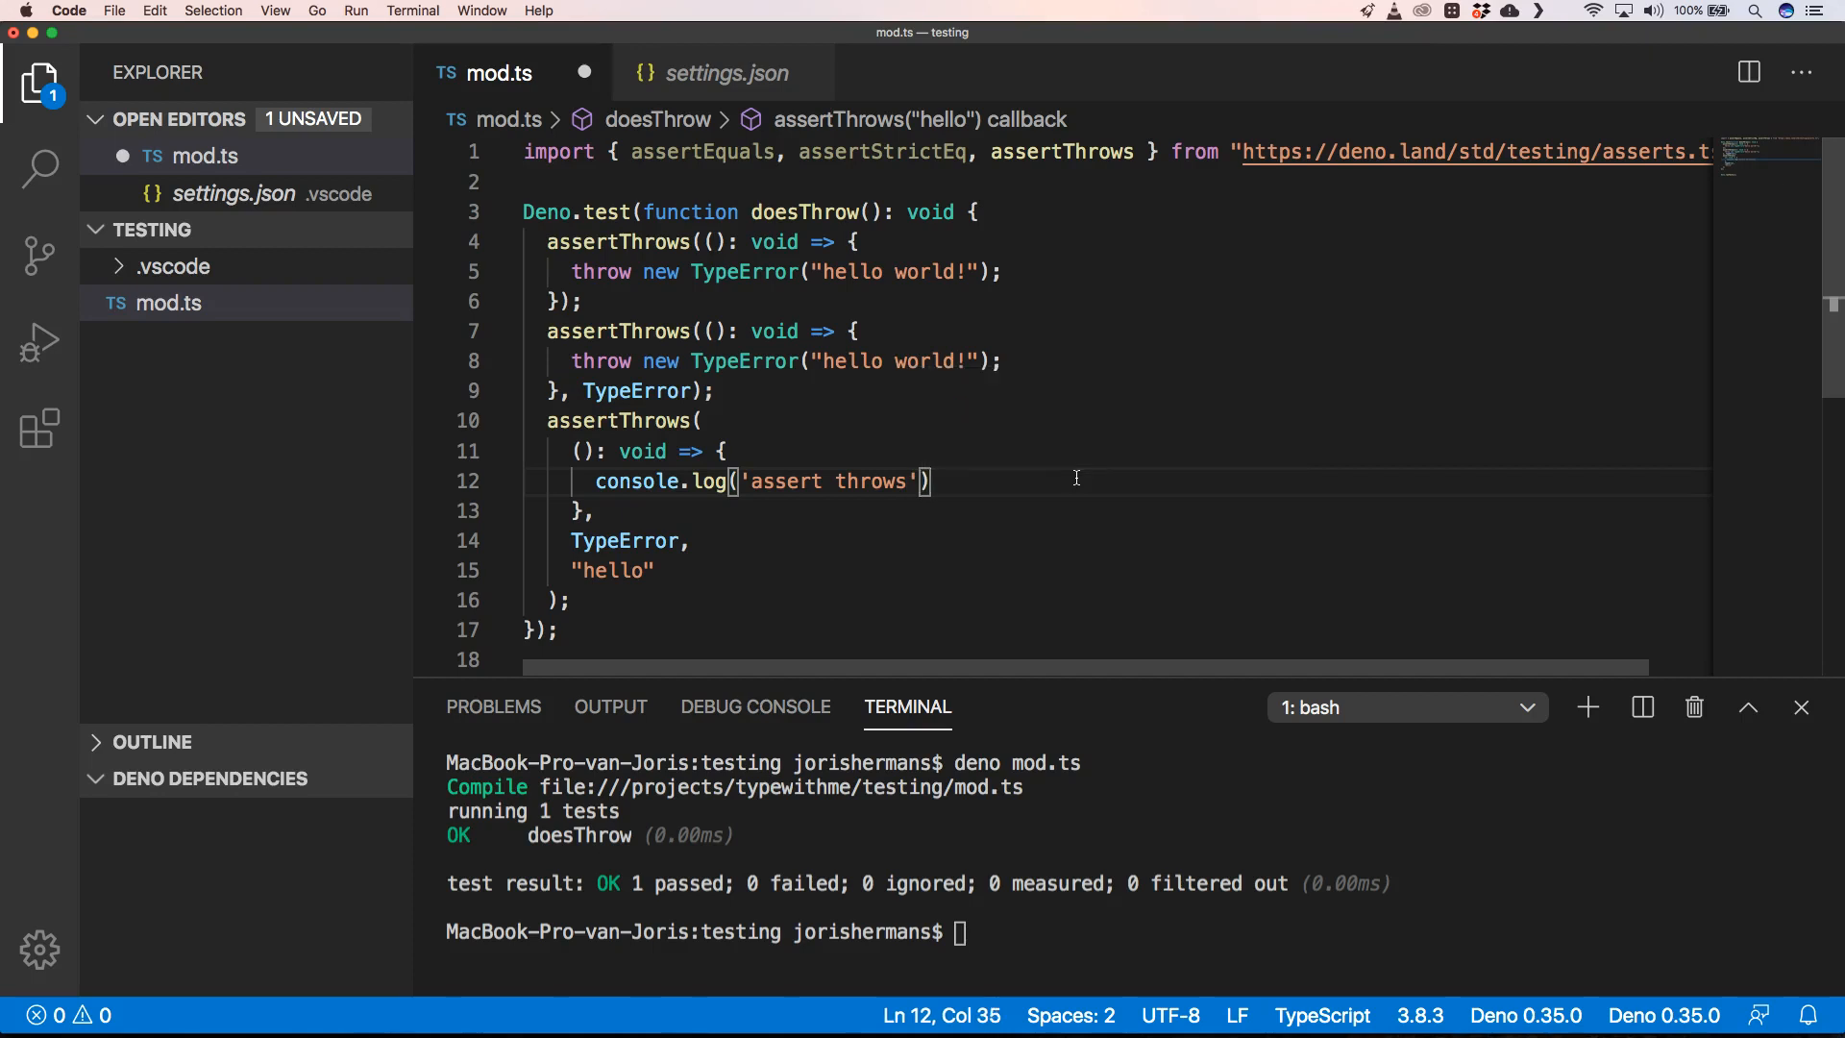
mouse_move(631, 494)
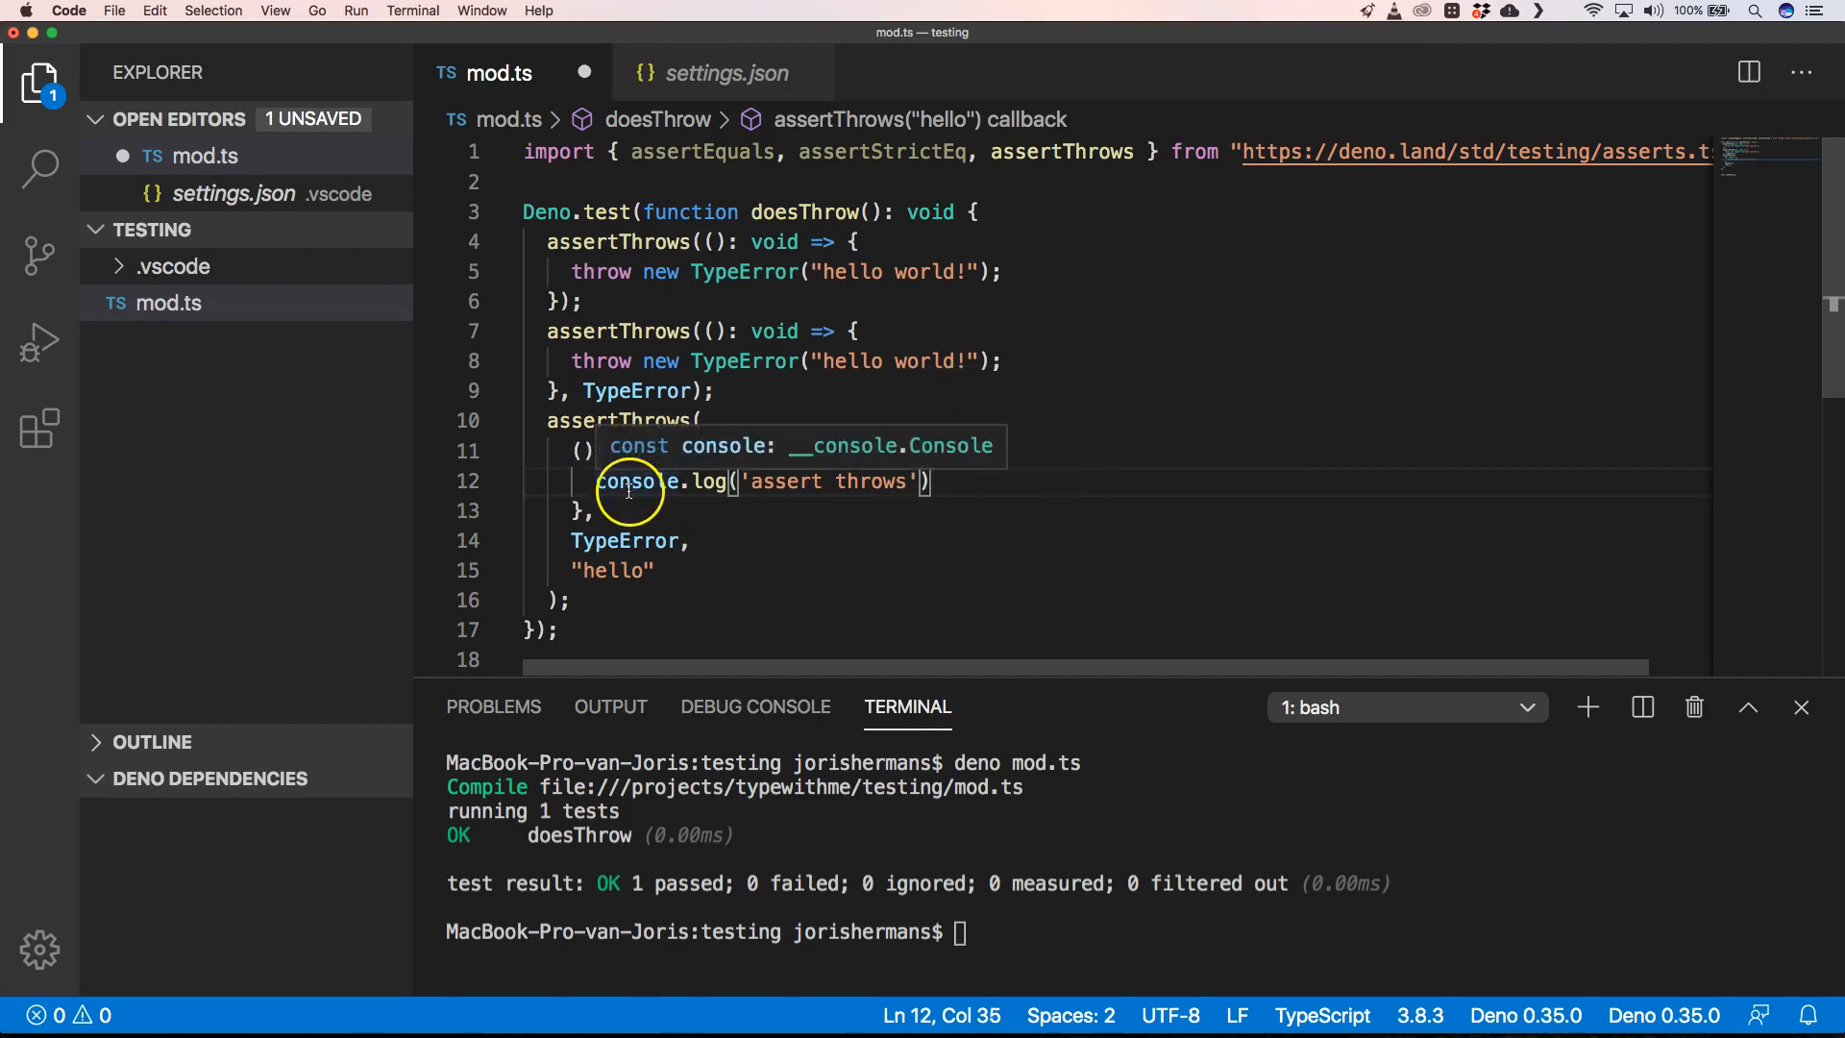
mouse_move(741, 360)
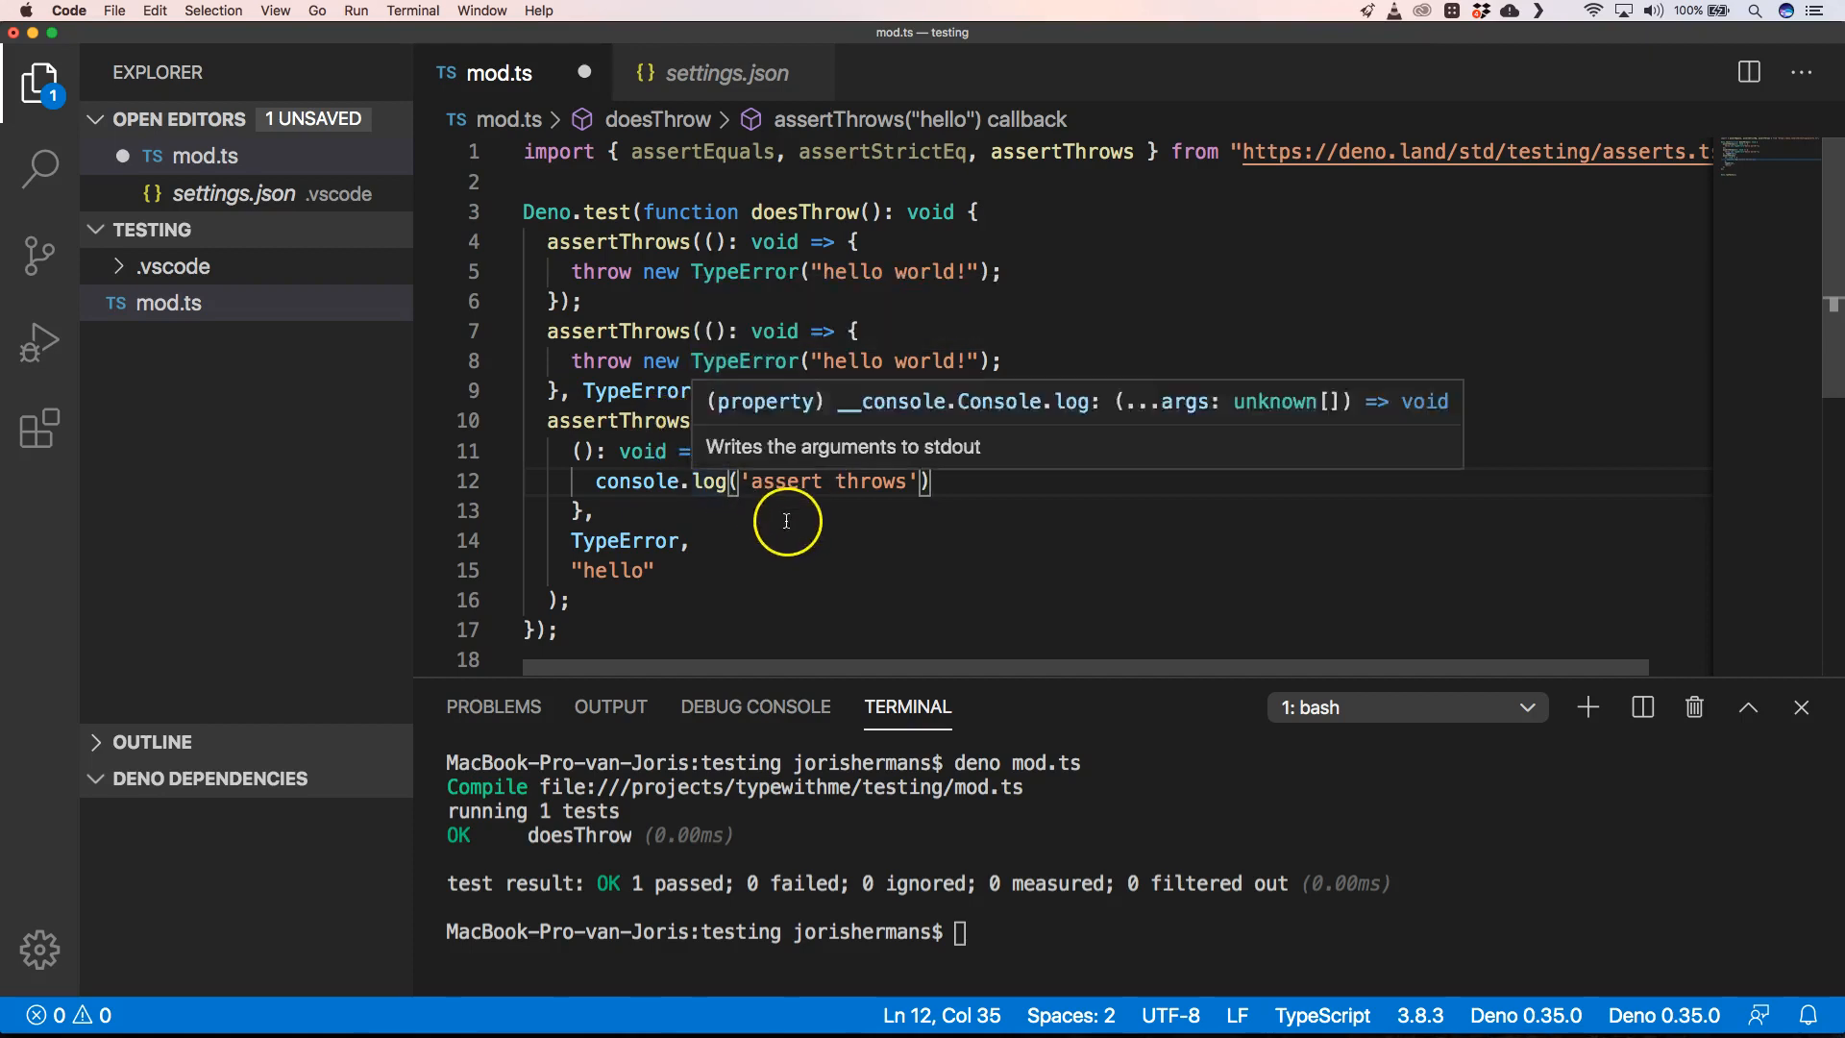
mouse_move(957, 469)
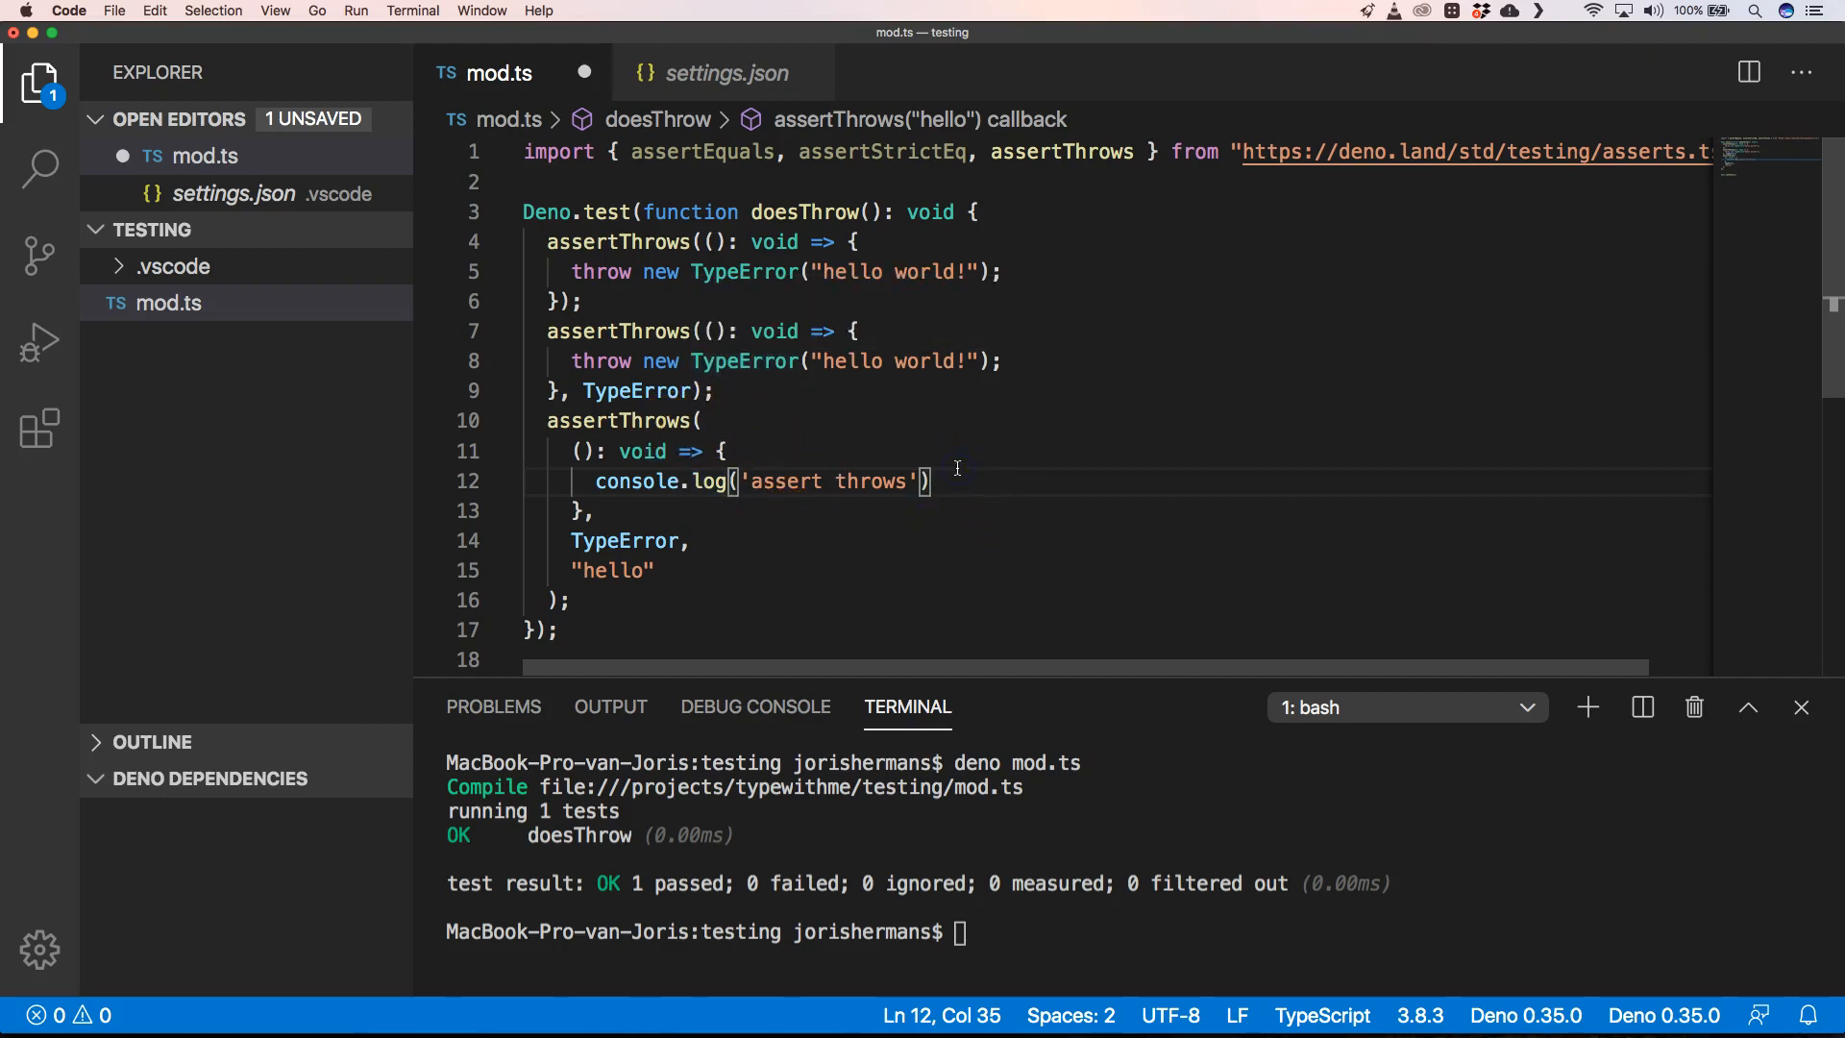
type(";")
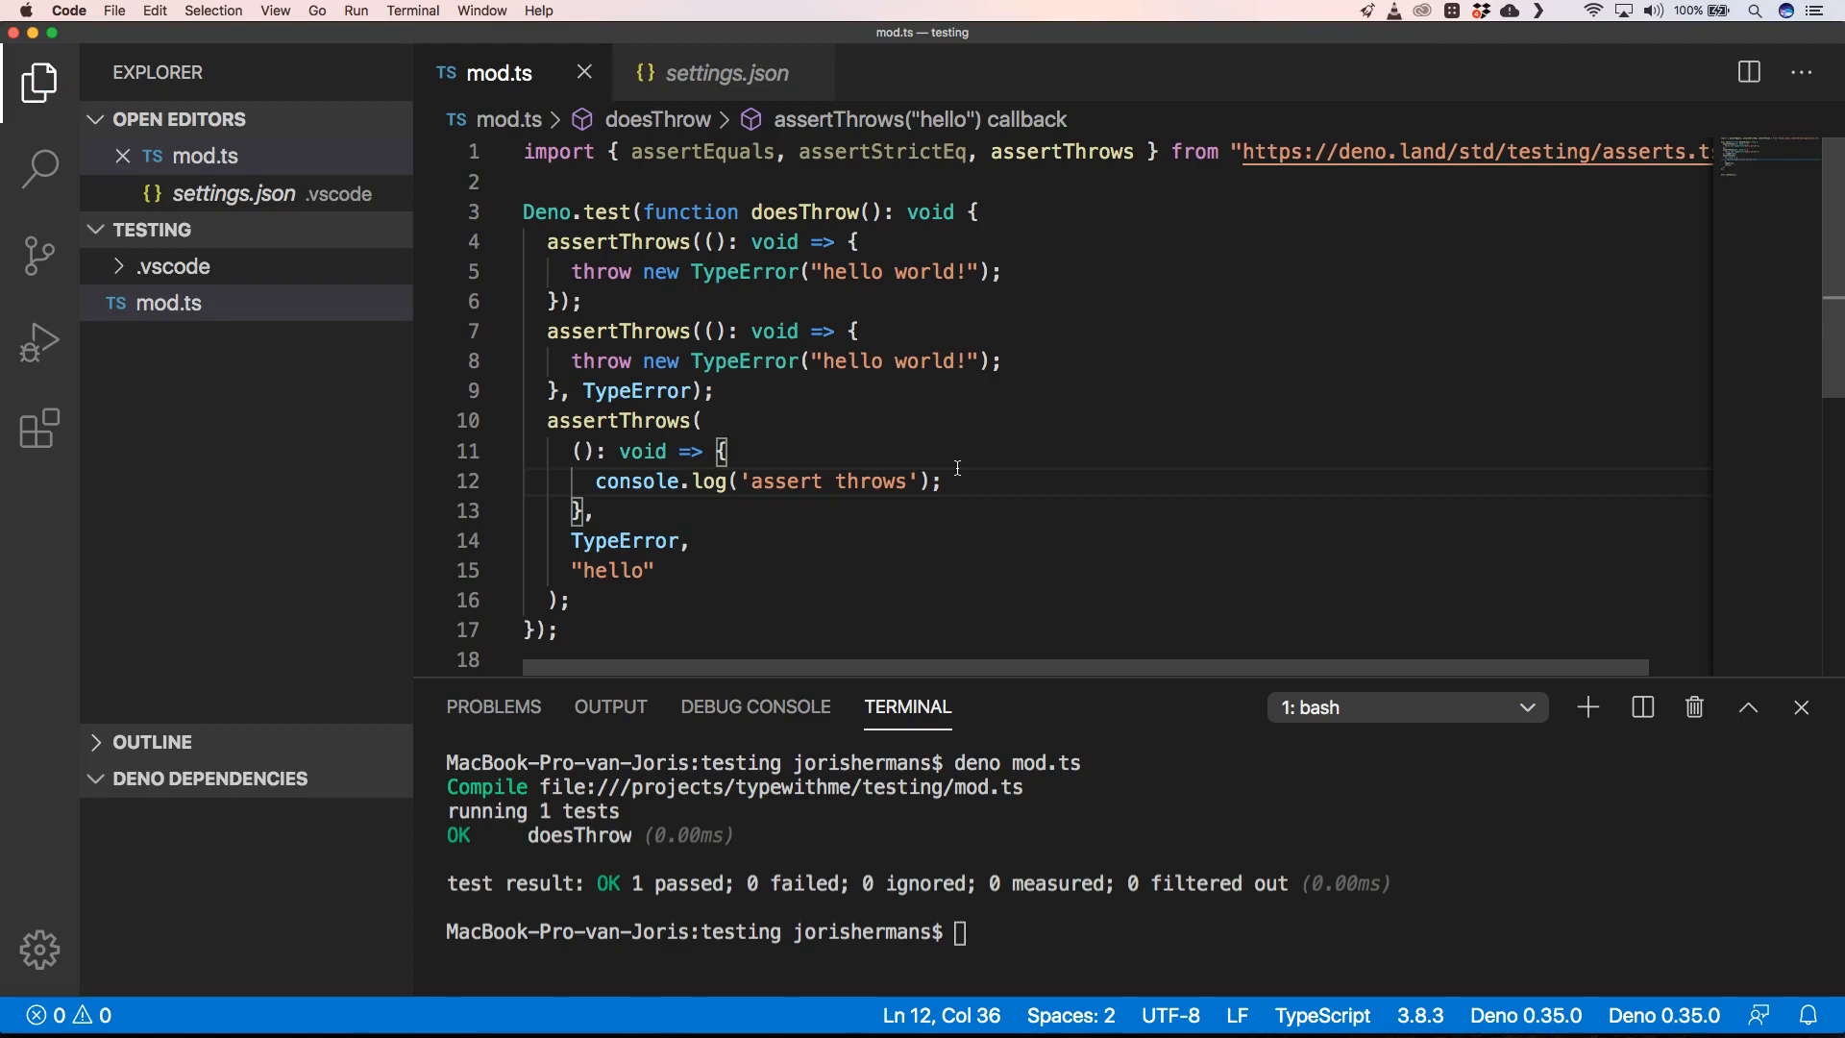
type("deno mod.ts")
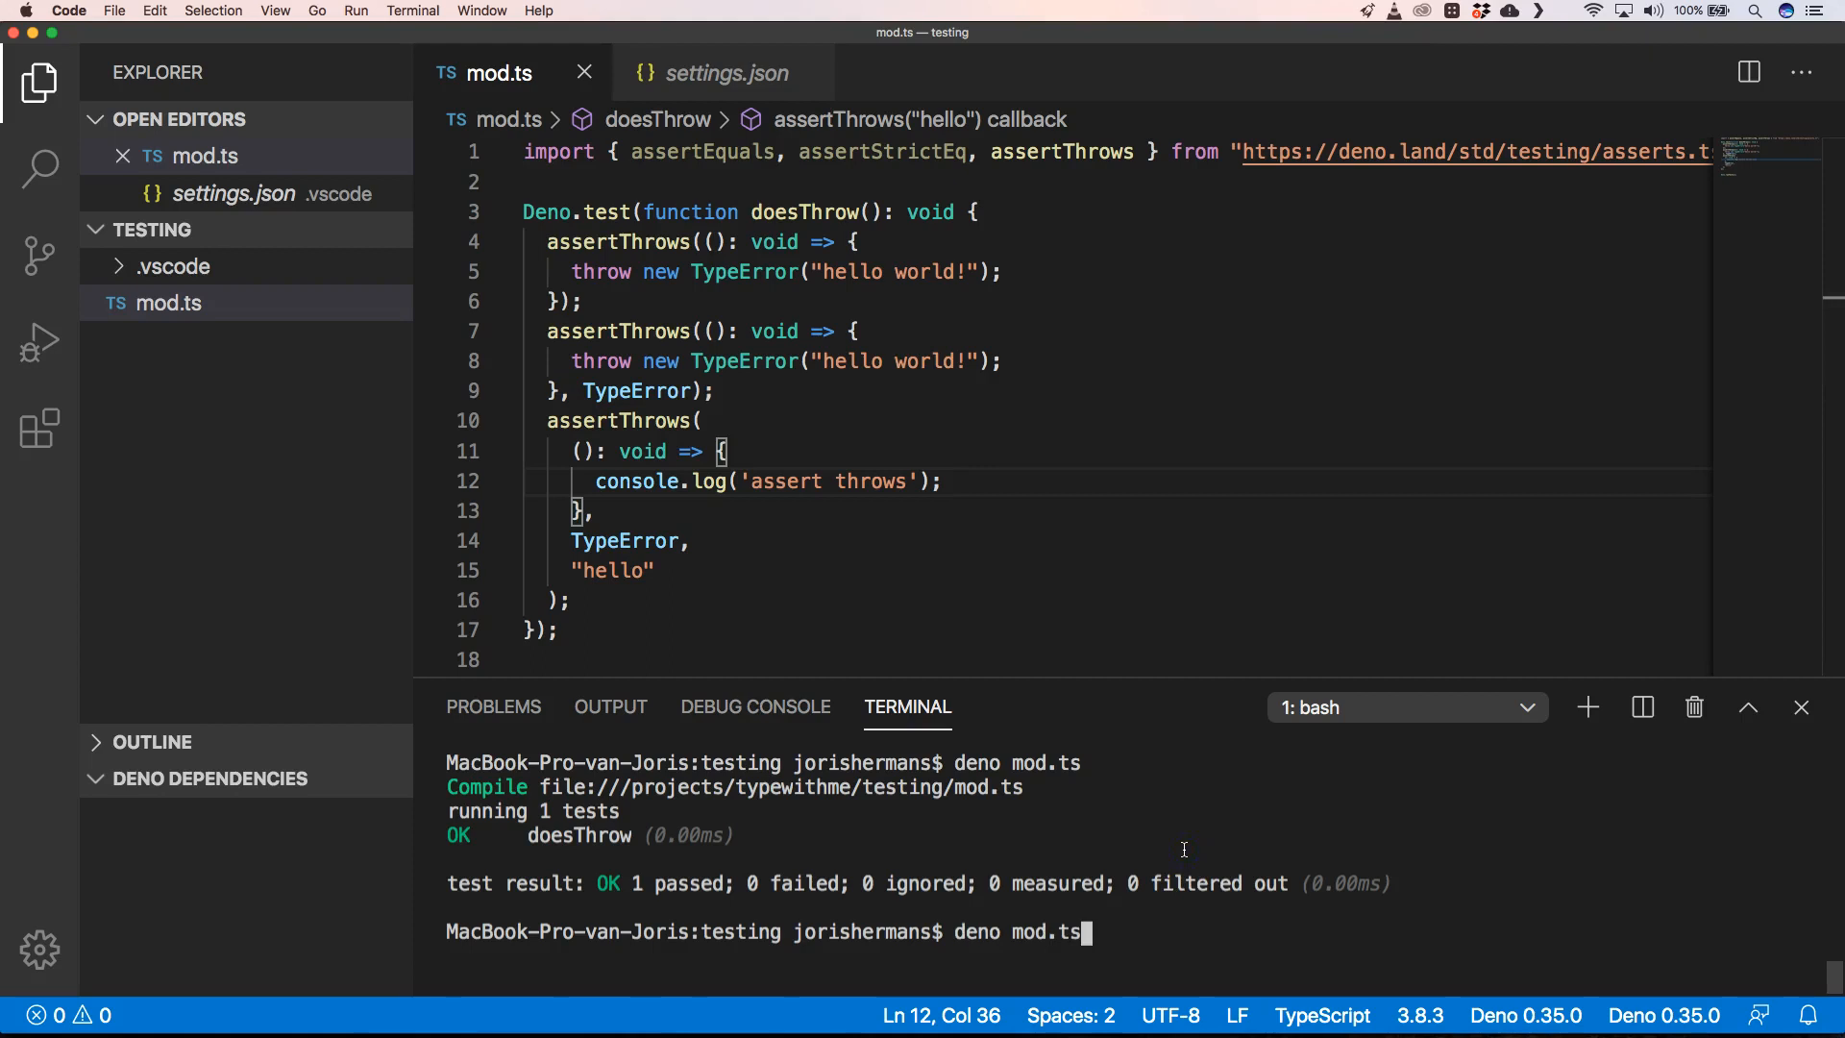
key("Enter")
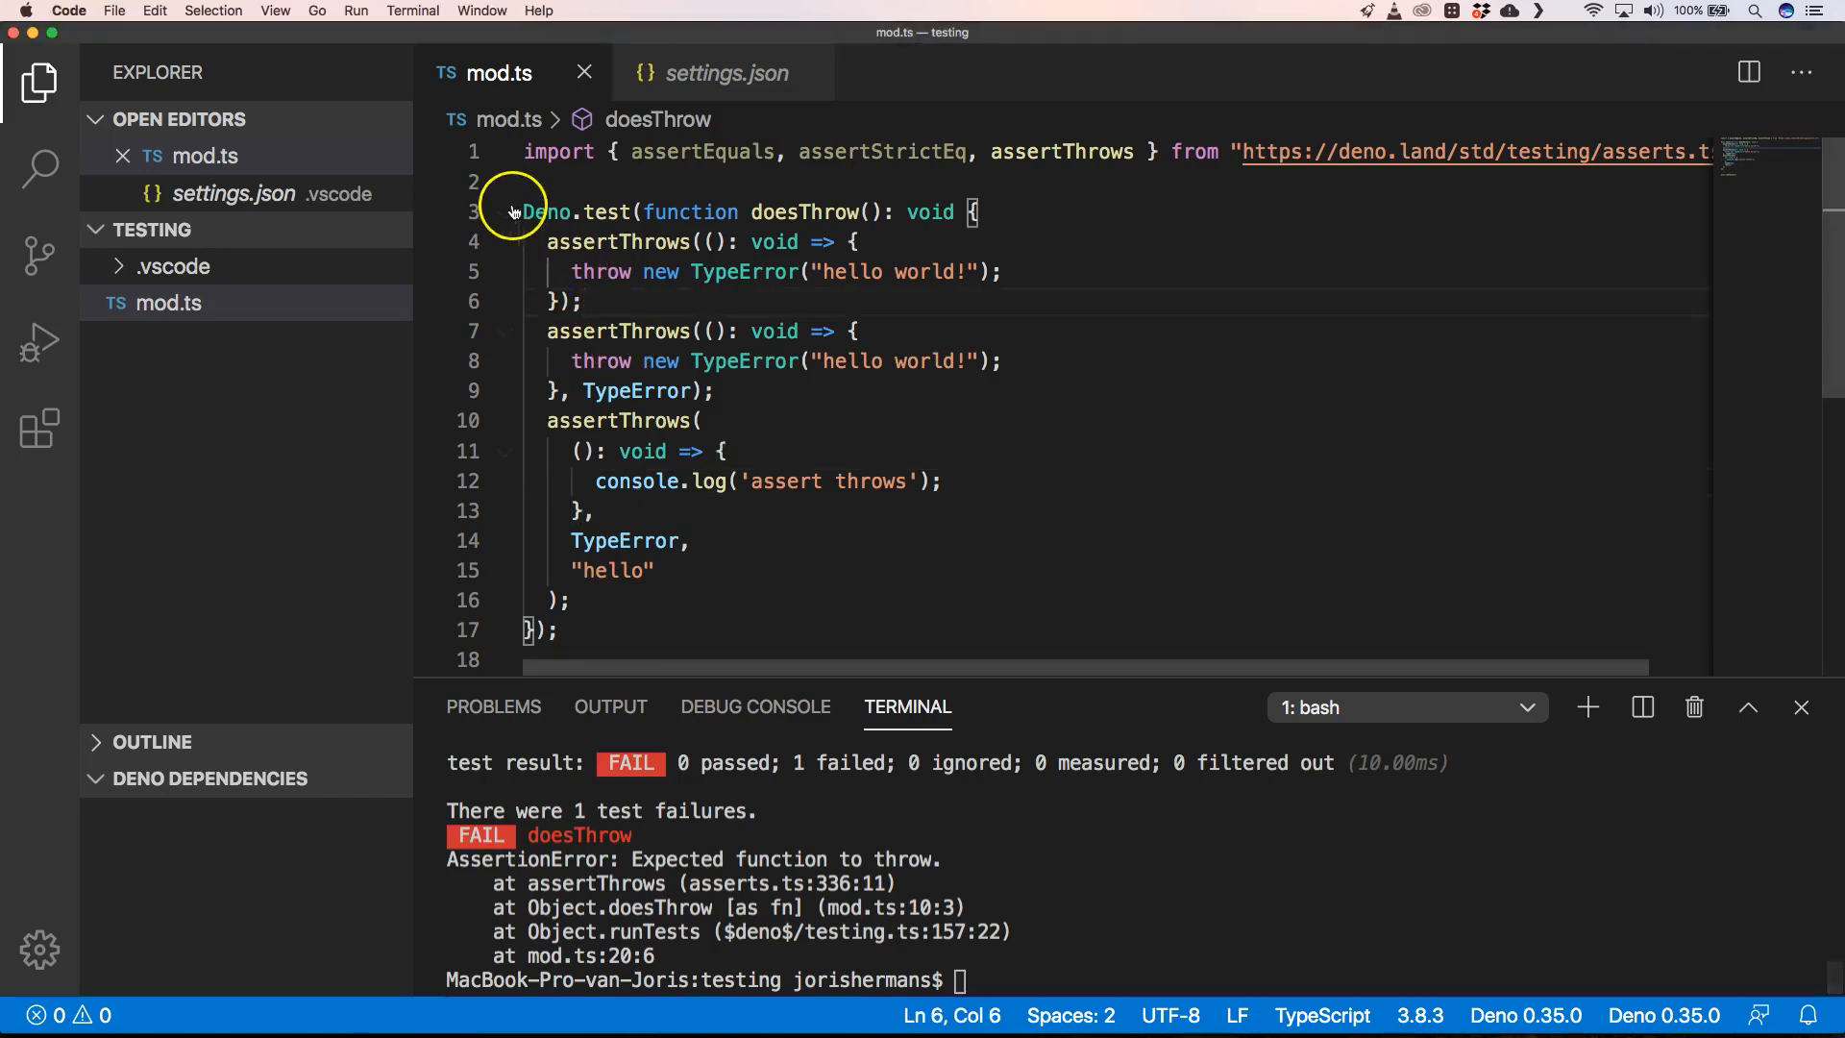
Replace the doesThrow test with an async assertThrowsAsync version and rerun 'deno mod.ts'.
left_click_drag(522, 212, 572, 570)
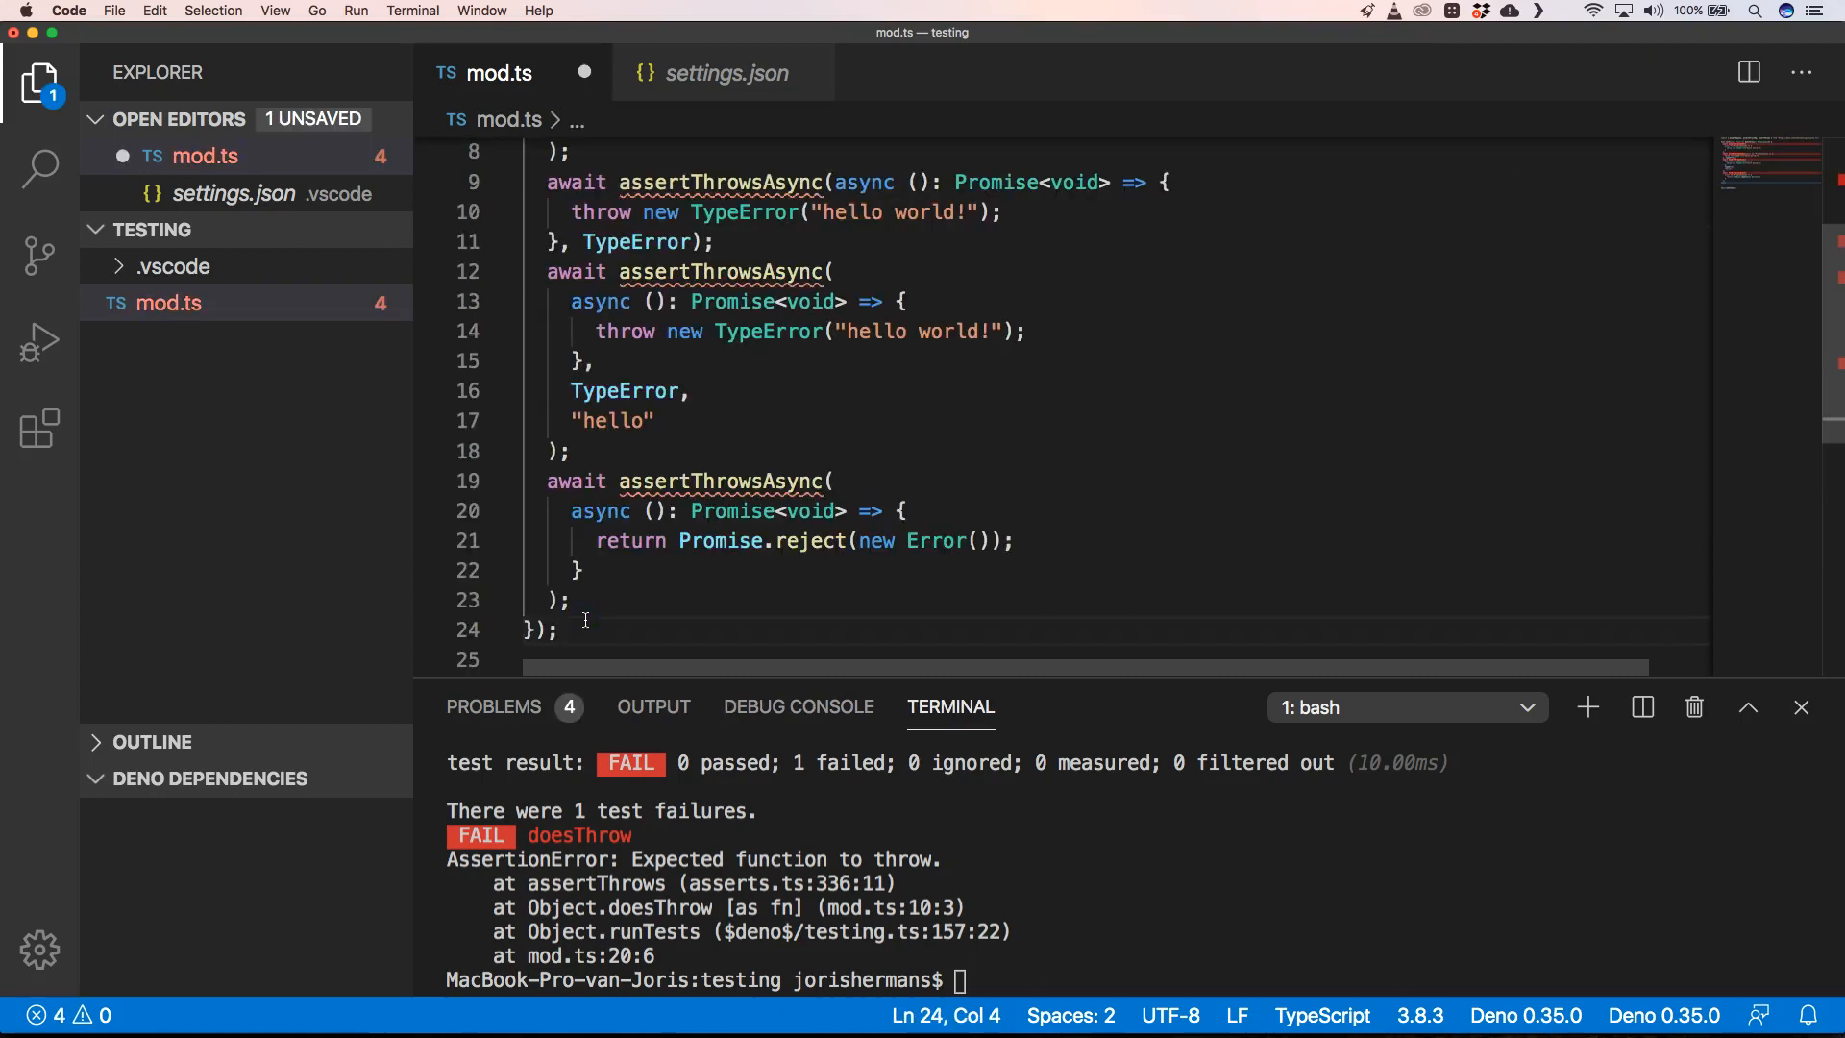
left_click(575, 360)
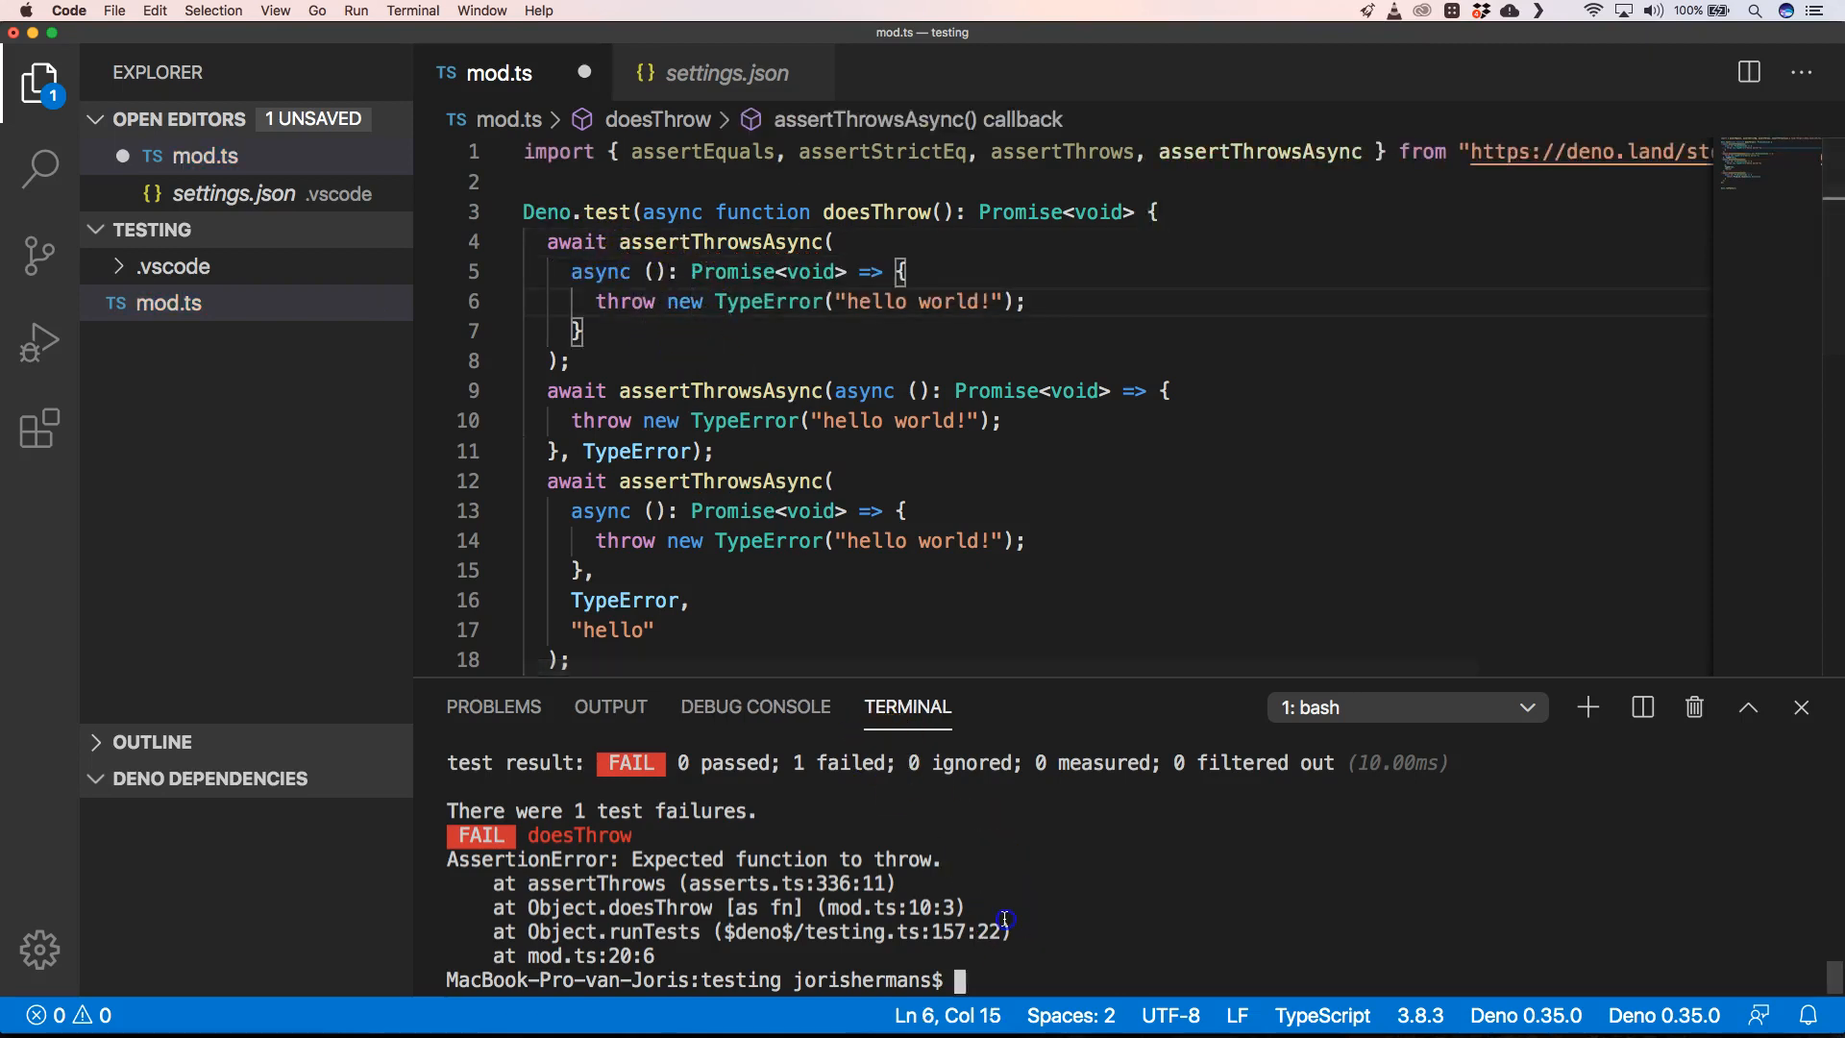
type("clear")
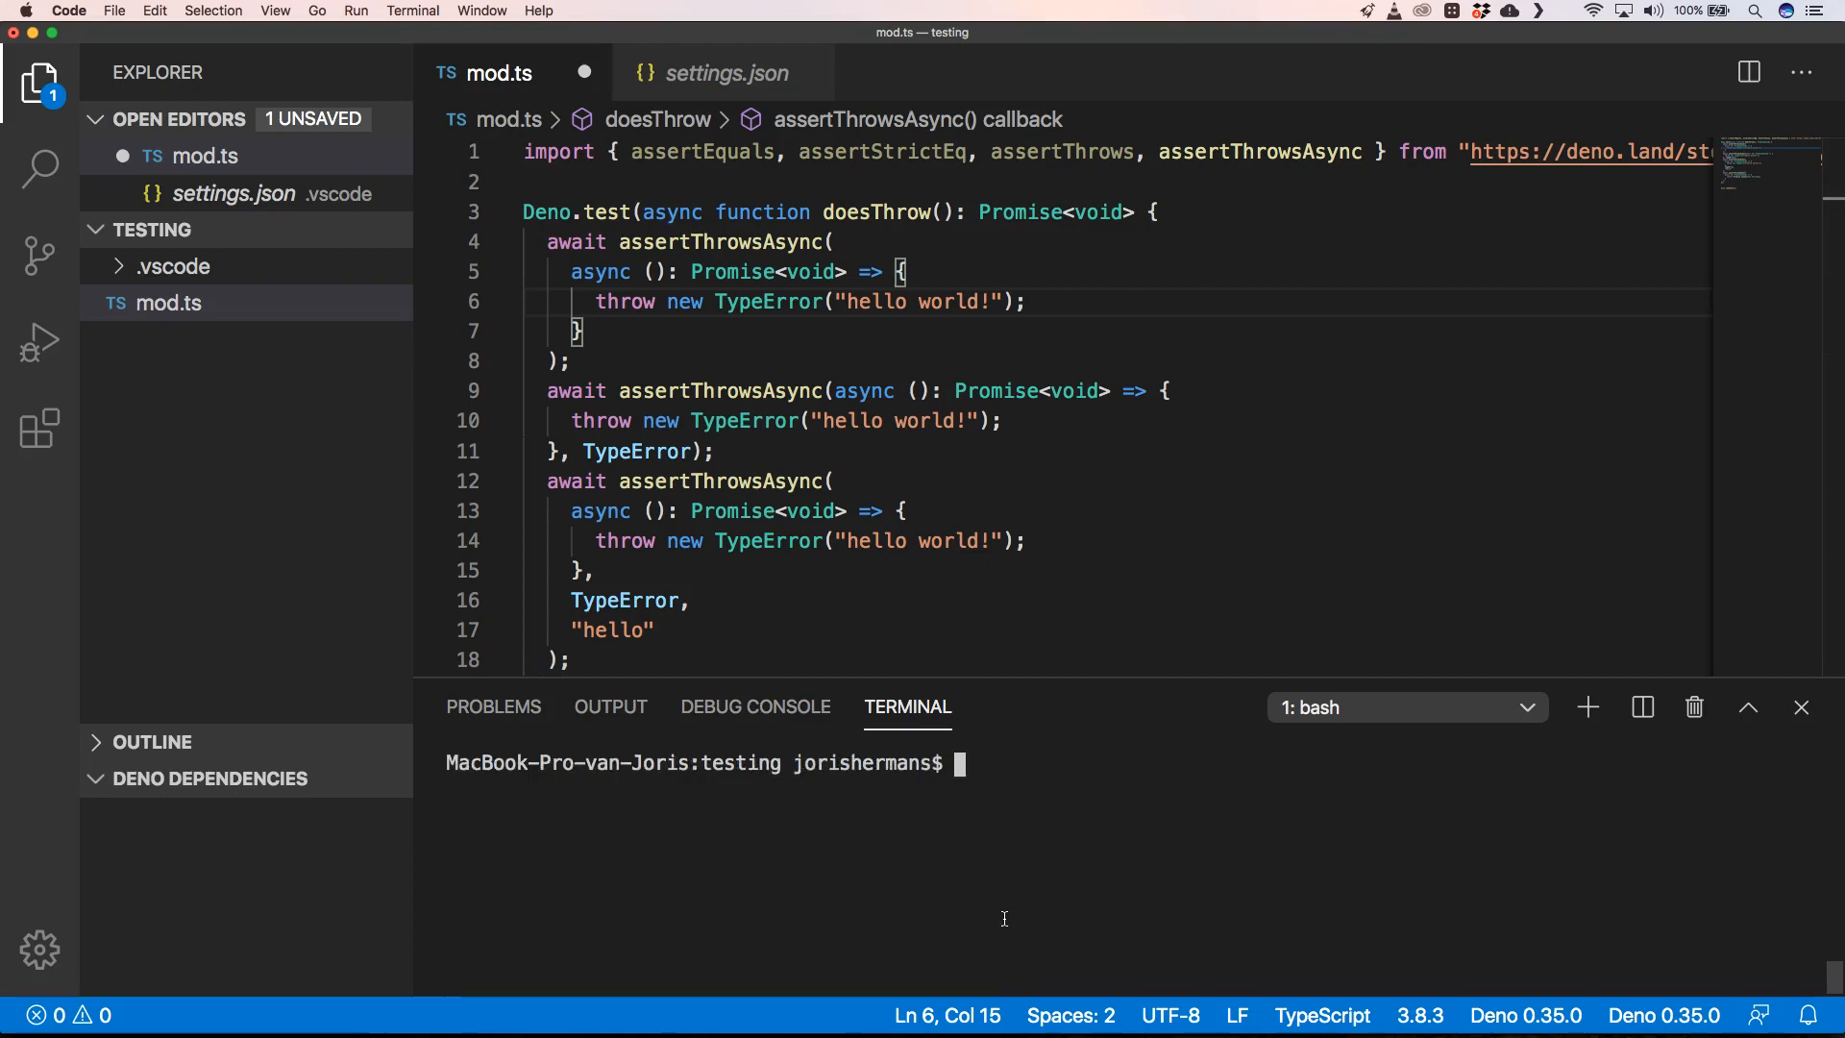
left_click(693, 601)
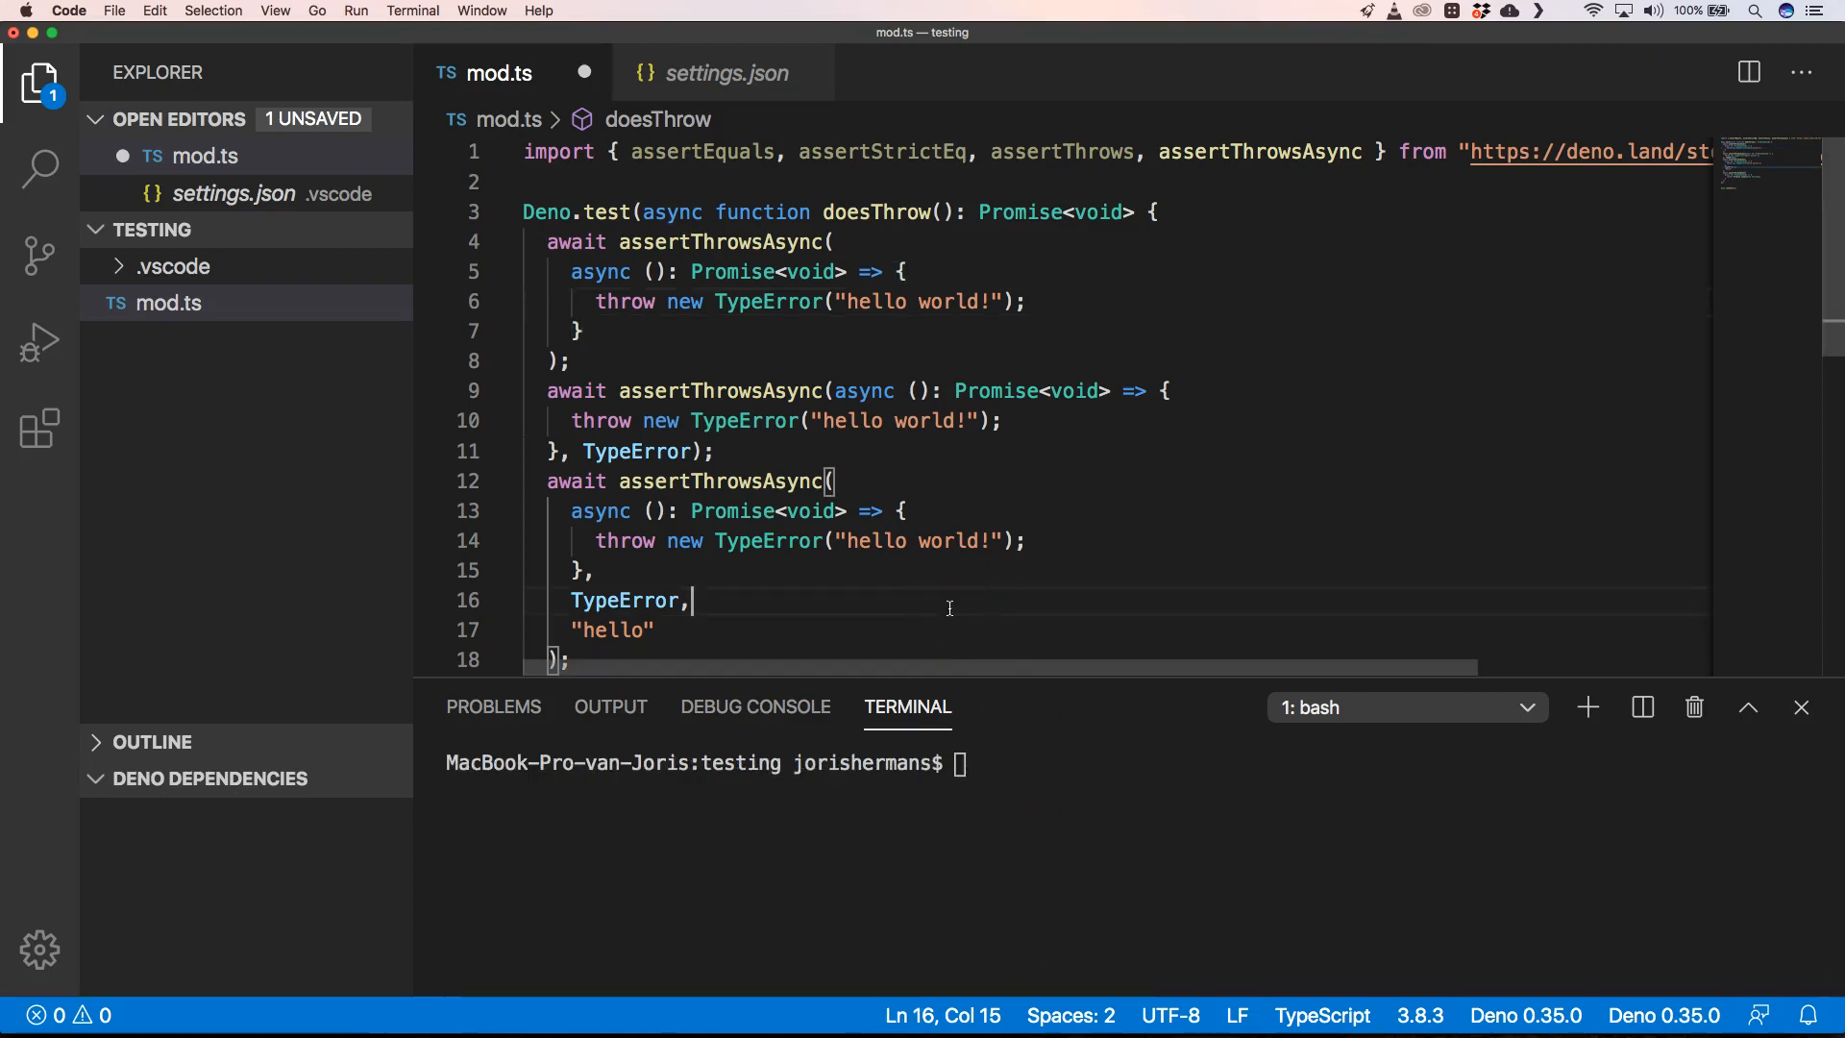
type("clear")
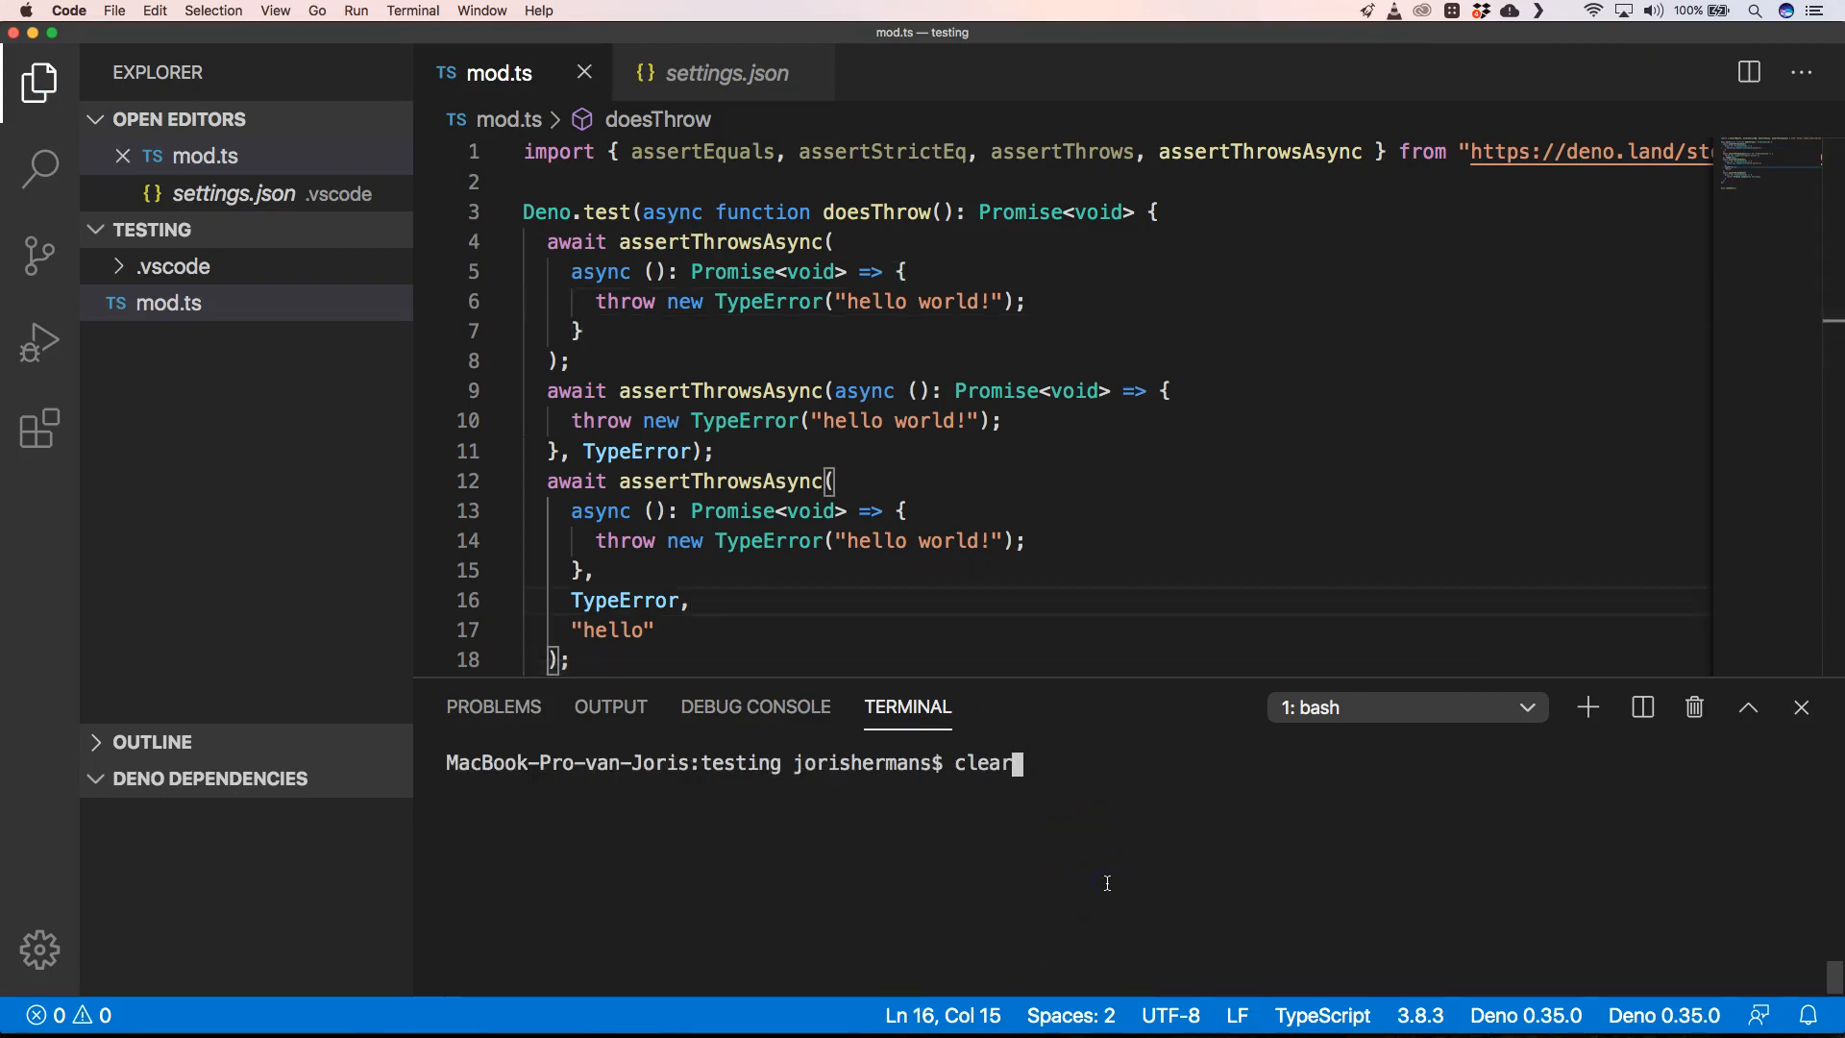
type("deno mod.ts")
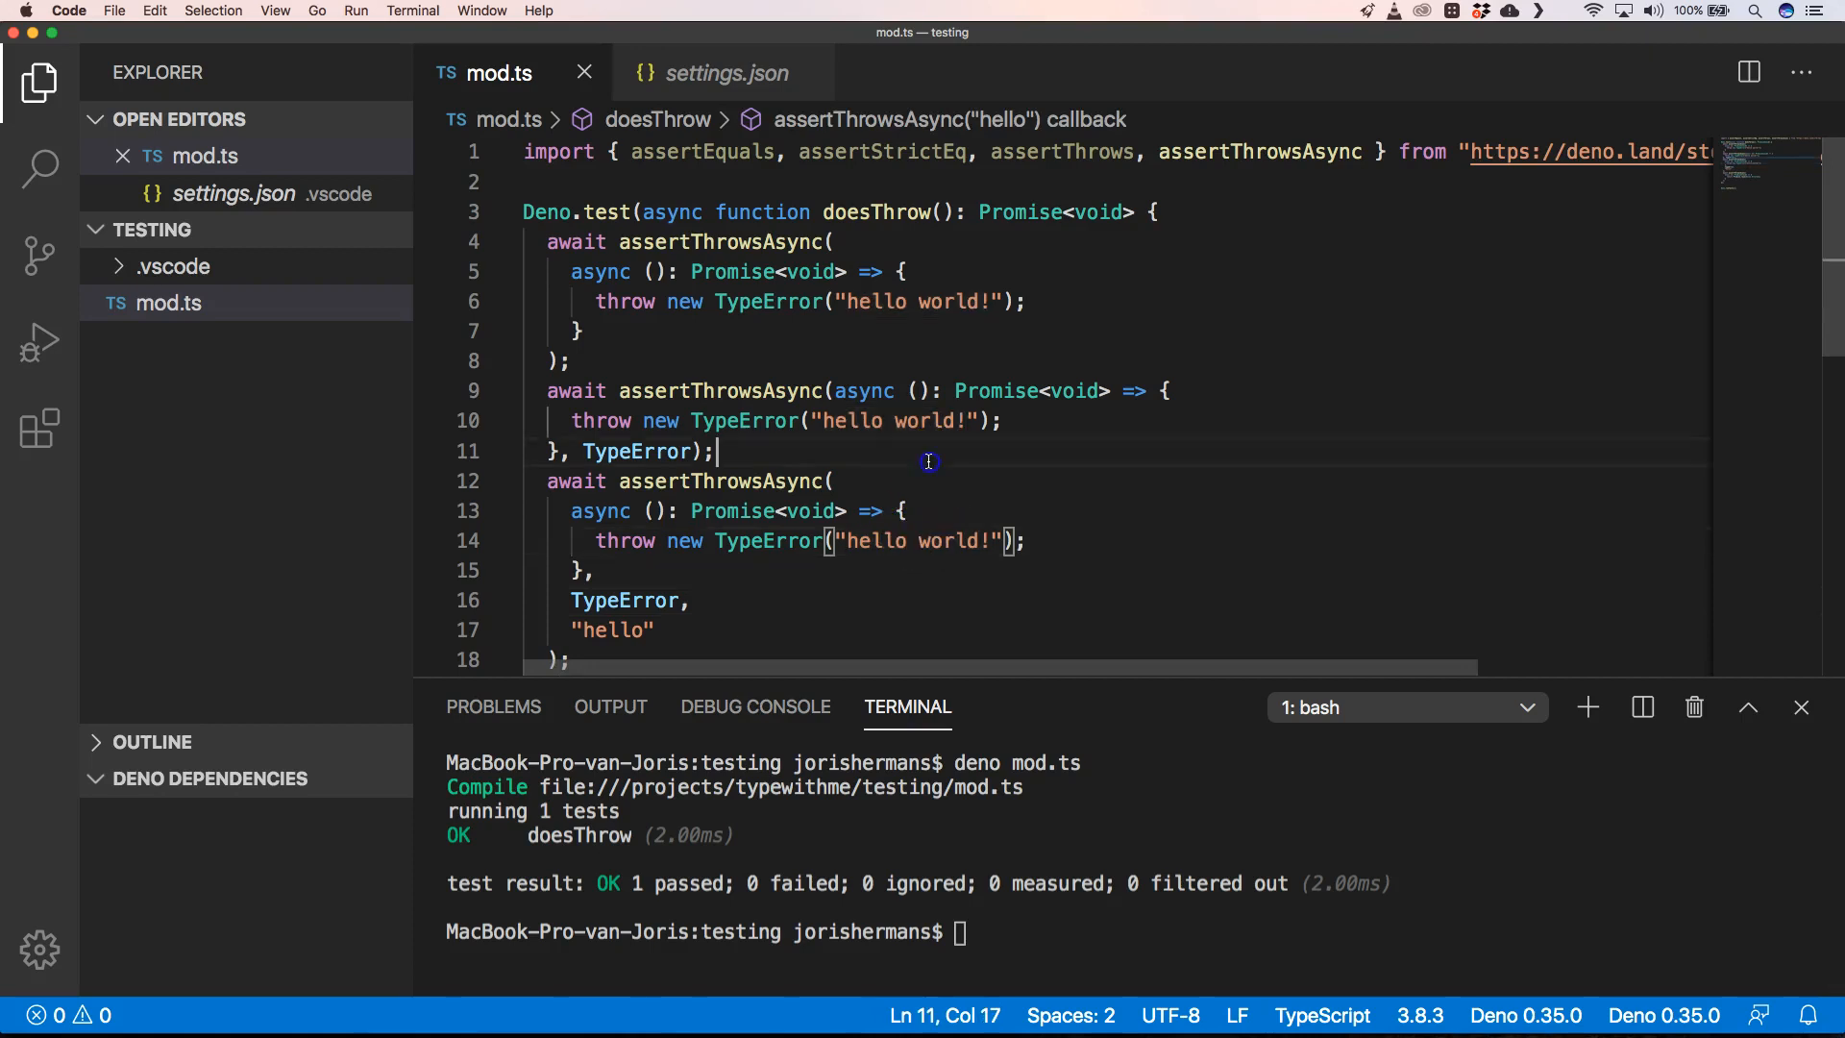
key("Cmd+A")
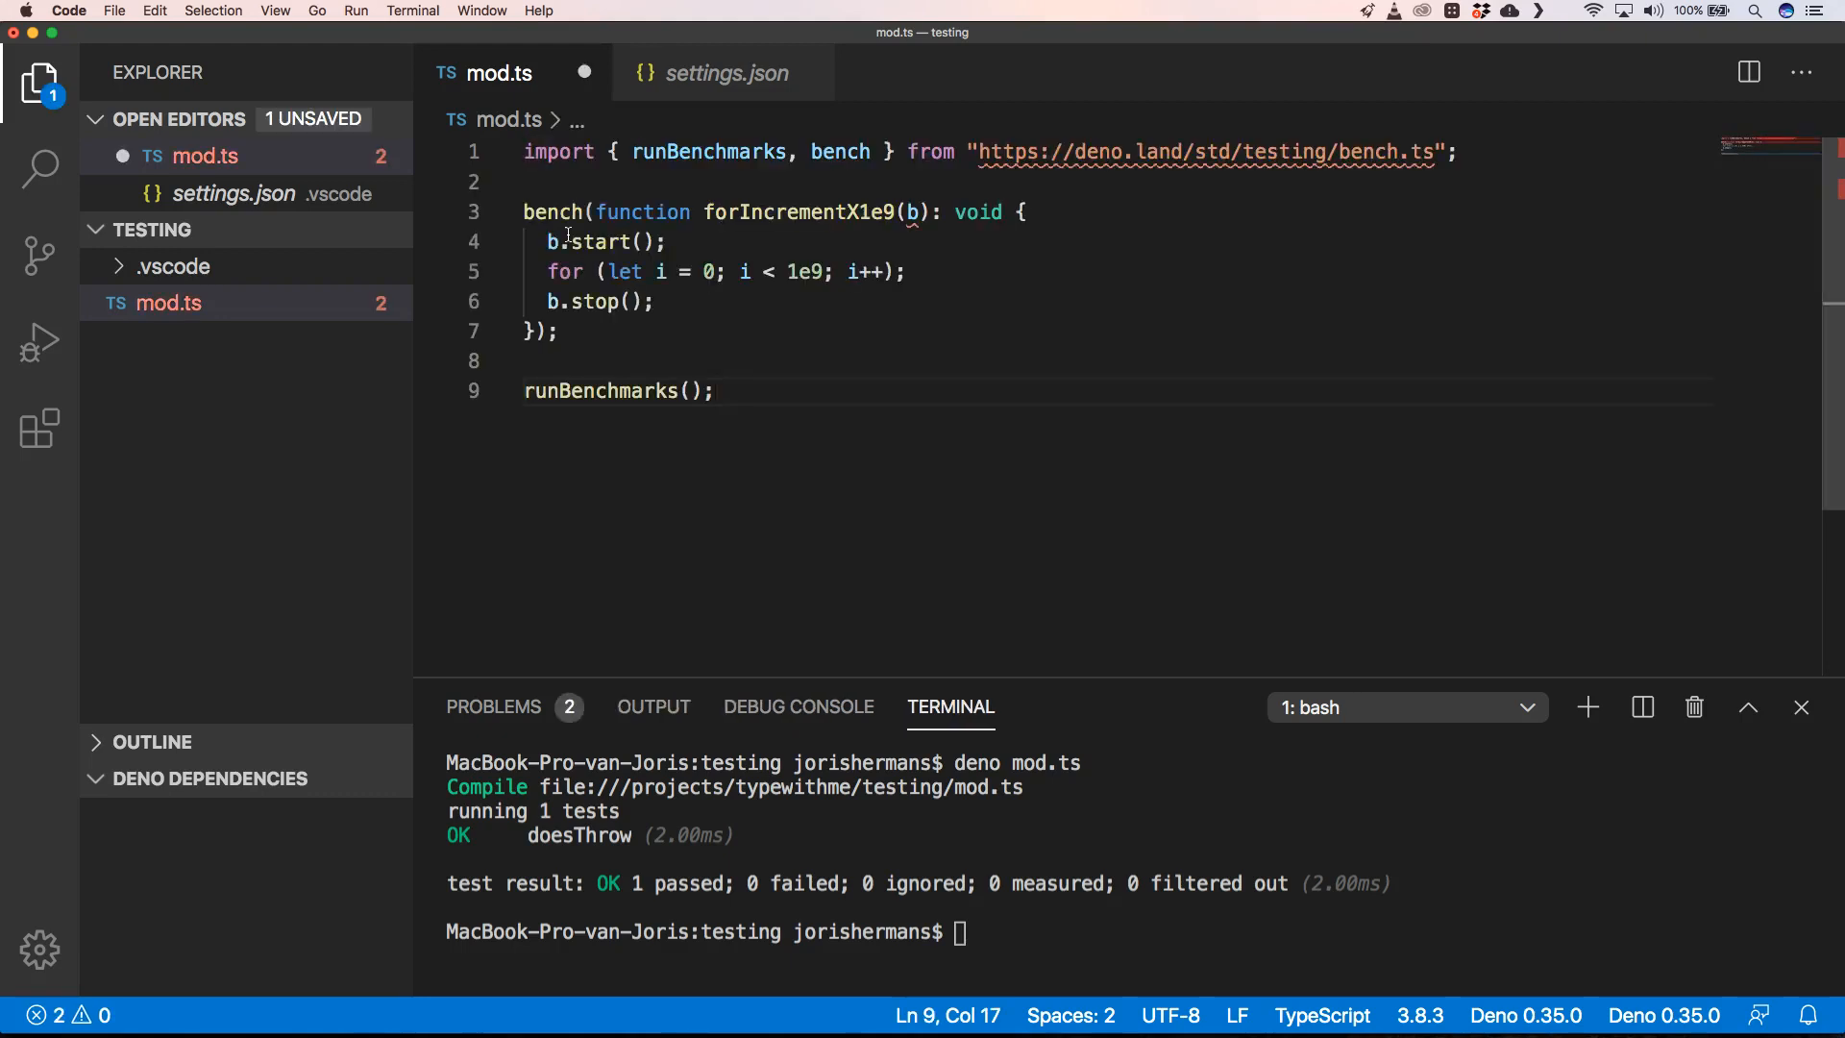
Return focus to the forIncrementX1e9 benchmark code in mod.ts.
left_click(756, 328)
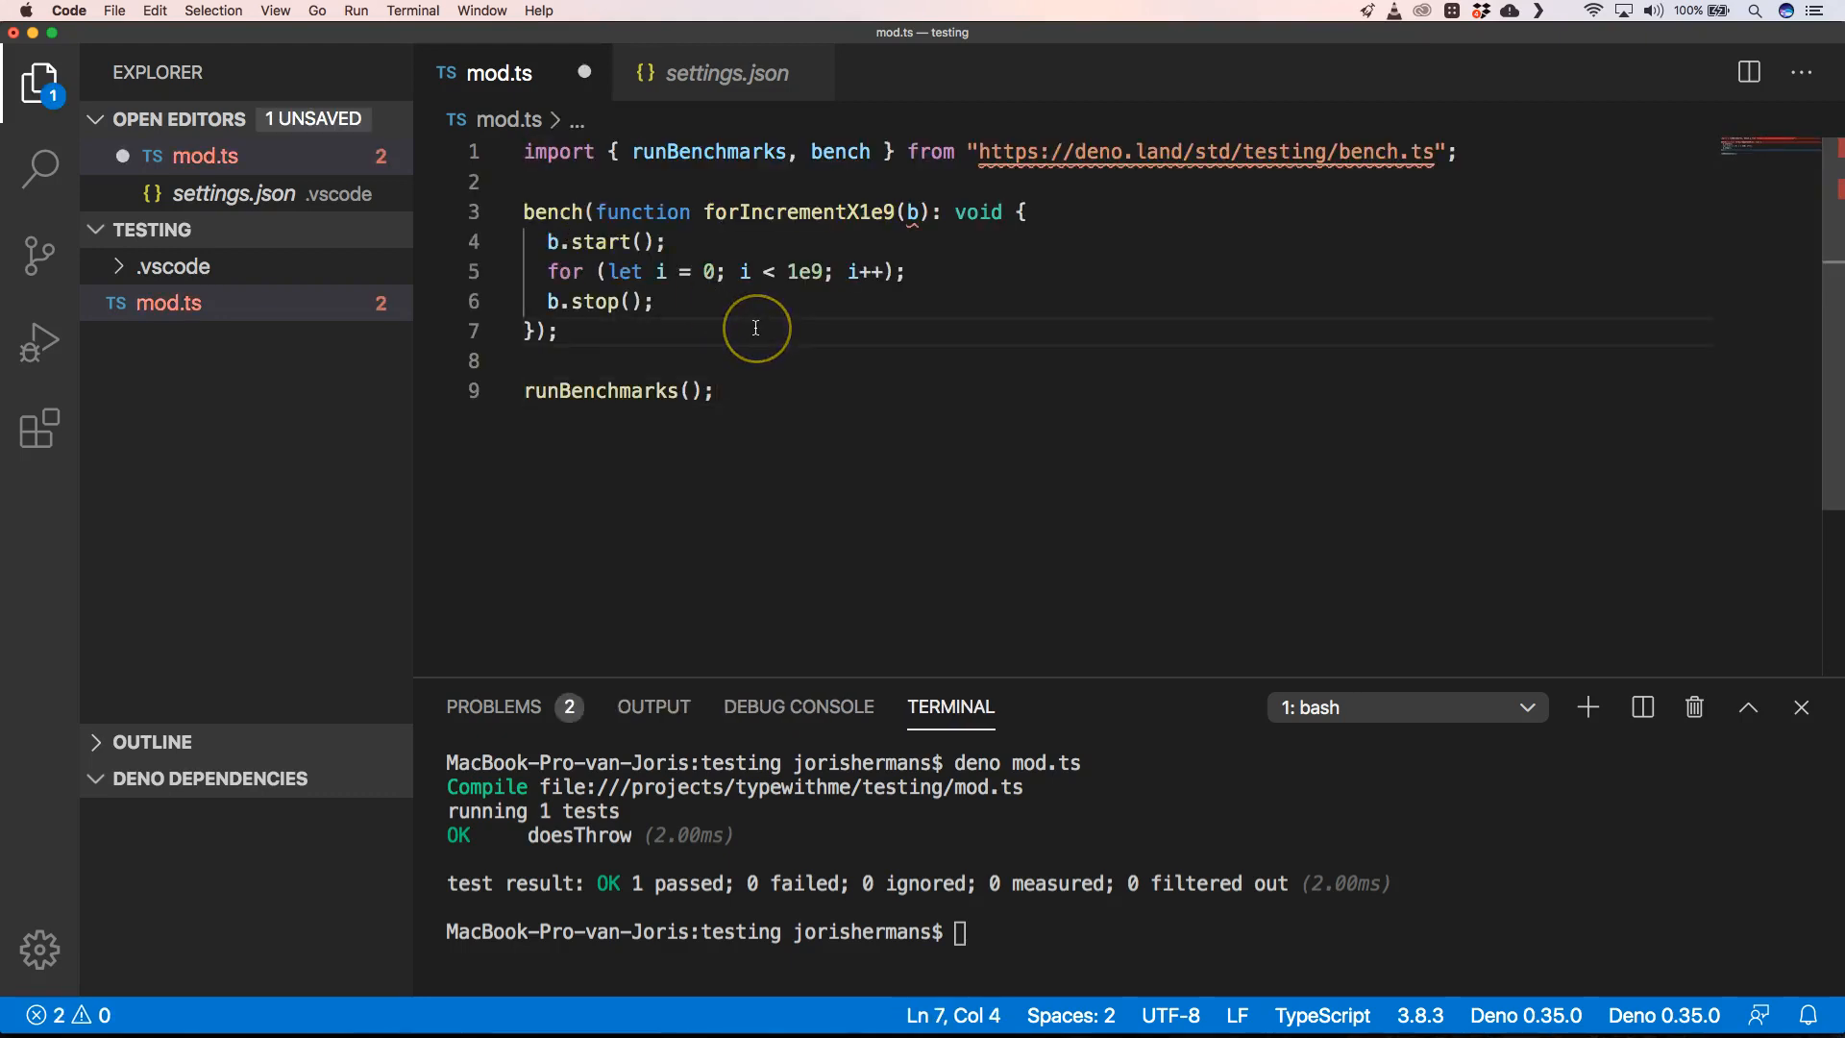
mouse_move(858, 163)
type("deno mod.ts")
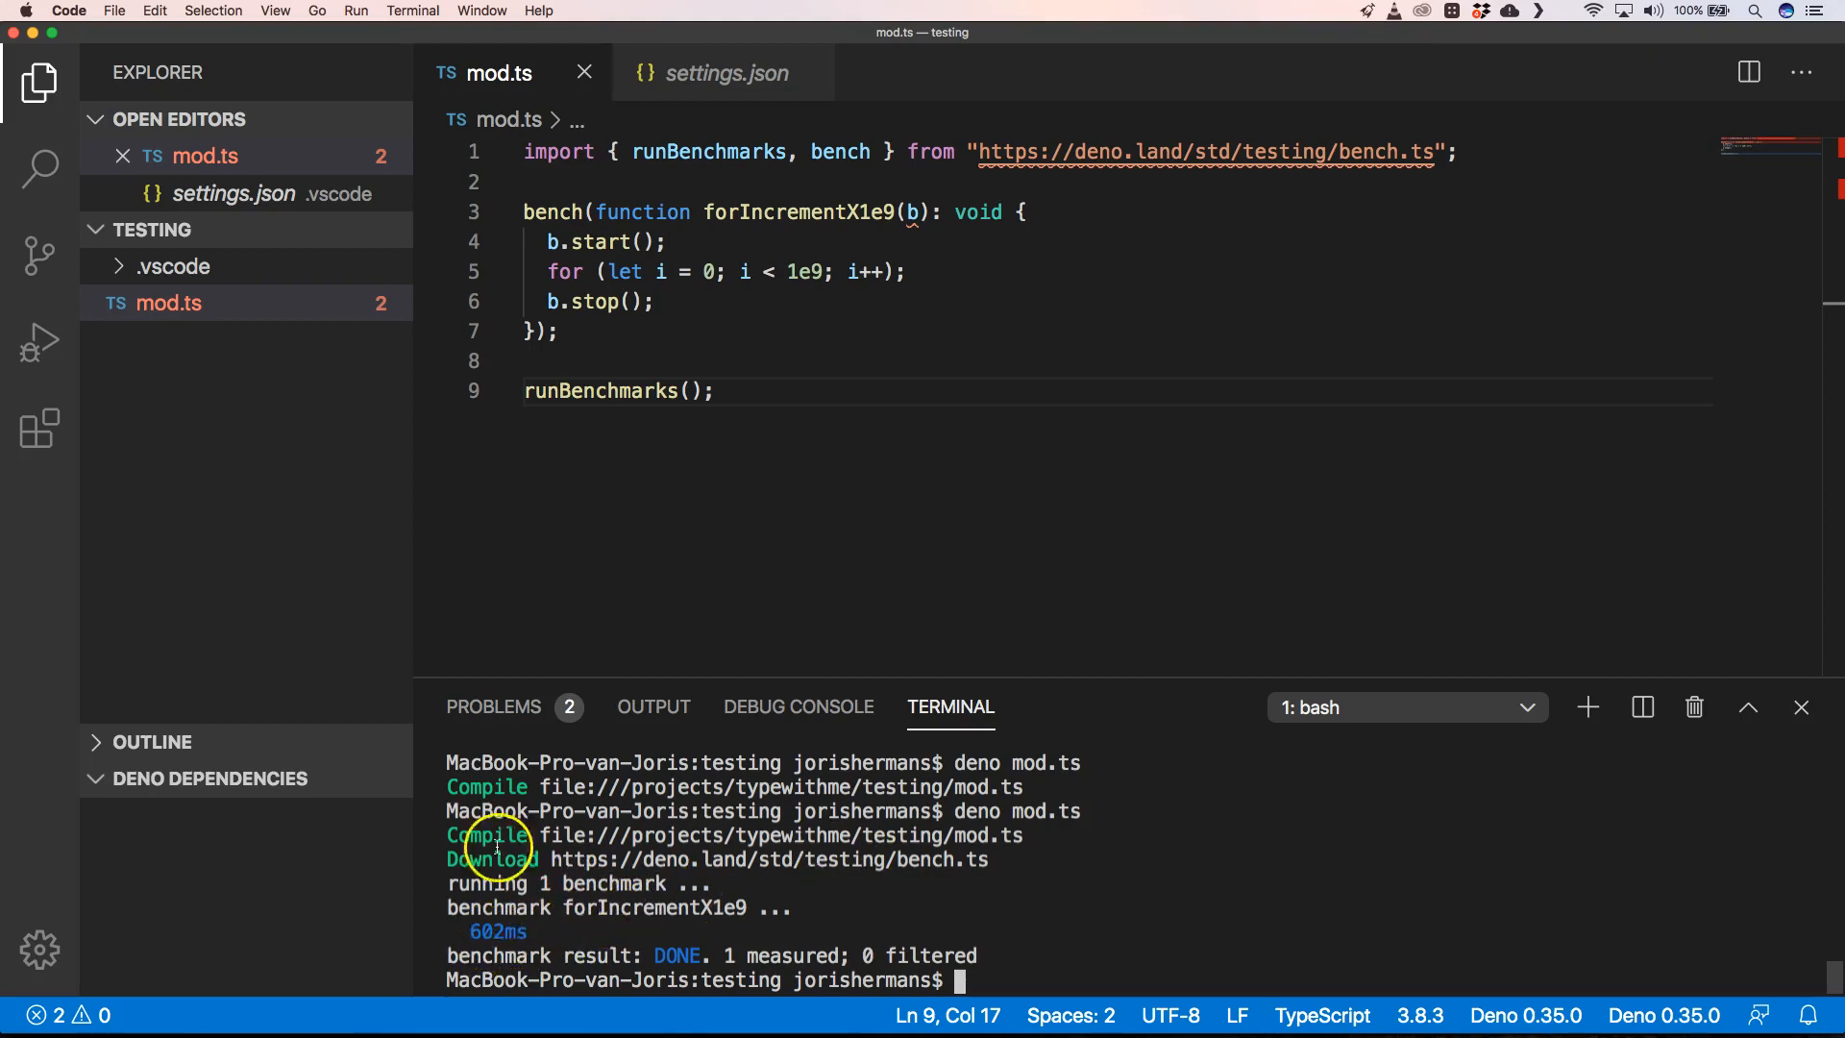
mouse_move(574, 271)
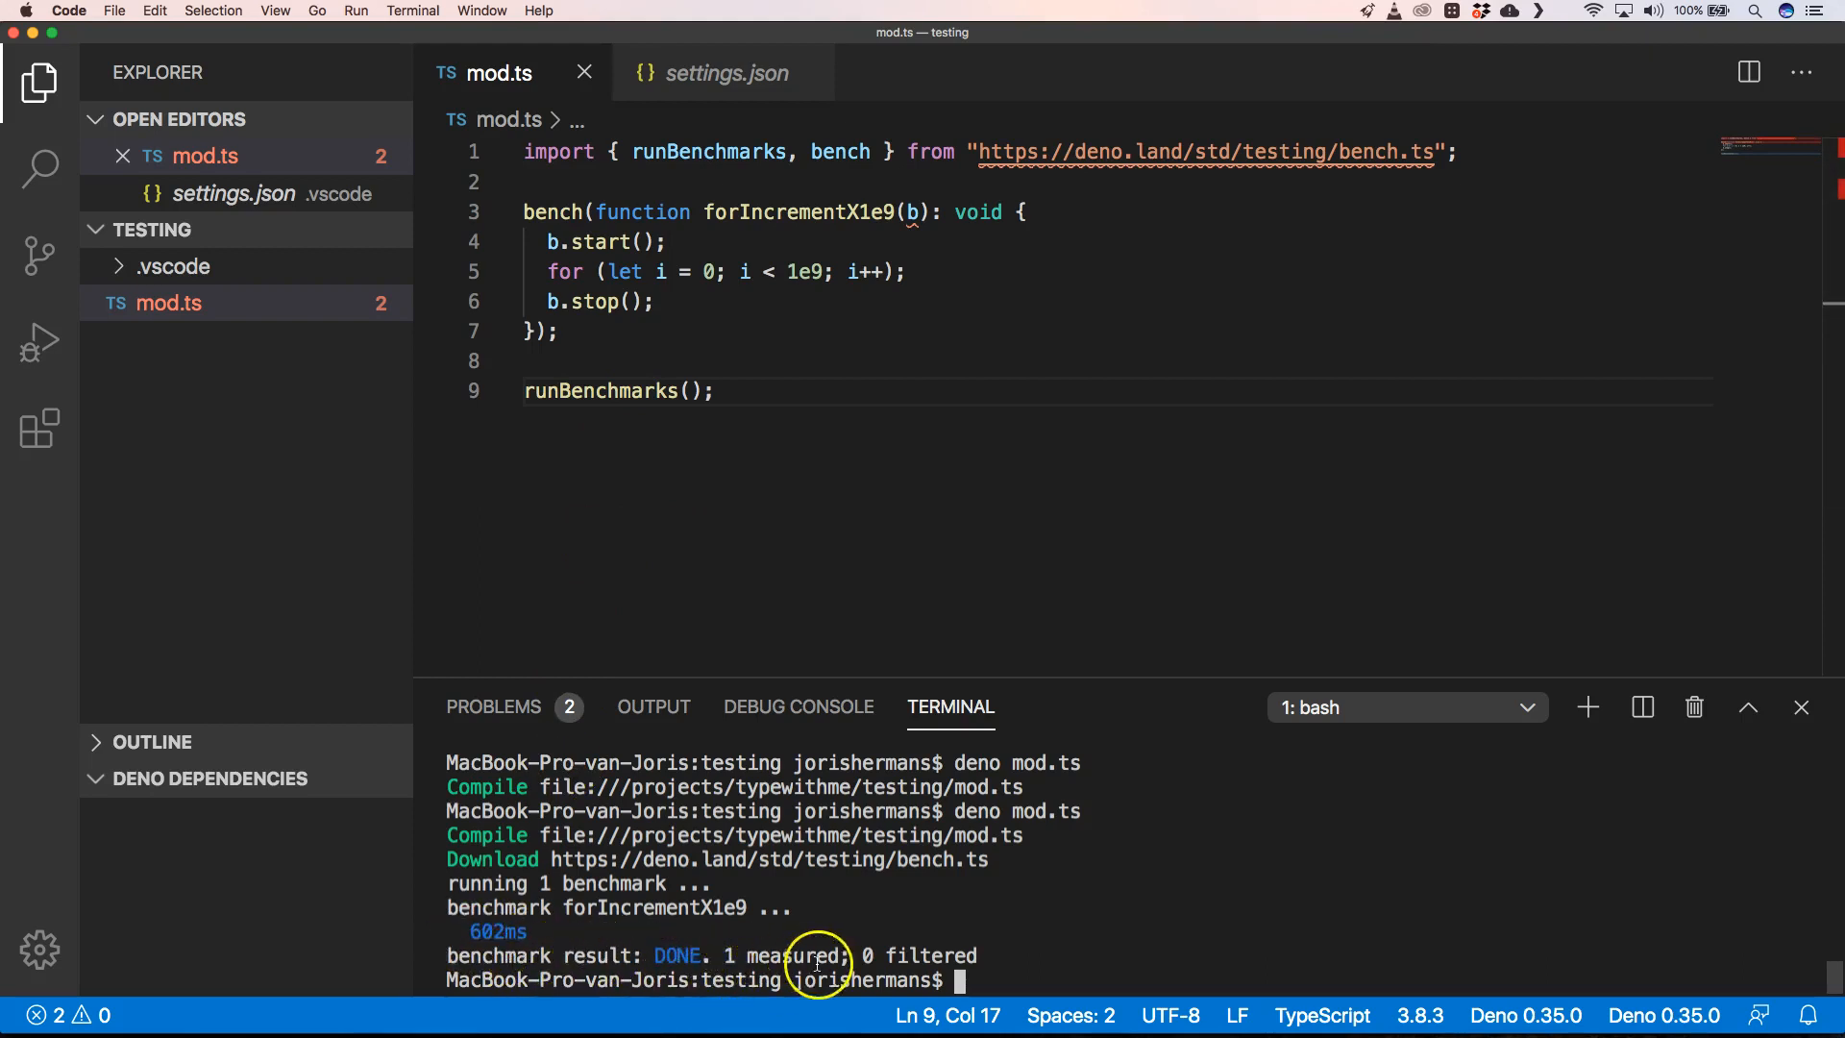
mouse_move(740, 950)
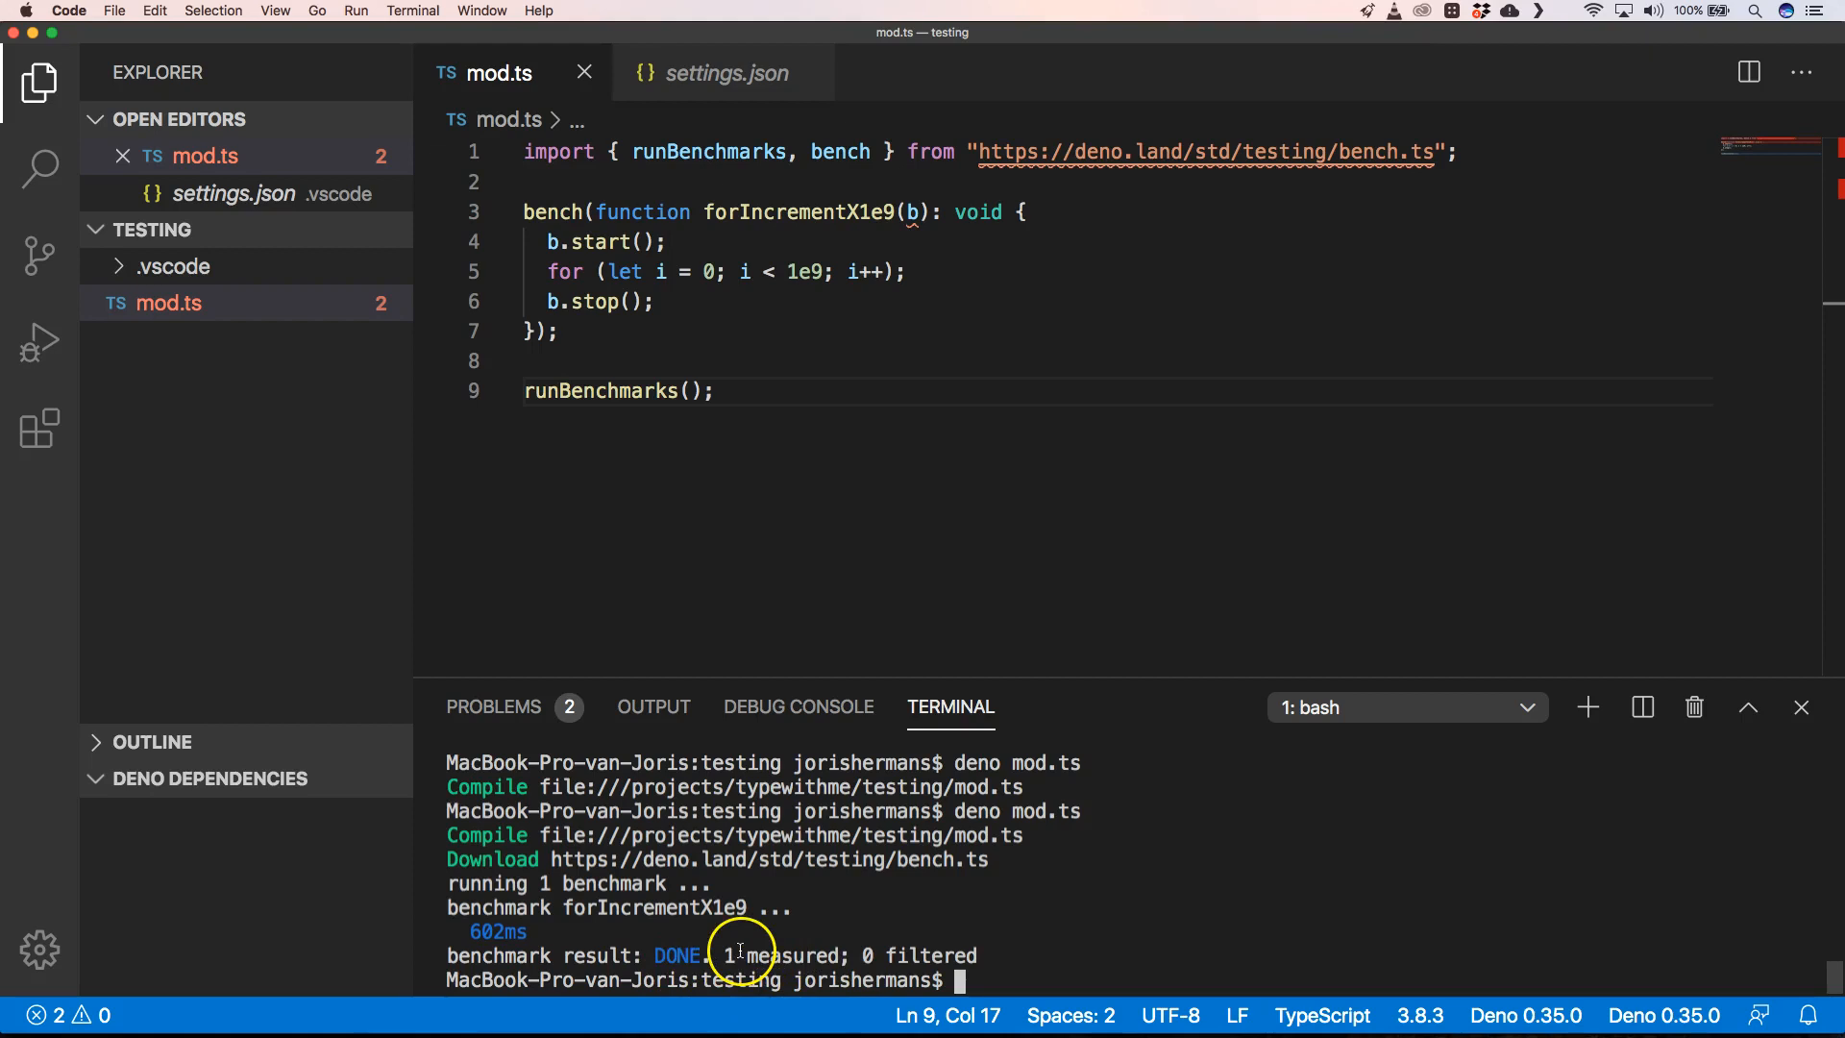